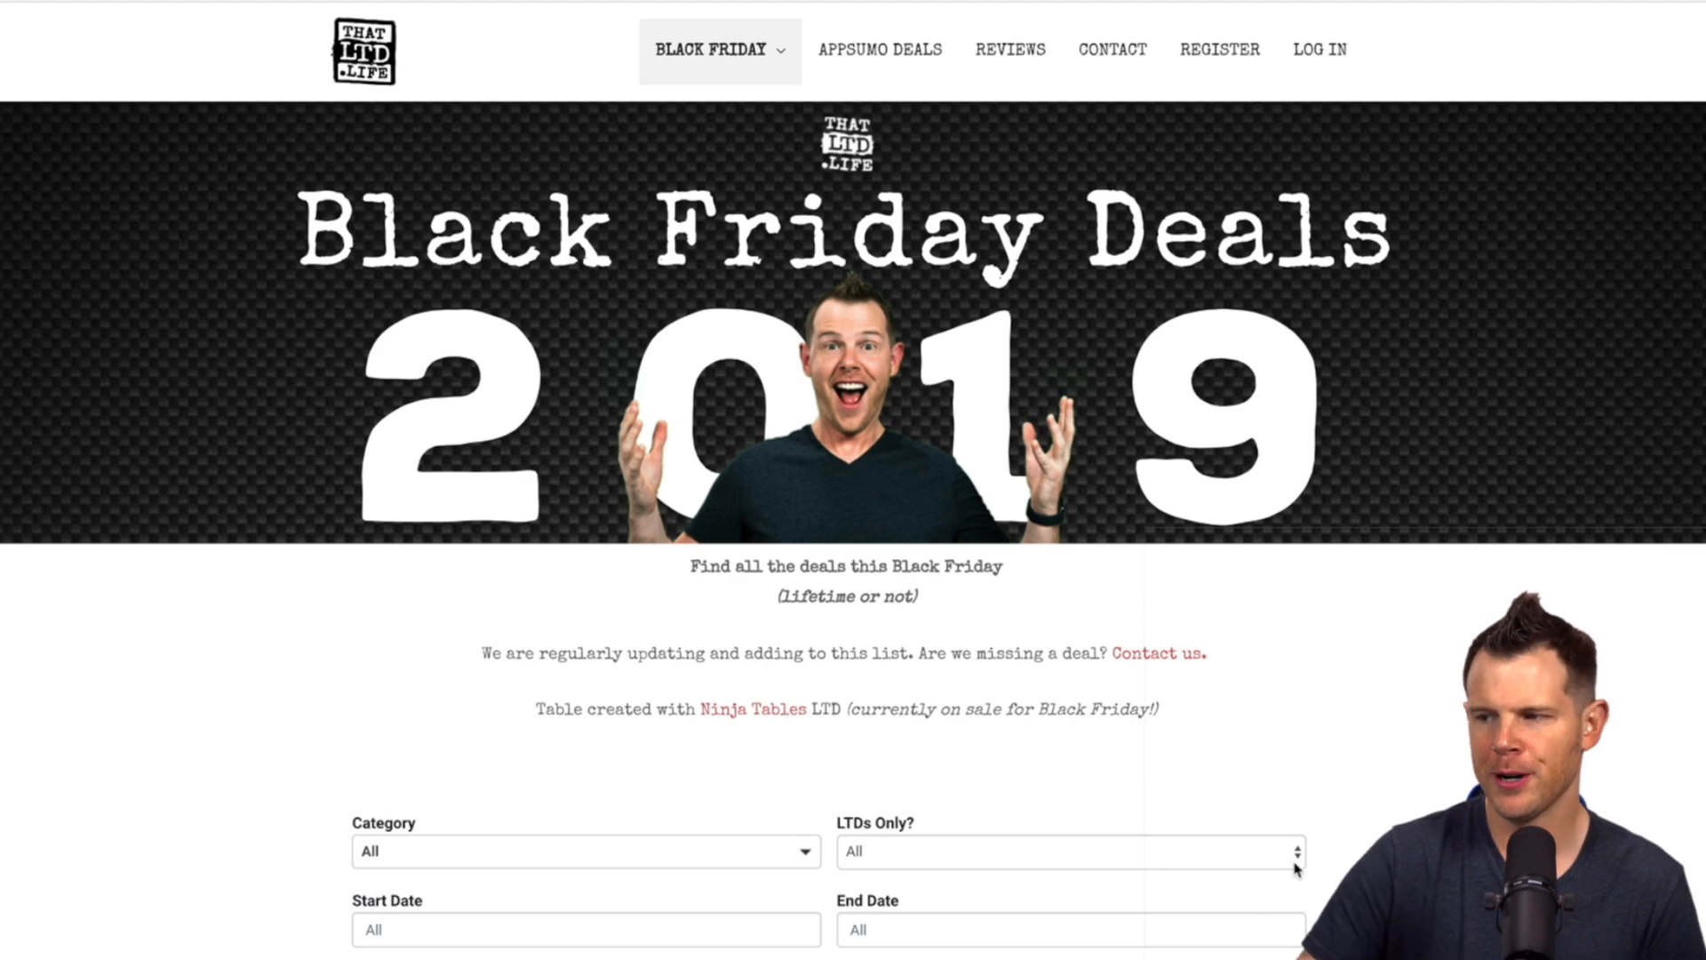
Scroll down through the Black Friday 2019 deals table on thatLTD.life.
{"action": "scroll", "scroll_direction": "down", "scroll_amount": 3}
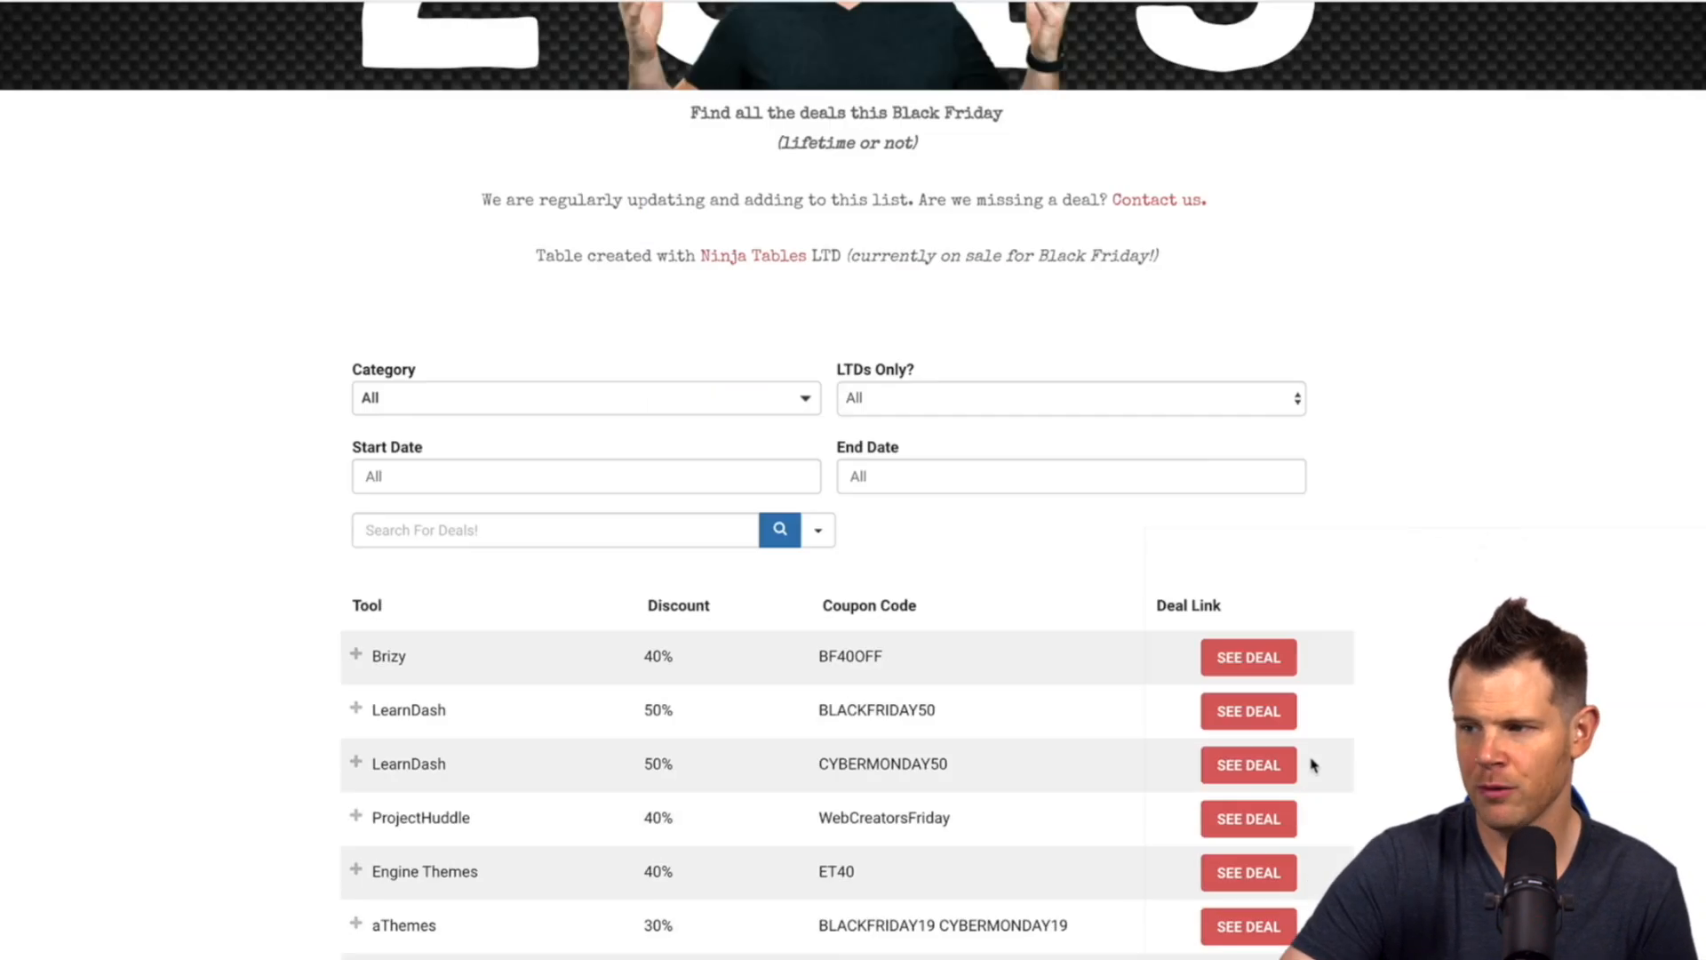
{"action": "scroll", "scroll_direction": "down", "scroll_amount": 3}
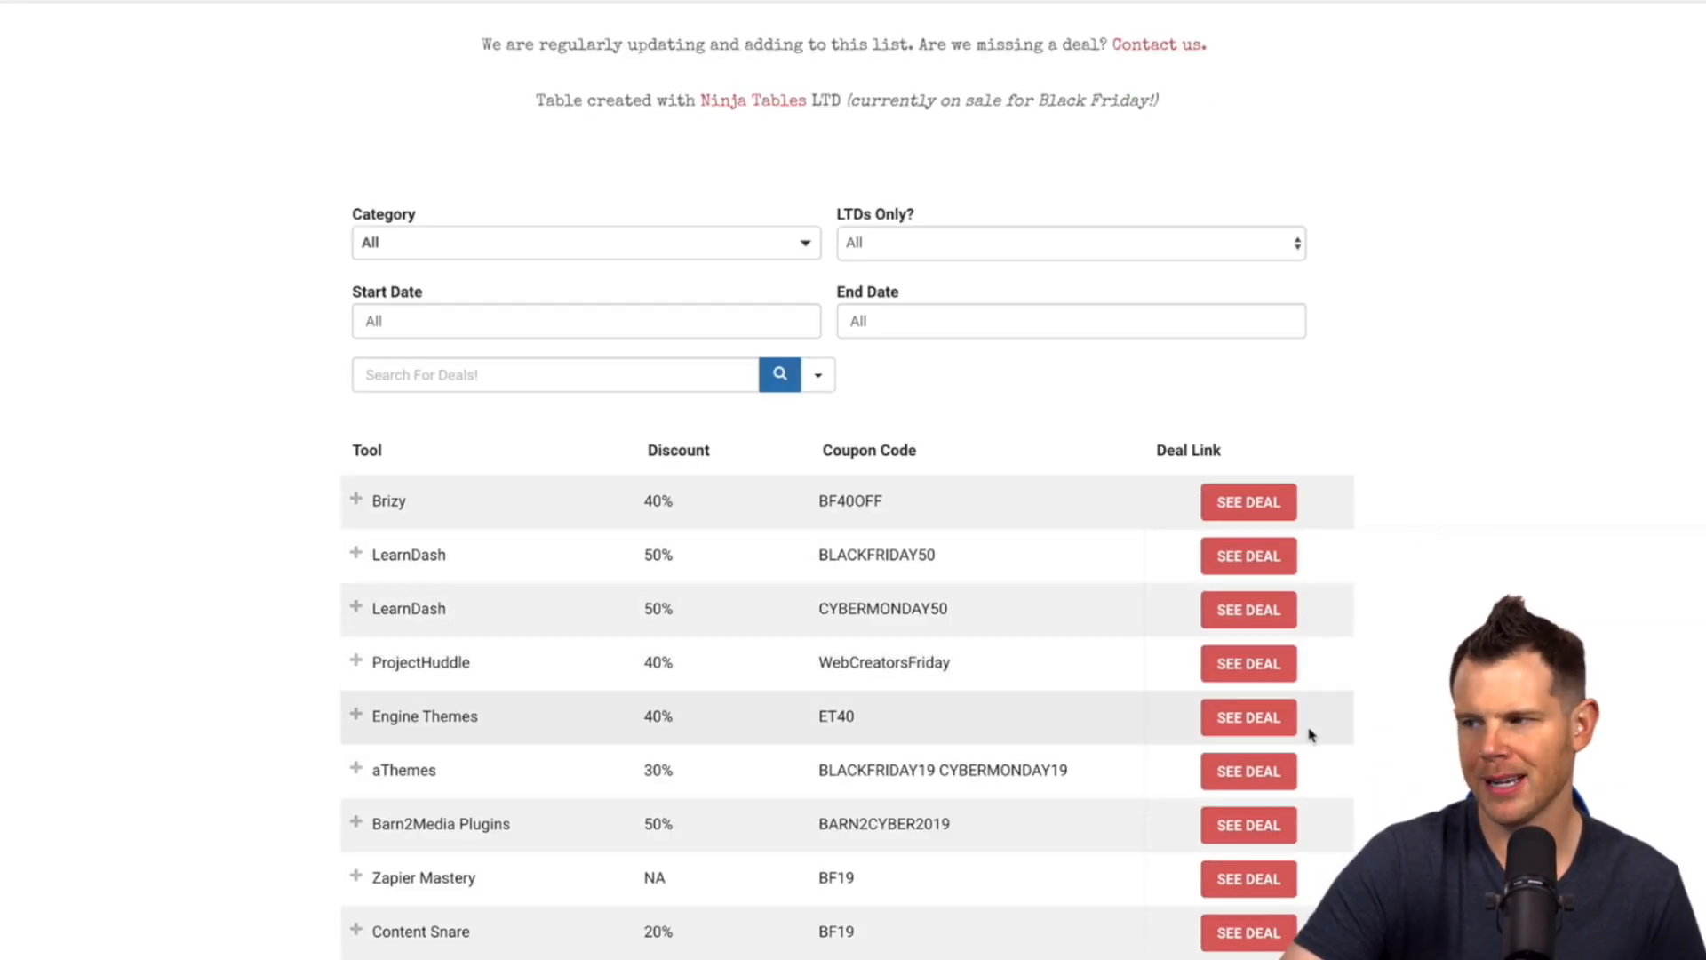
{"action": "scroll", "scroll_direction": "down", "scroll_amount": 3}
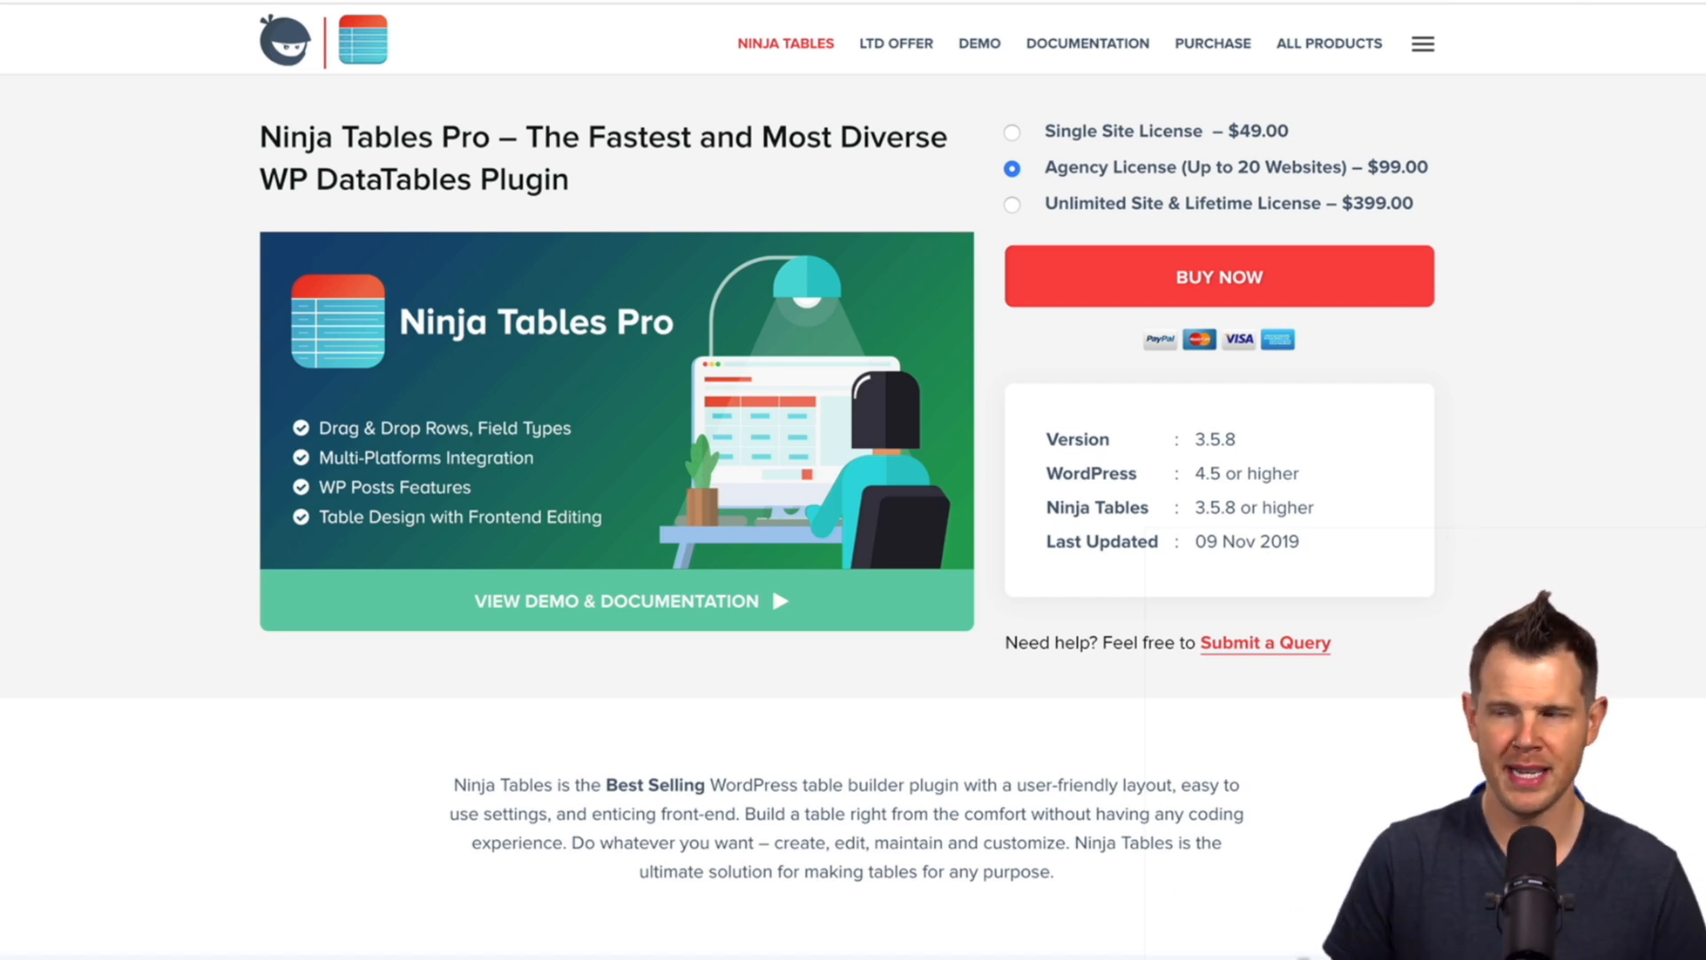
Return to the Black Friday deals list and navigate to the Current AppSumo Deals page.
{"action": "left_click", "coordinate": [596, 18]}
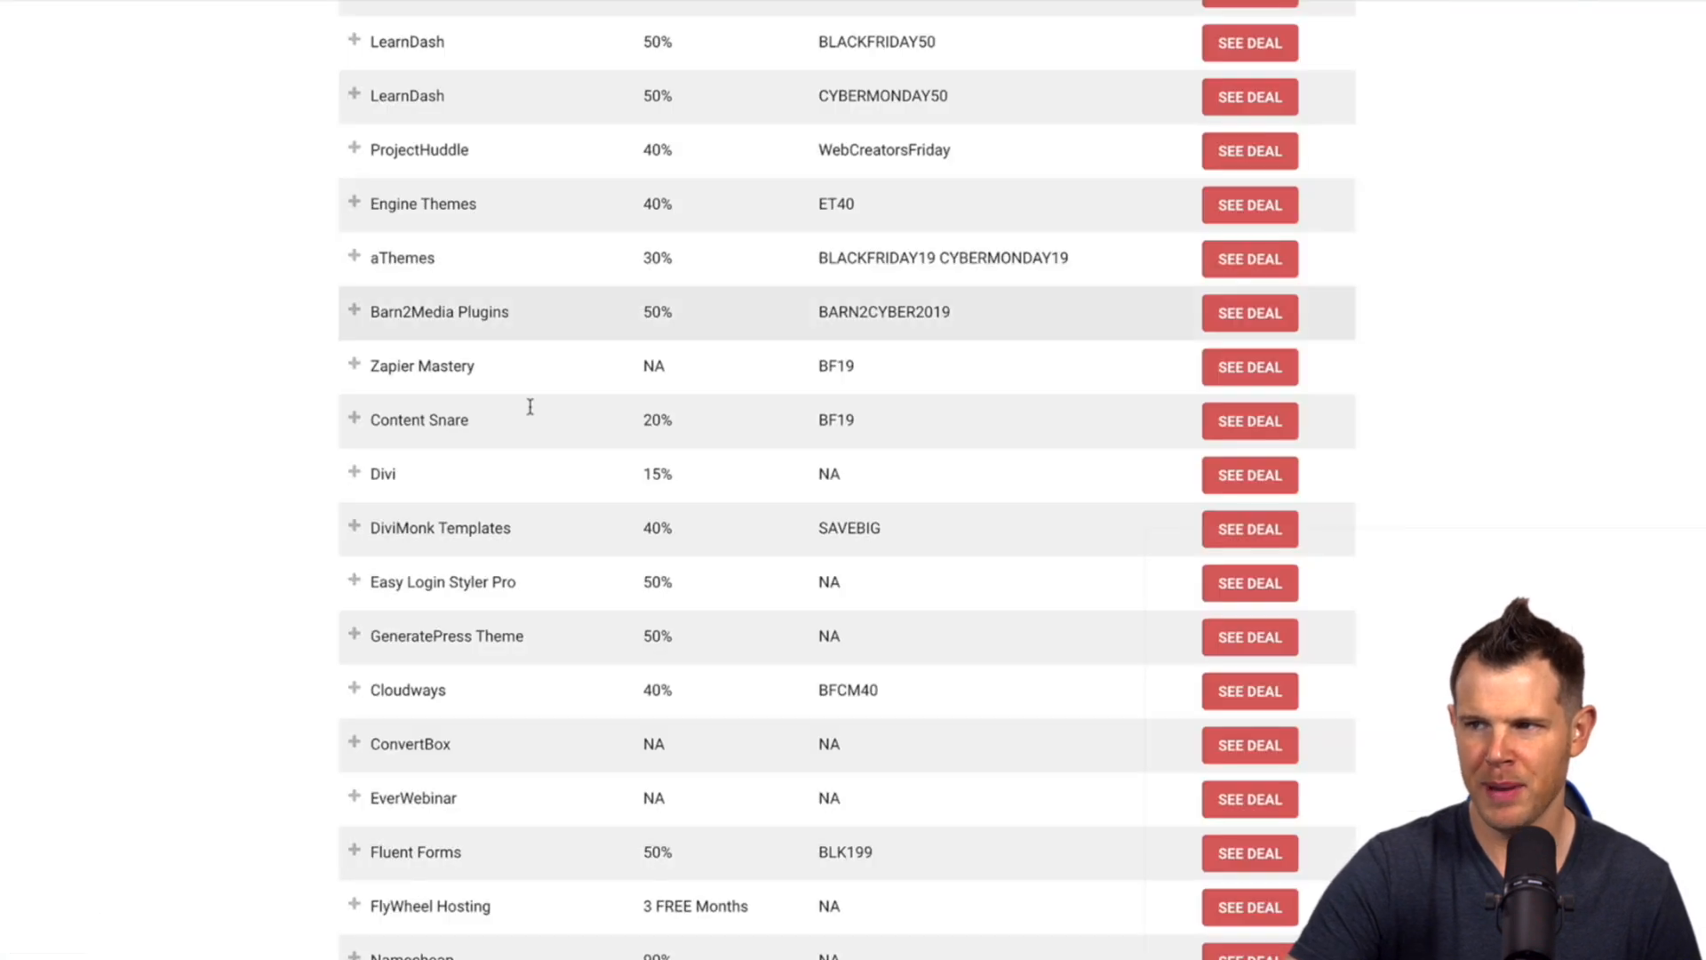
{"action": "left_click", "coordinate": [880, 48]}
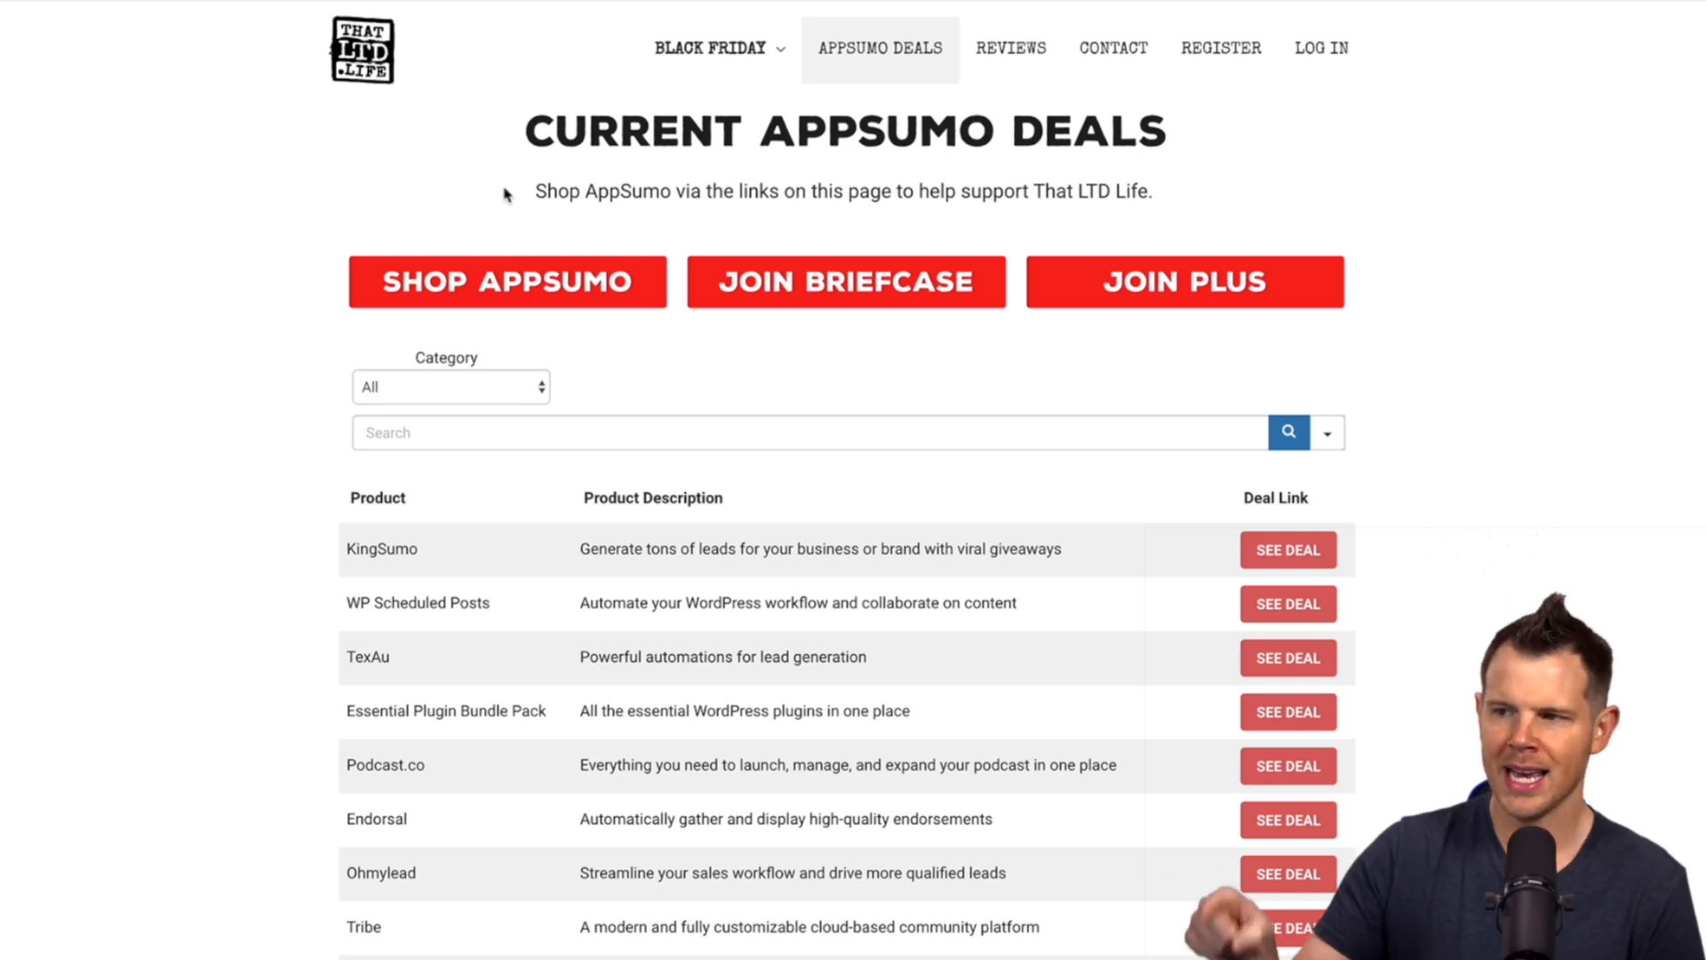
{"action": "scroll", "scroll_direction": "down", "scroll_amount": 3}
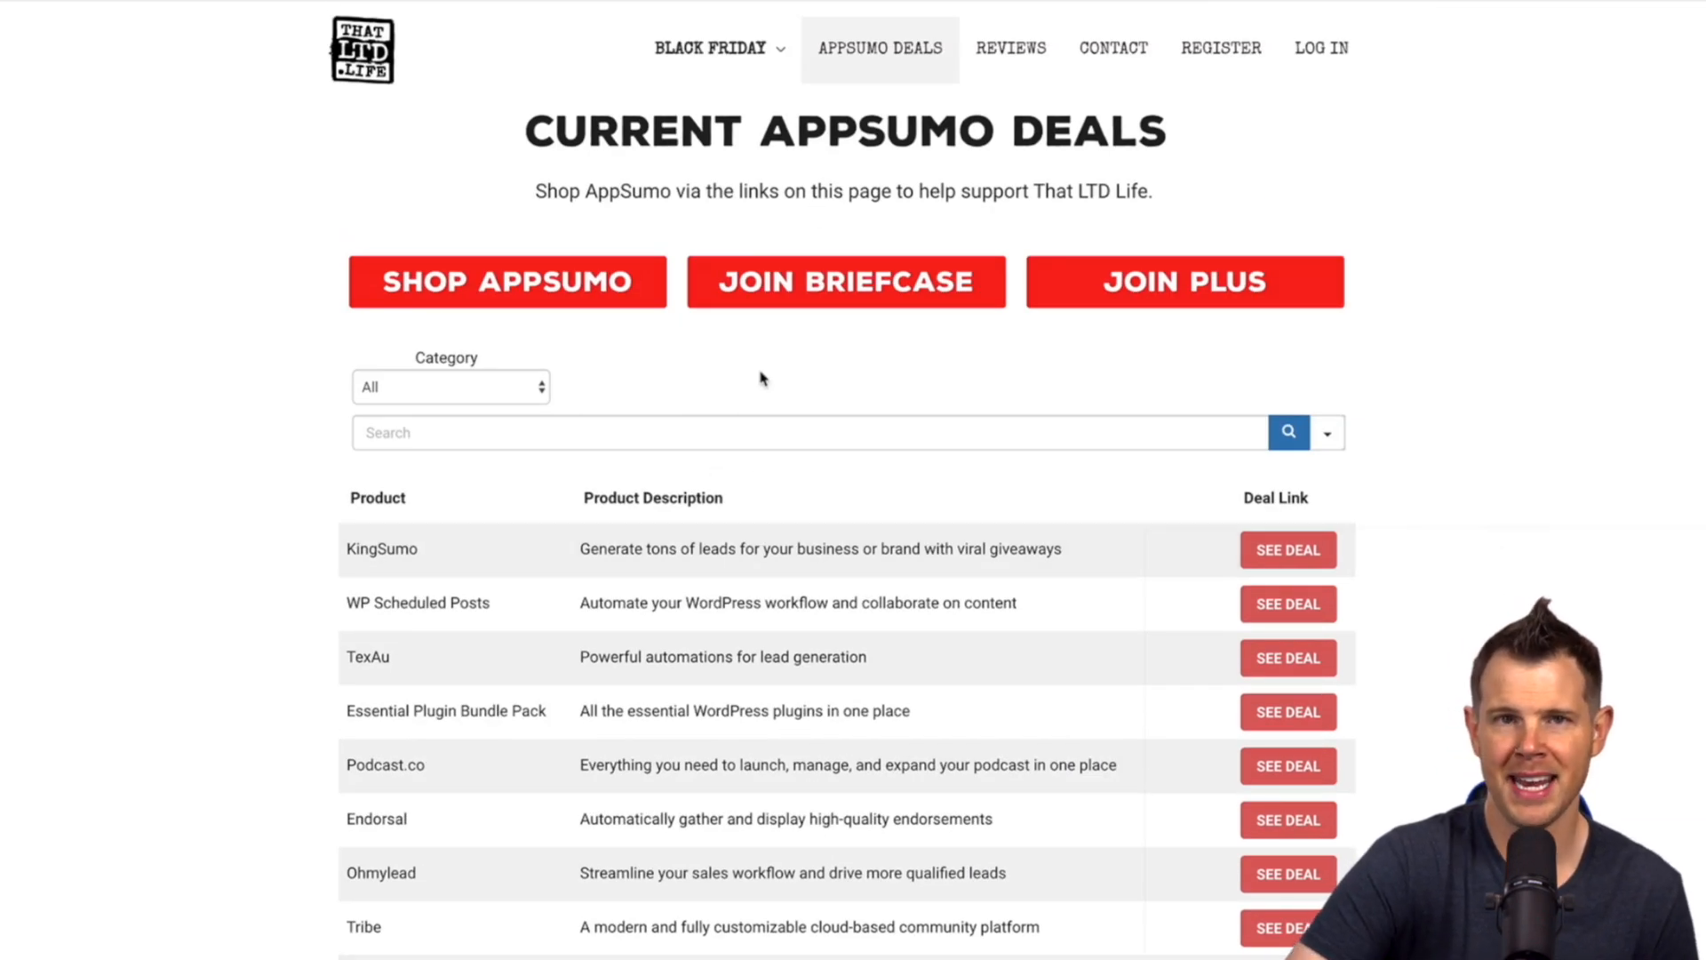
{"action": "left_click", "coordinate": [596, 18]}
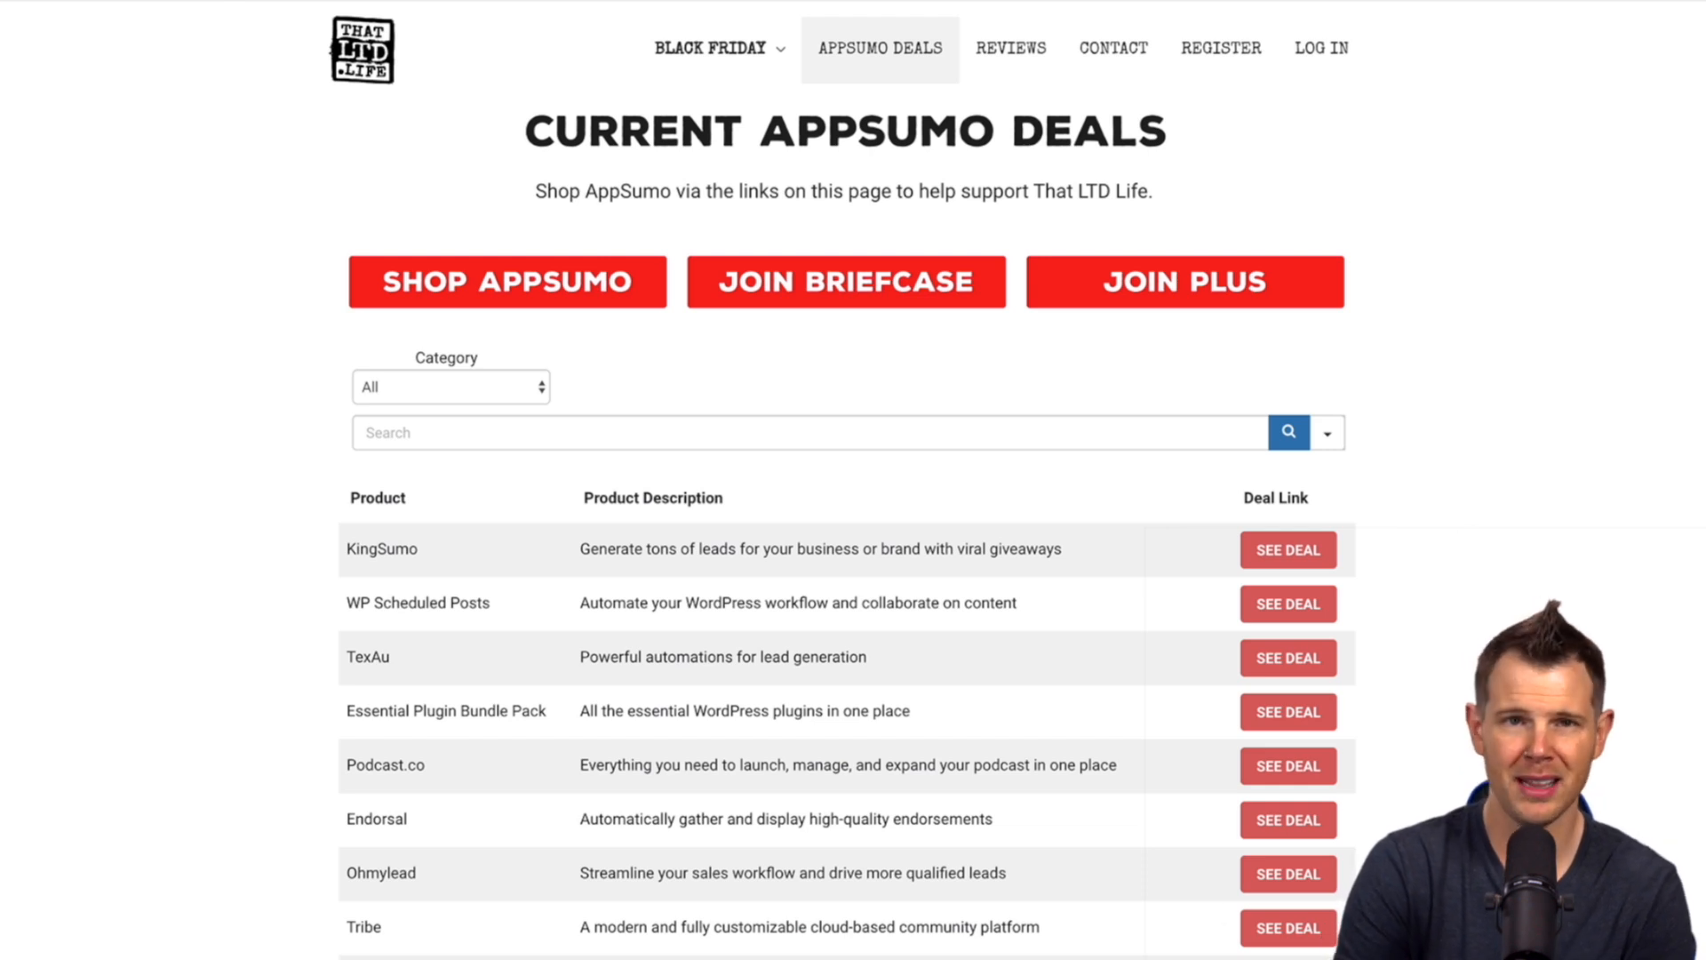
Show the Ninja Tables Pro All Tables list with All AppSumo Deals and Current LTDs.
{"action": "left_click", "coordinate": [170, 17]}
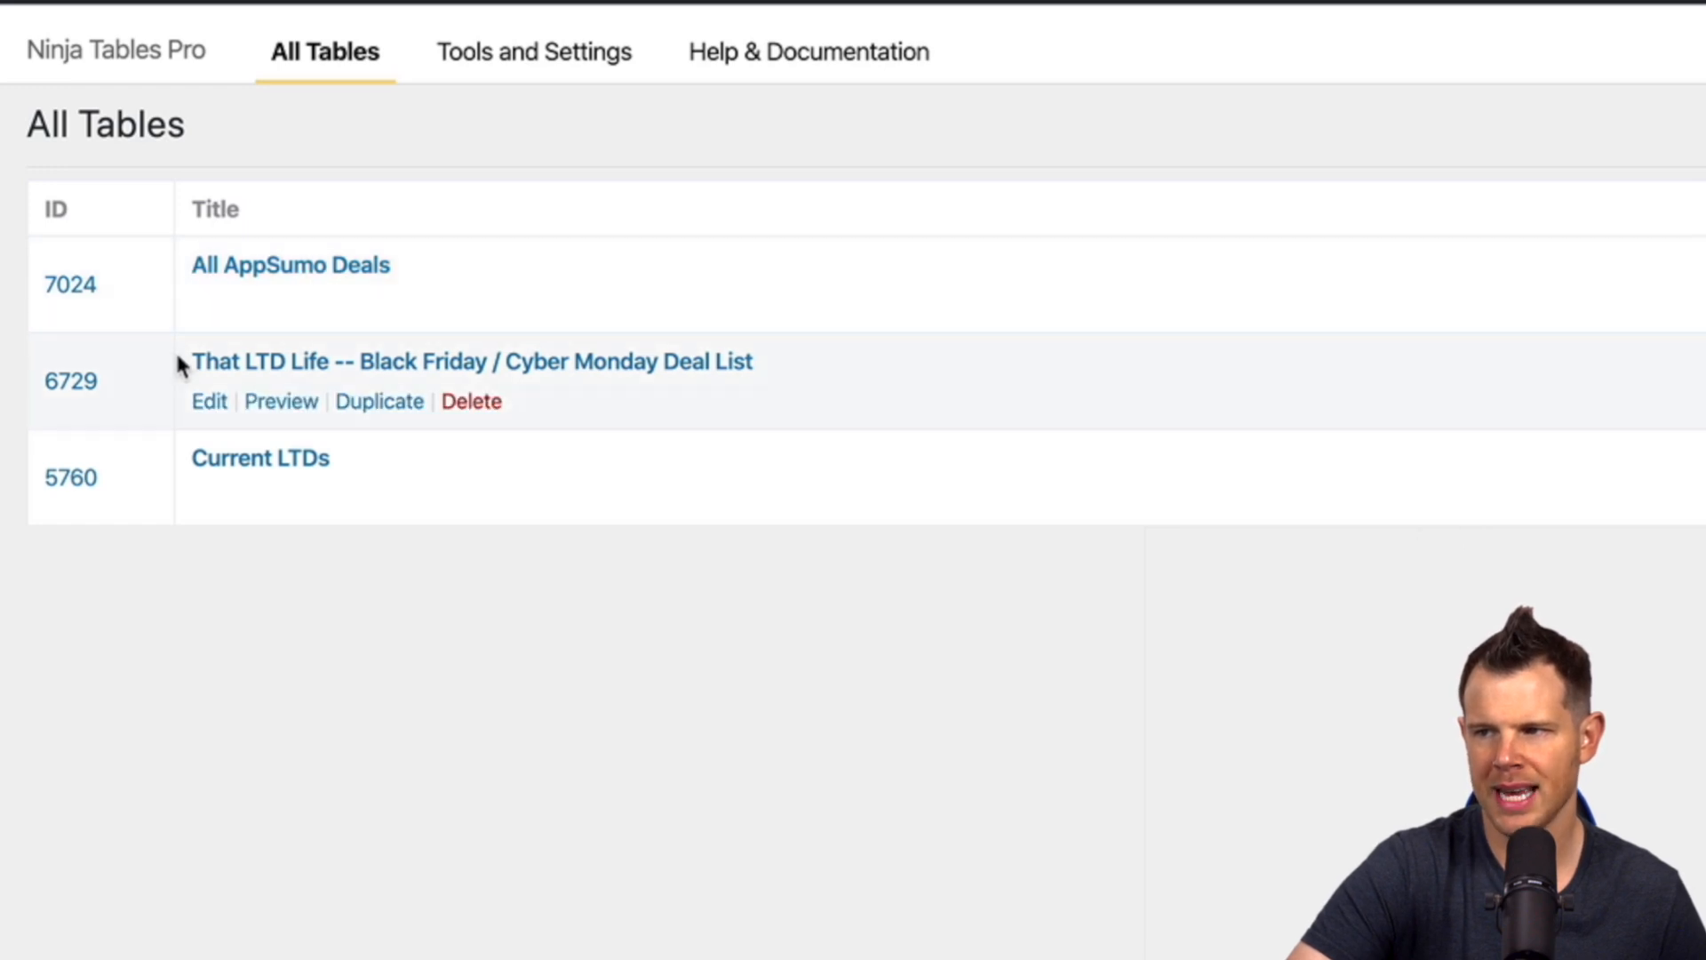
{"action": "mouse_move", "coordinate": [267, 280]}
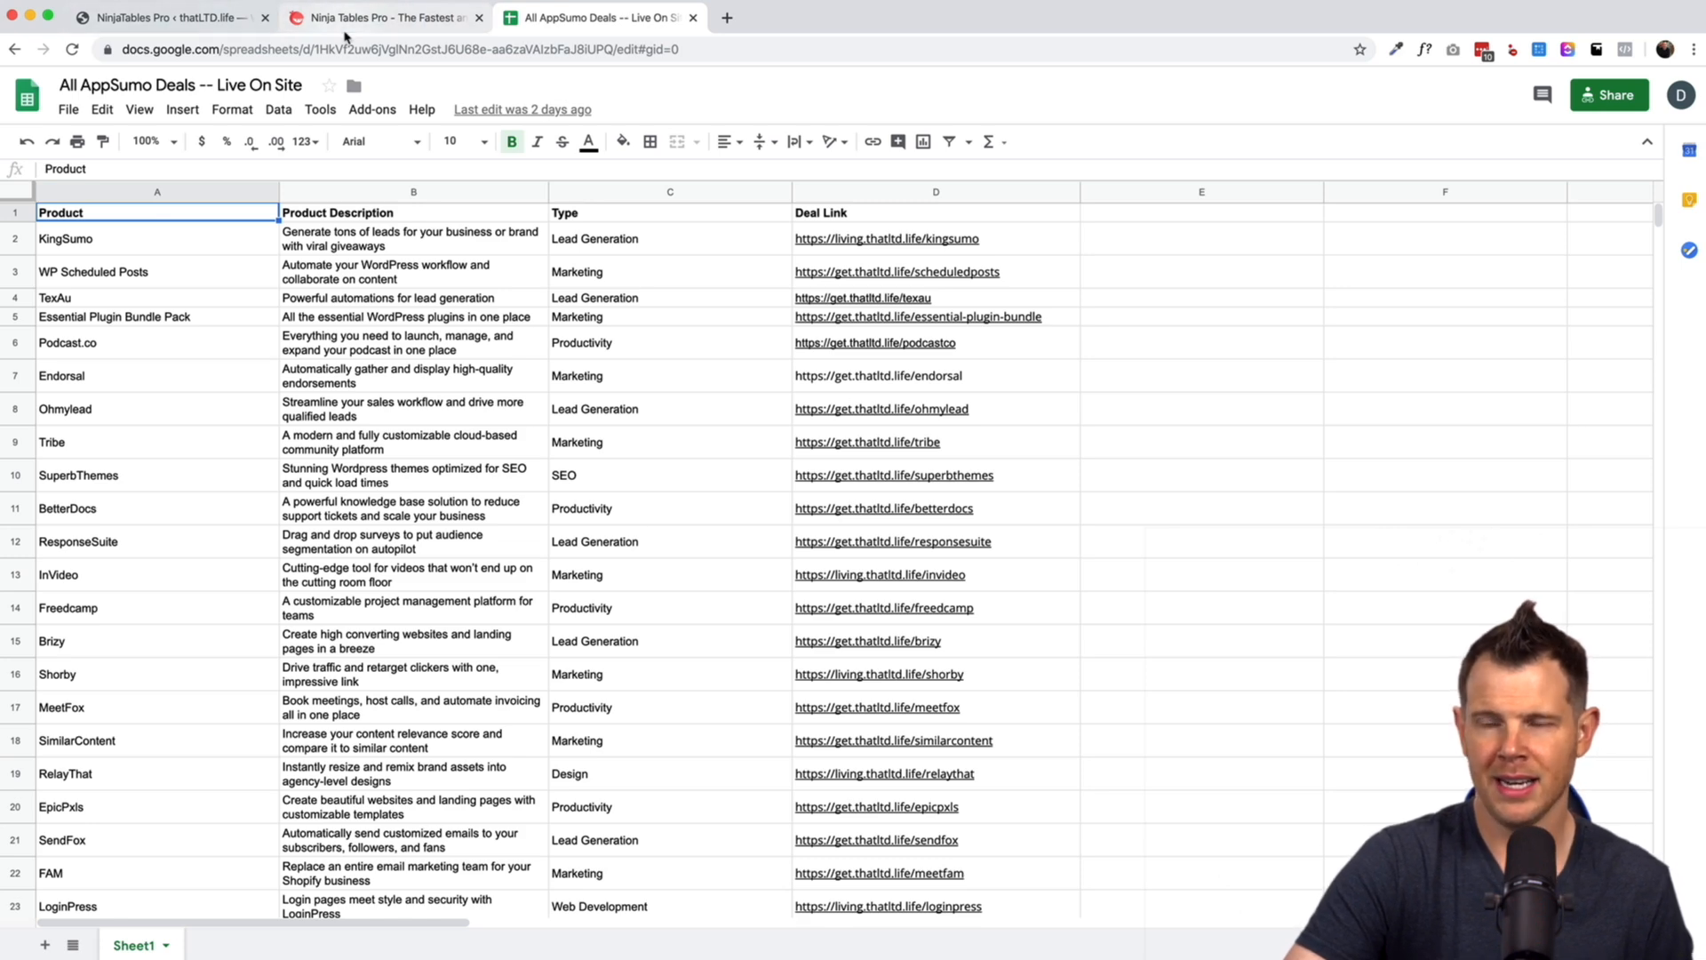
Compare the source sheet with the All AppSumo Deals editor and bring up the Deal Link column settings.
{"action": "left_click", "coordinate": [164, 17]}
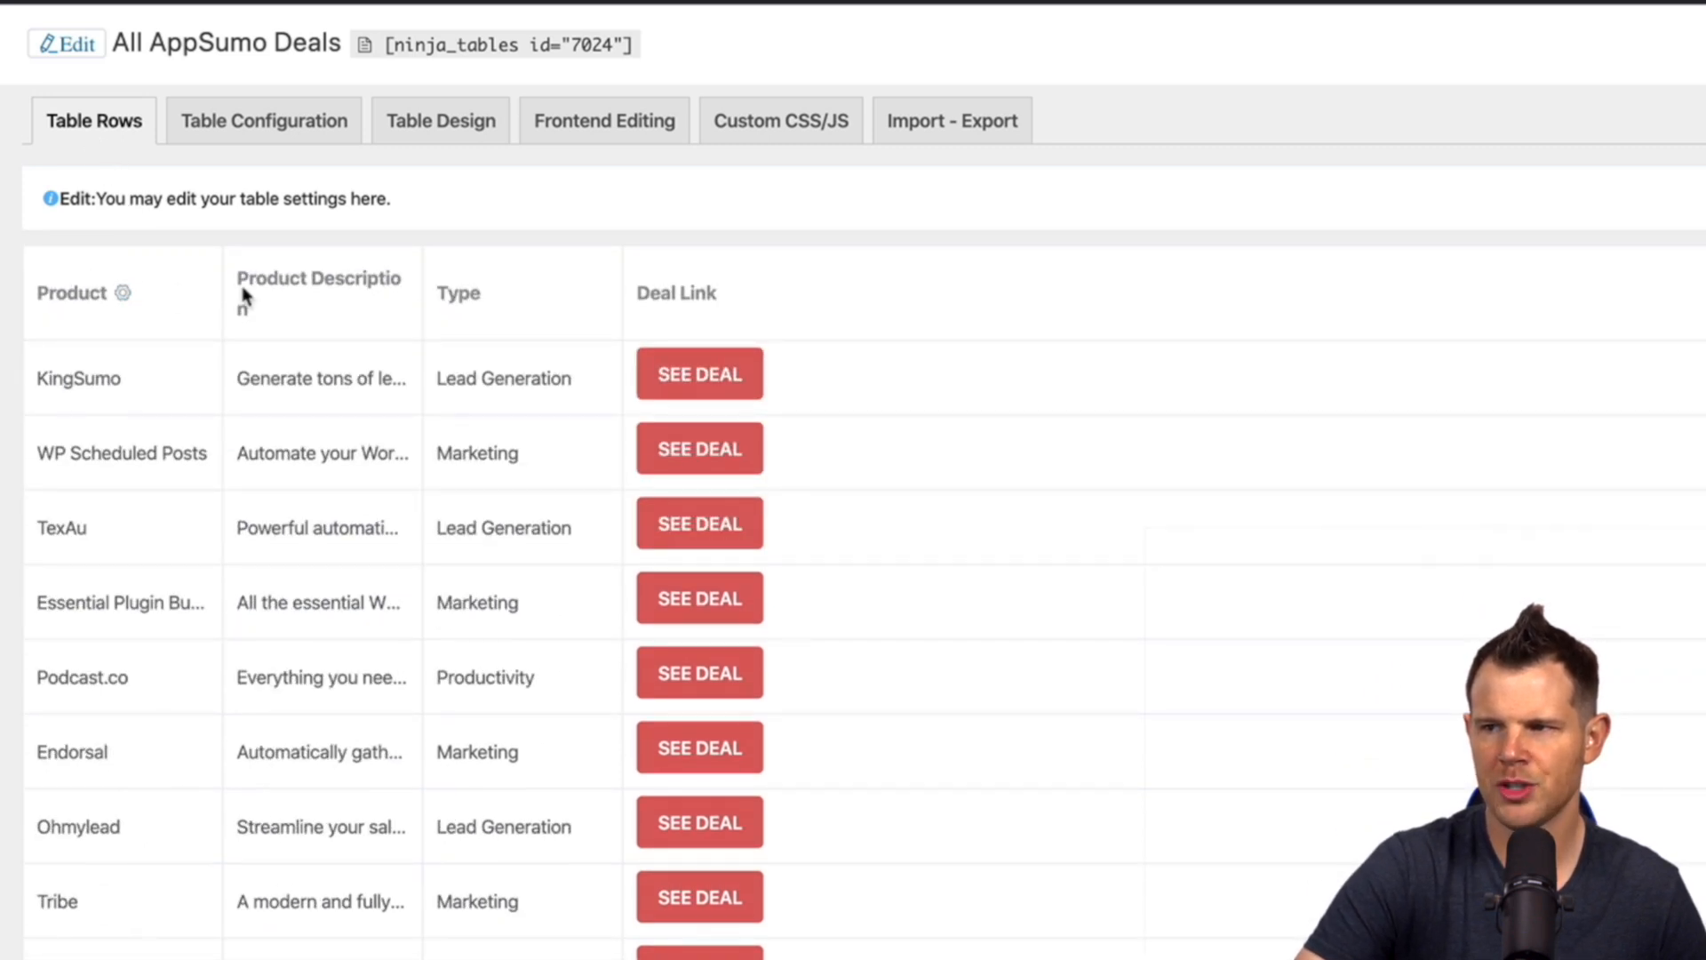
{"action": "mouse_move", "coordinate": [697, 322]}
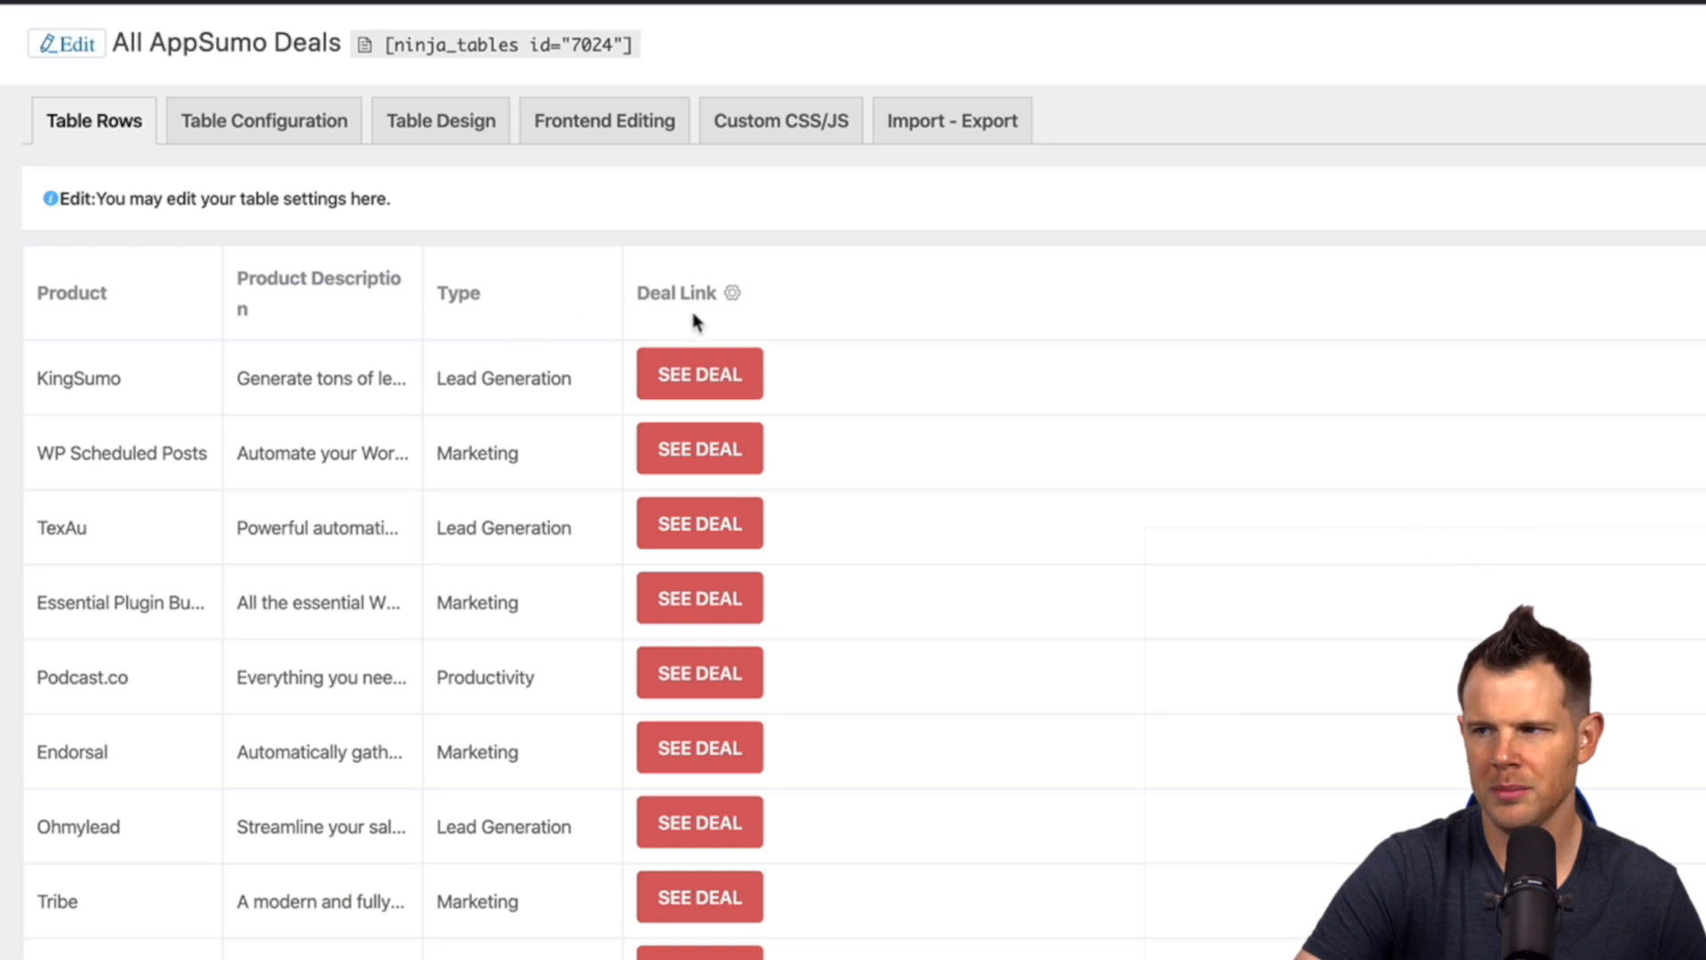
{"action": "mouse_move", "coordinate": [736, 293]}
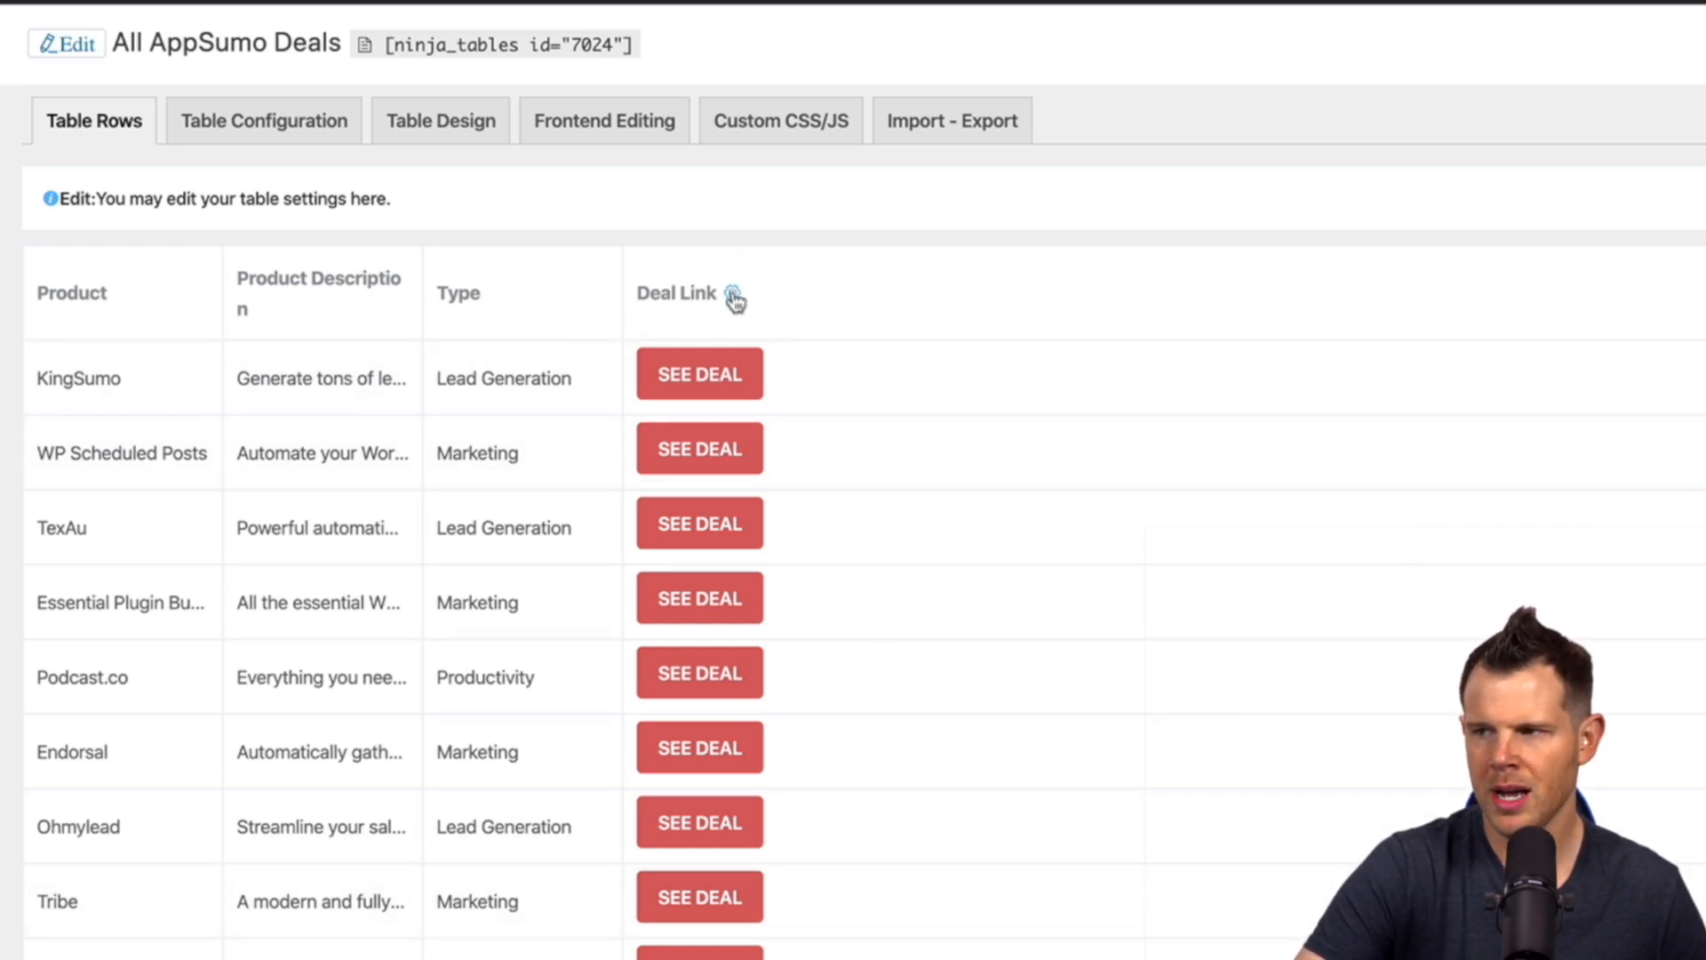
{"action": "left_click", "coordinate": [597, 18]}
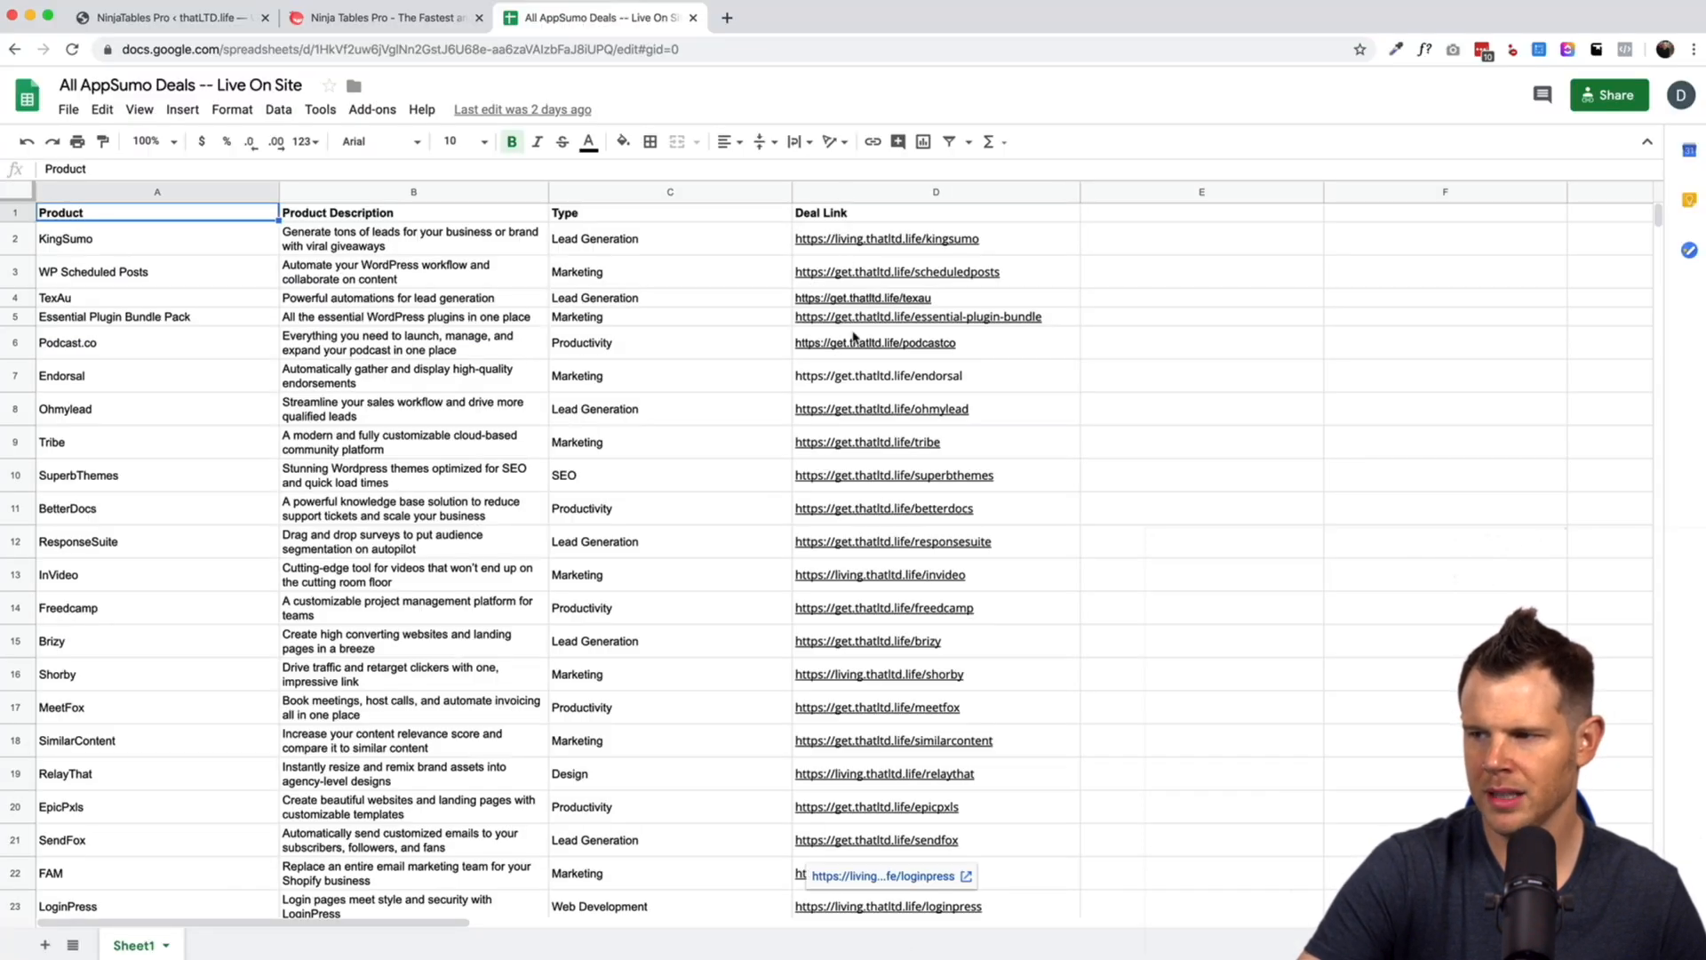
{"action": "left_click", "coordinate": [169, 18]}
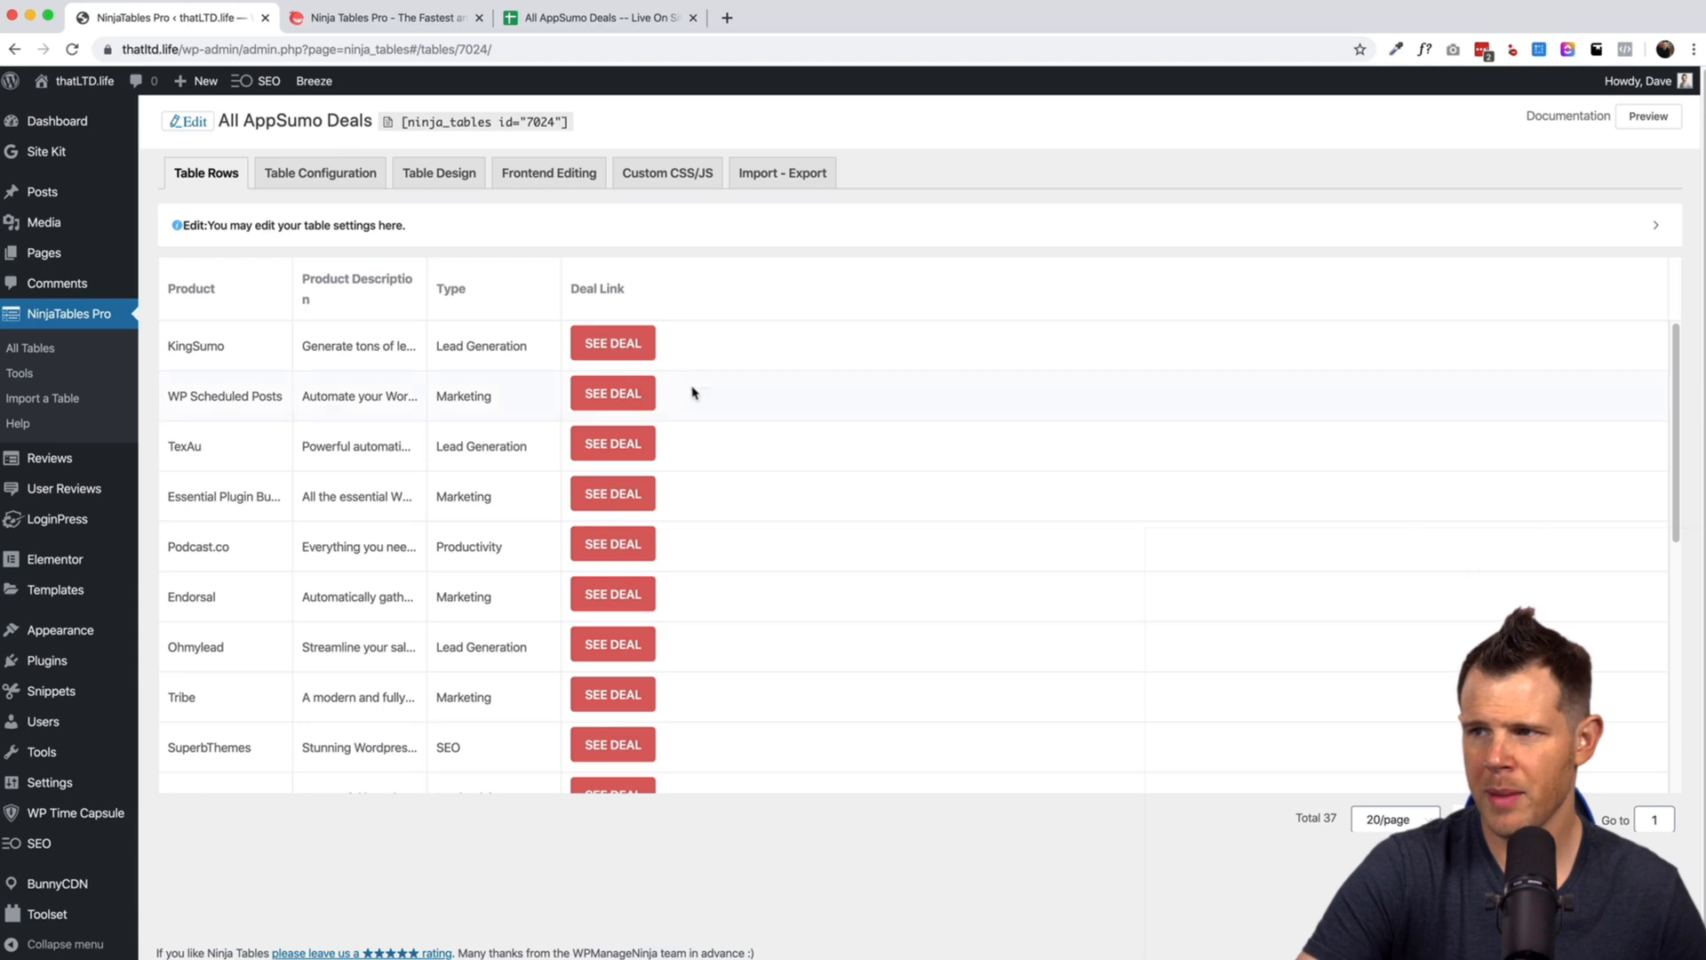
{"action": "left_click", "coordinate": [598, 288]}
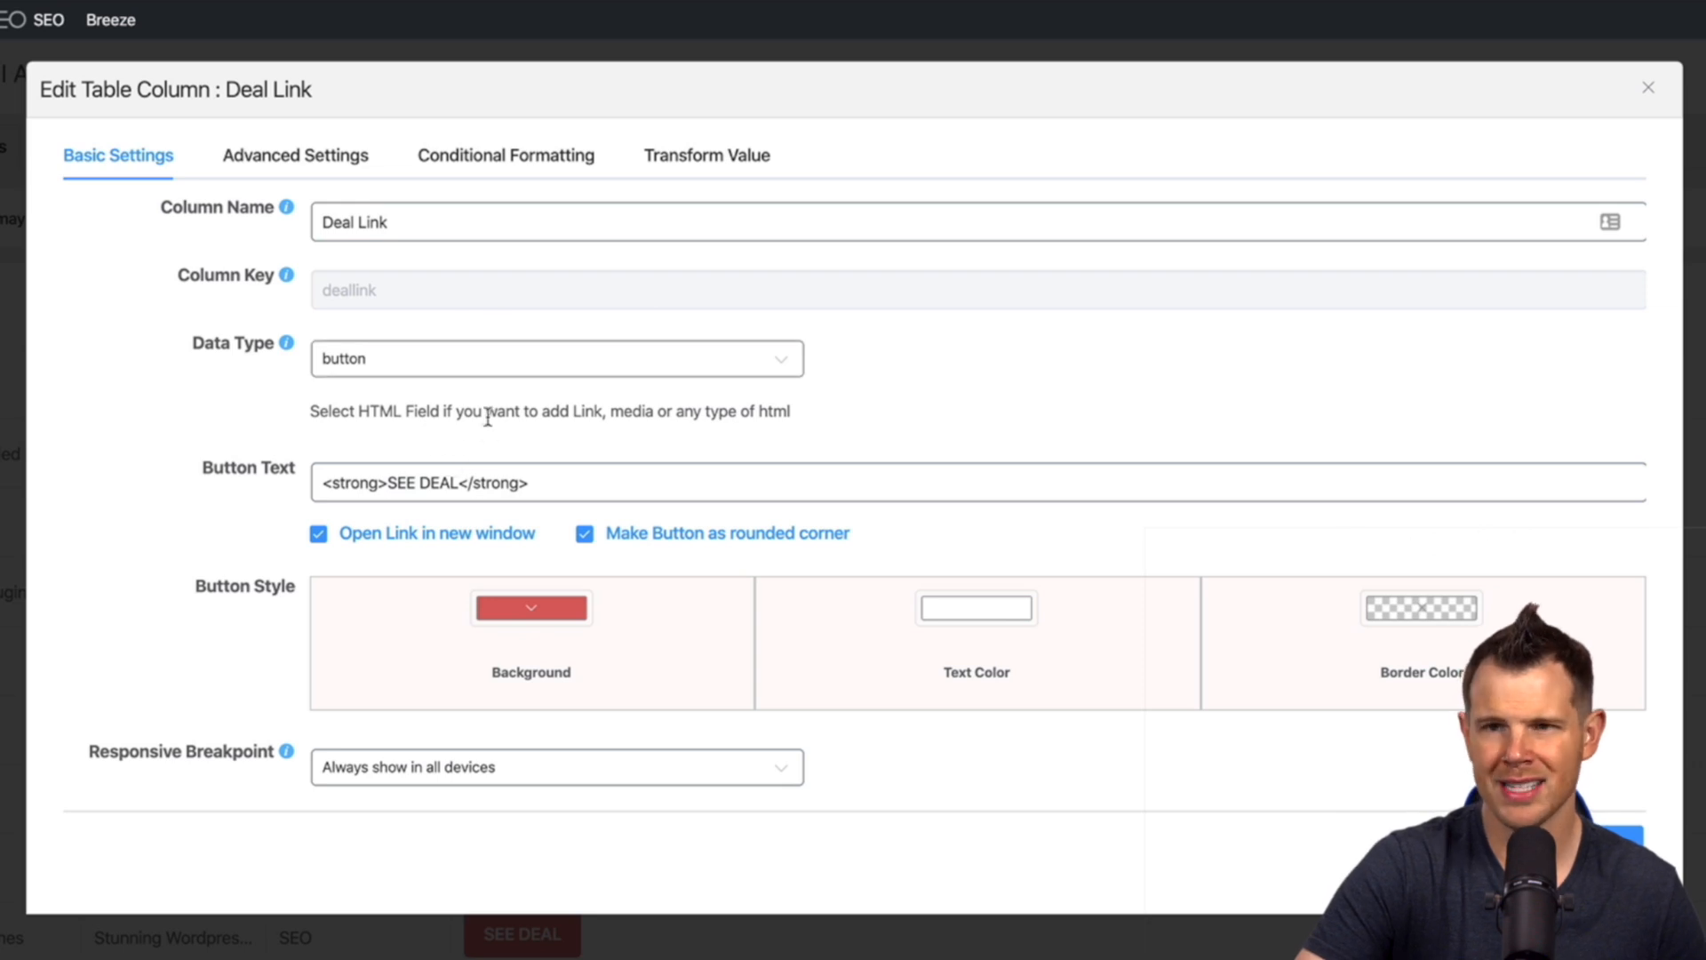
Review the Deal Link column's data type (button) and responsive breakpoint options.
{"action": "left_click", "coordinate": [556, 357]}
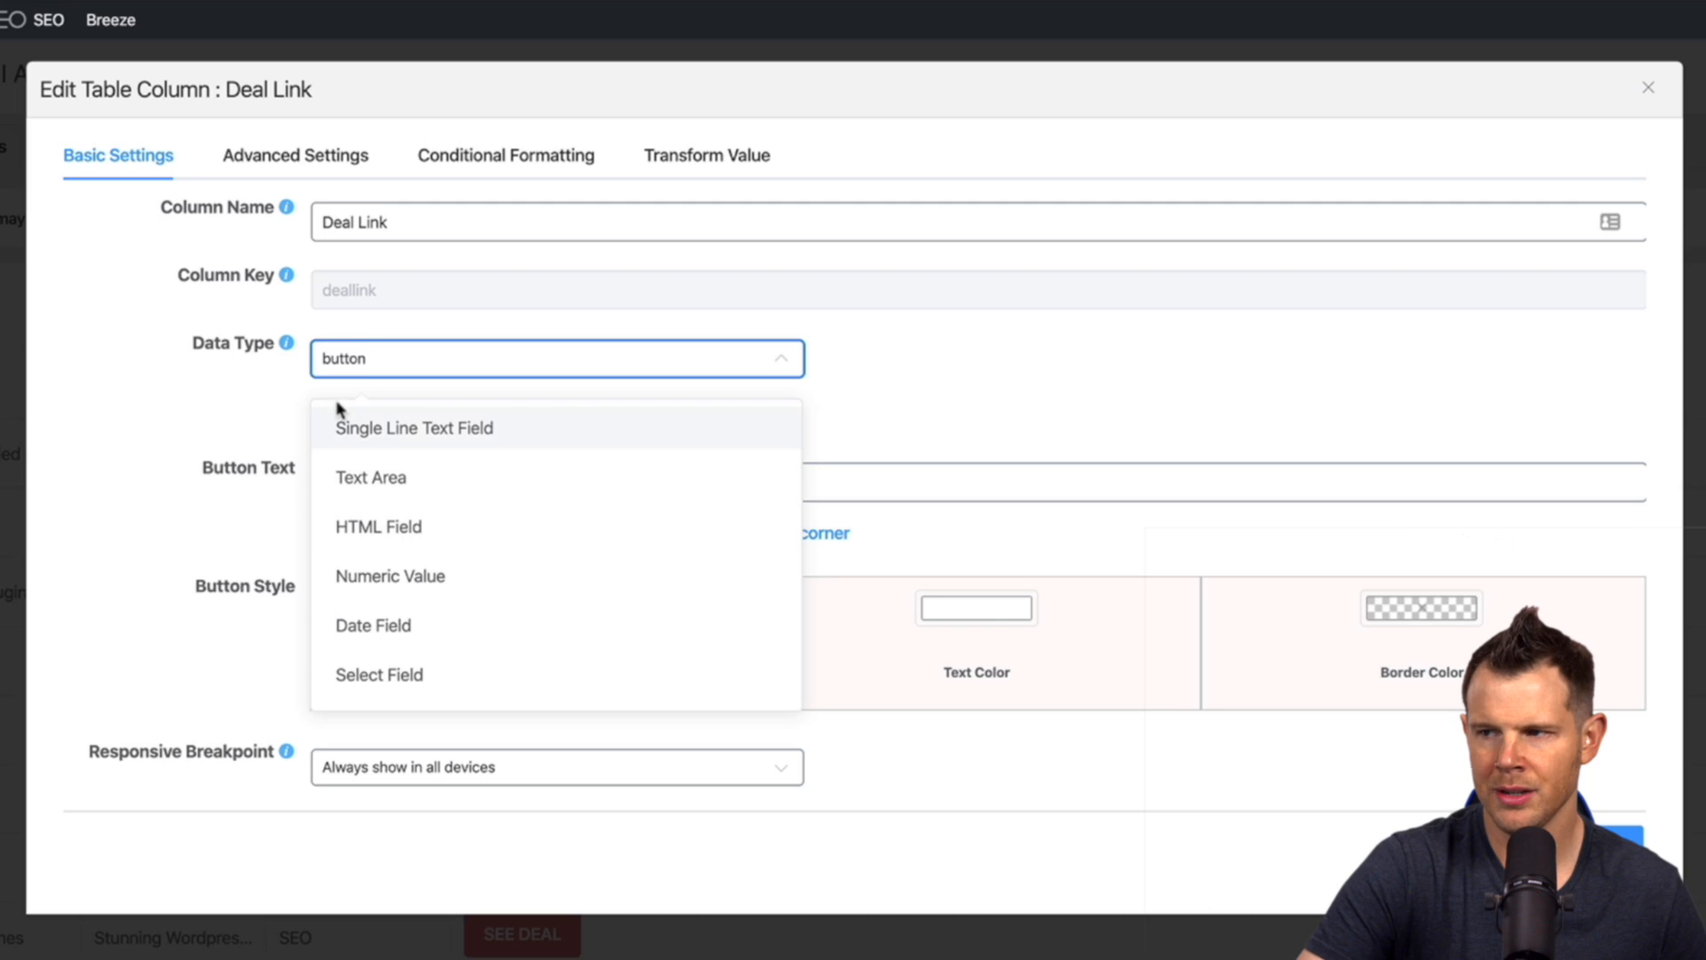
{"action": "mouse_move", "coordinate": [428, 533]}
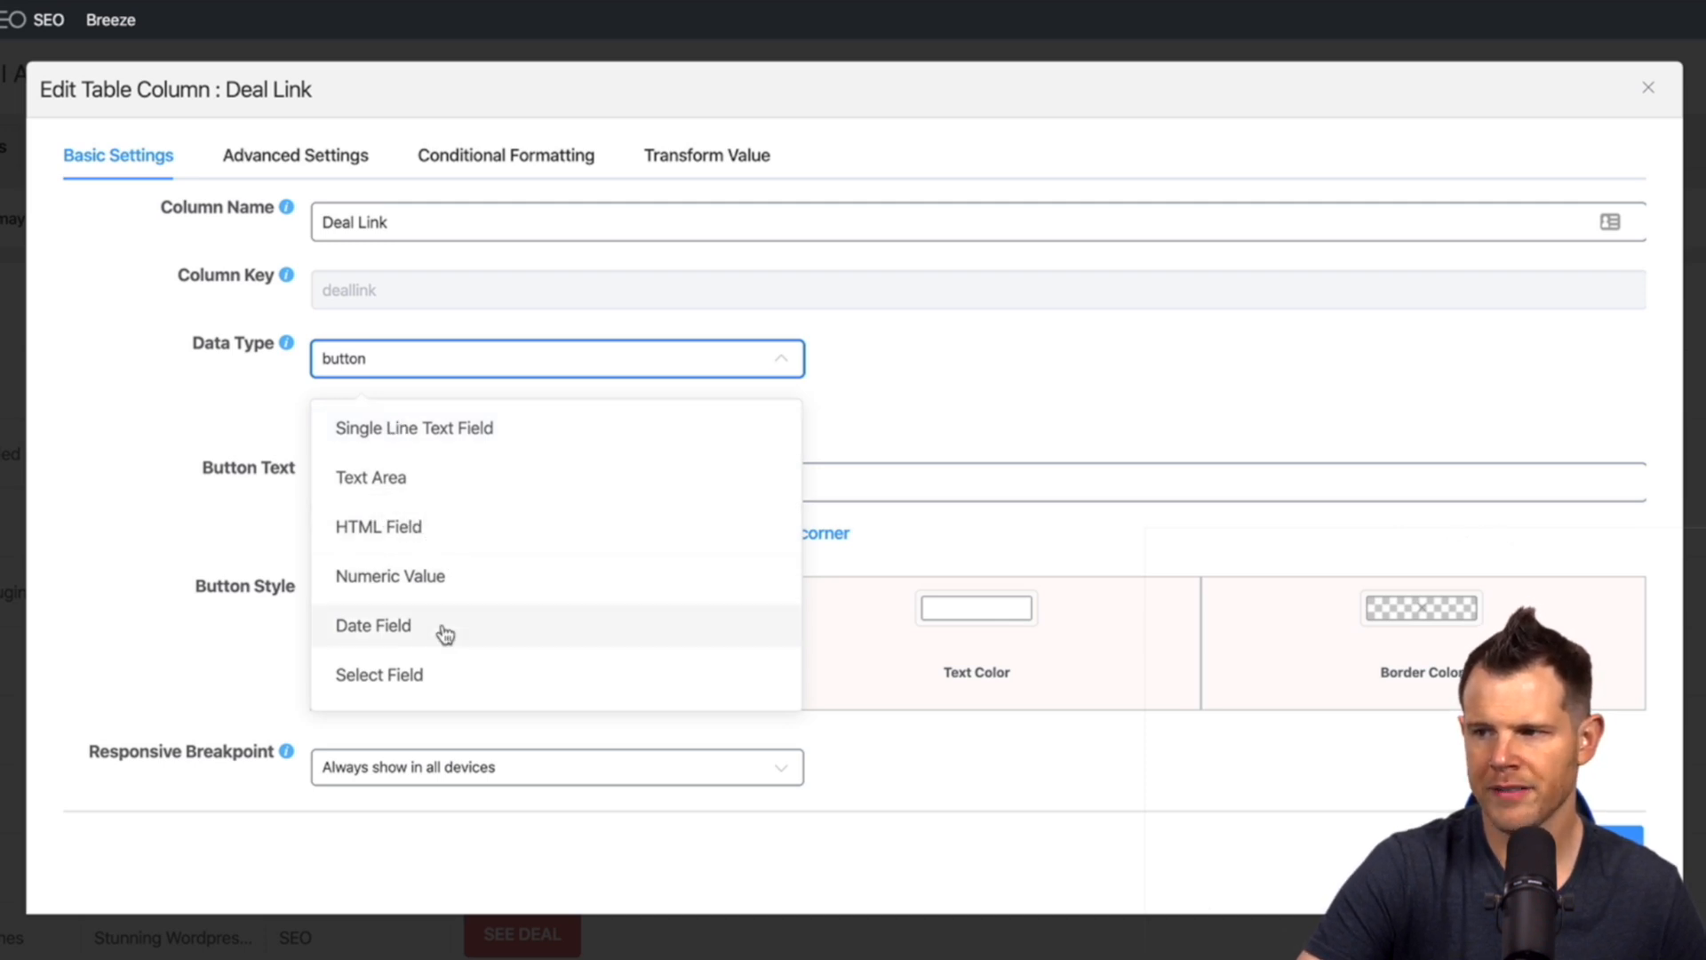
{"action": "mouse_move", "coordinate": [423, 632]}
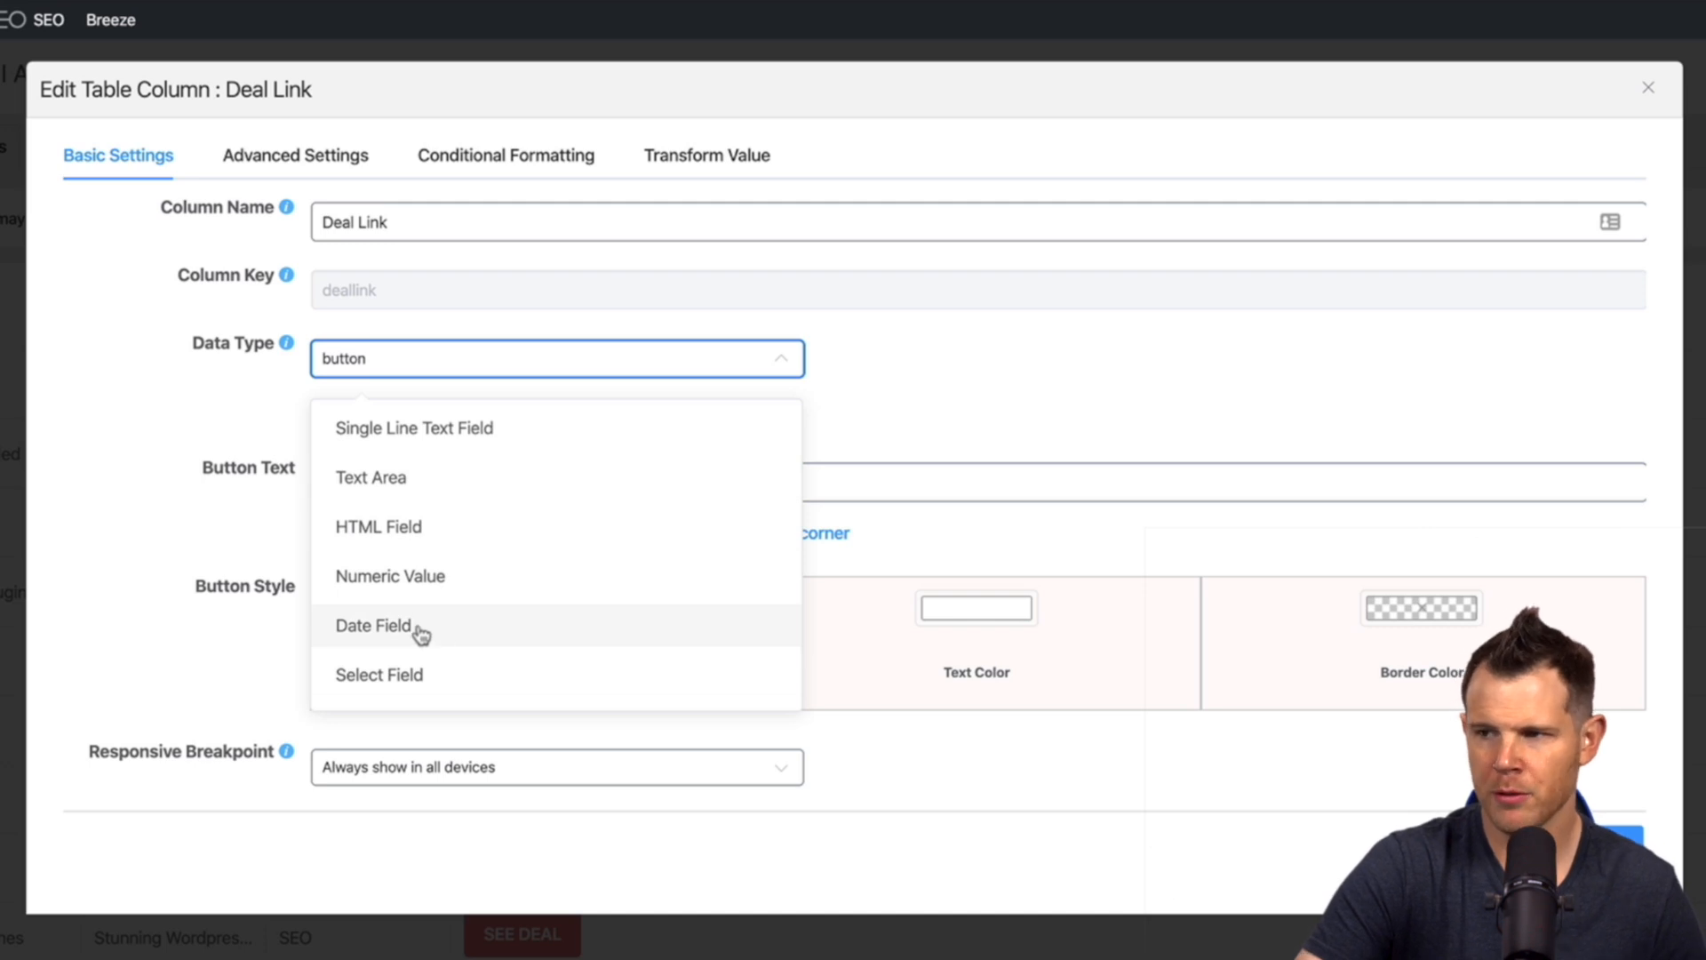
{"action": "mouse_move", "coordinate": [448, 633]}
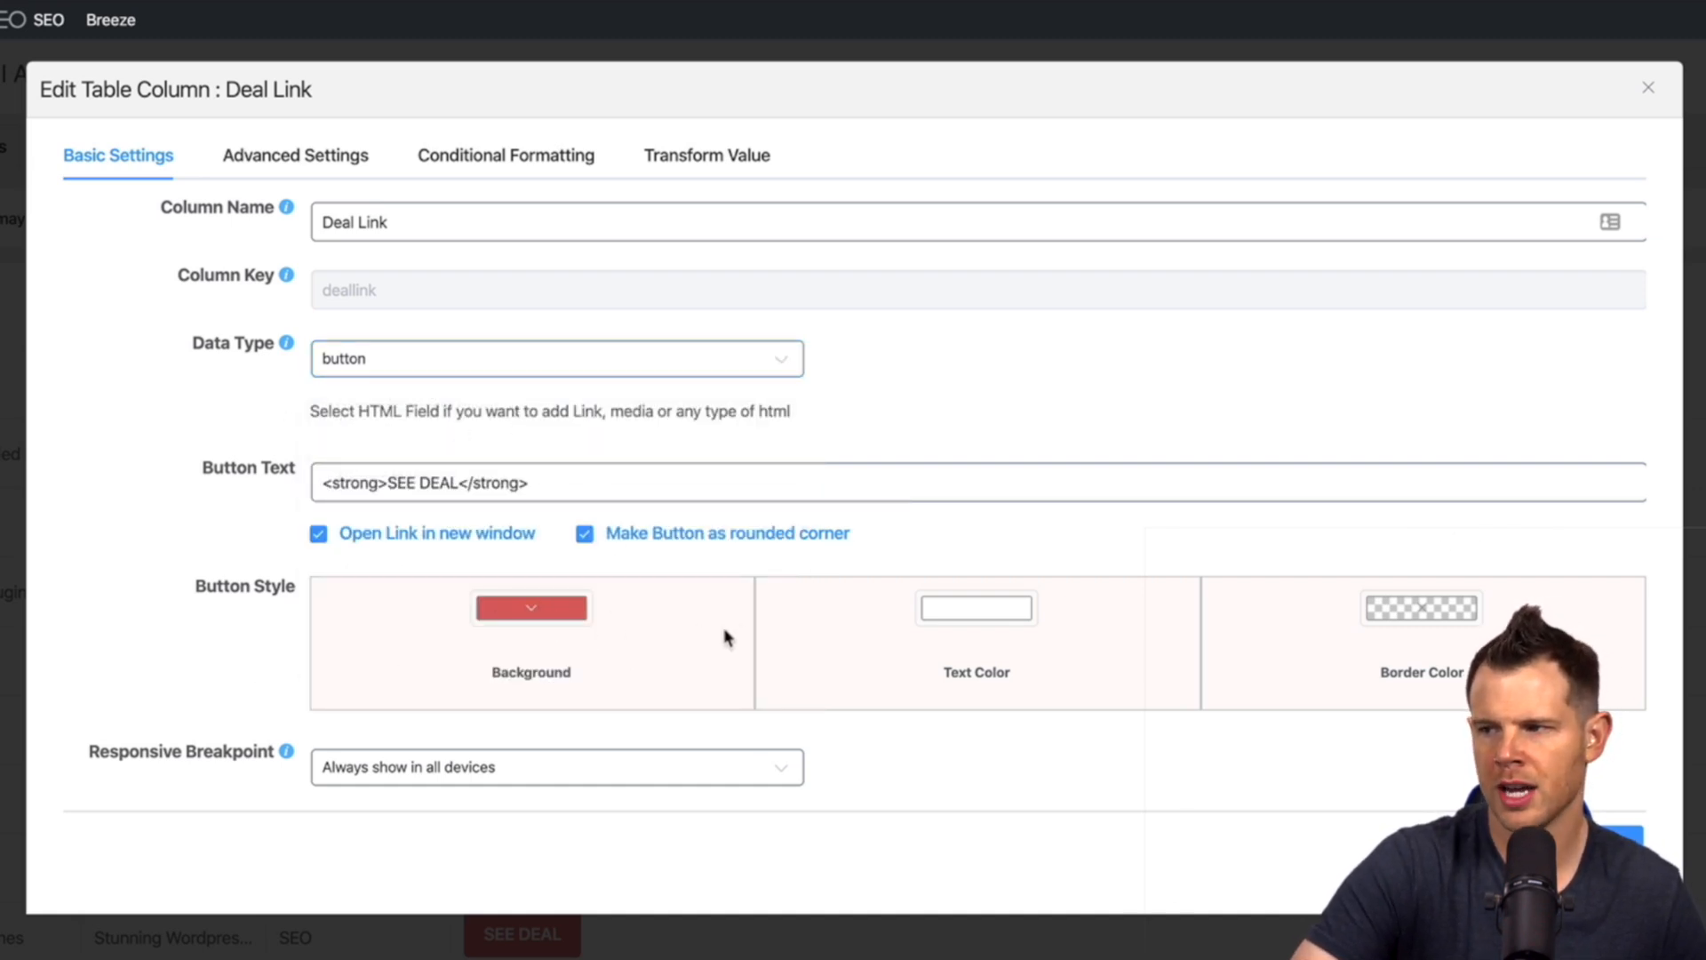
{"action": "mouse_move", "coordinate": [212, 773]}
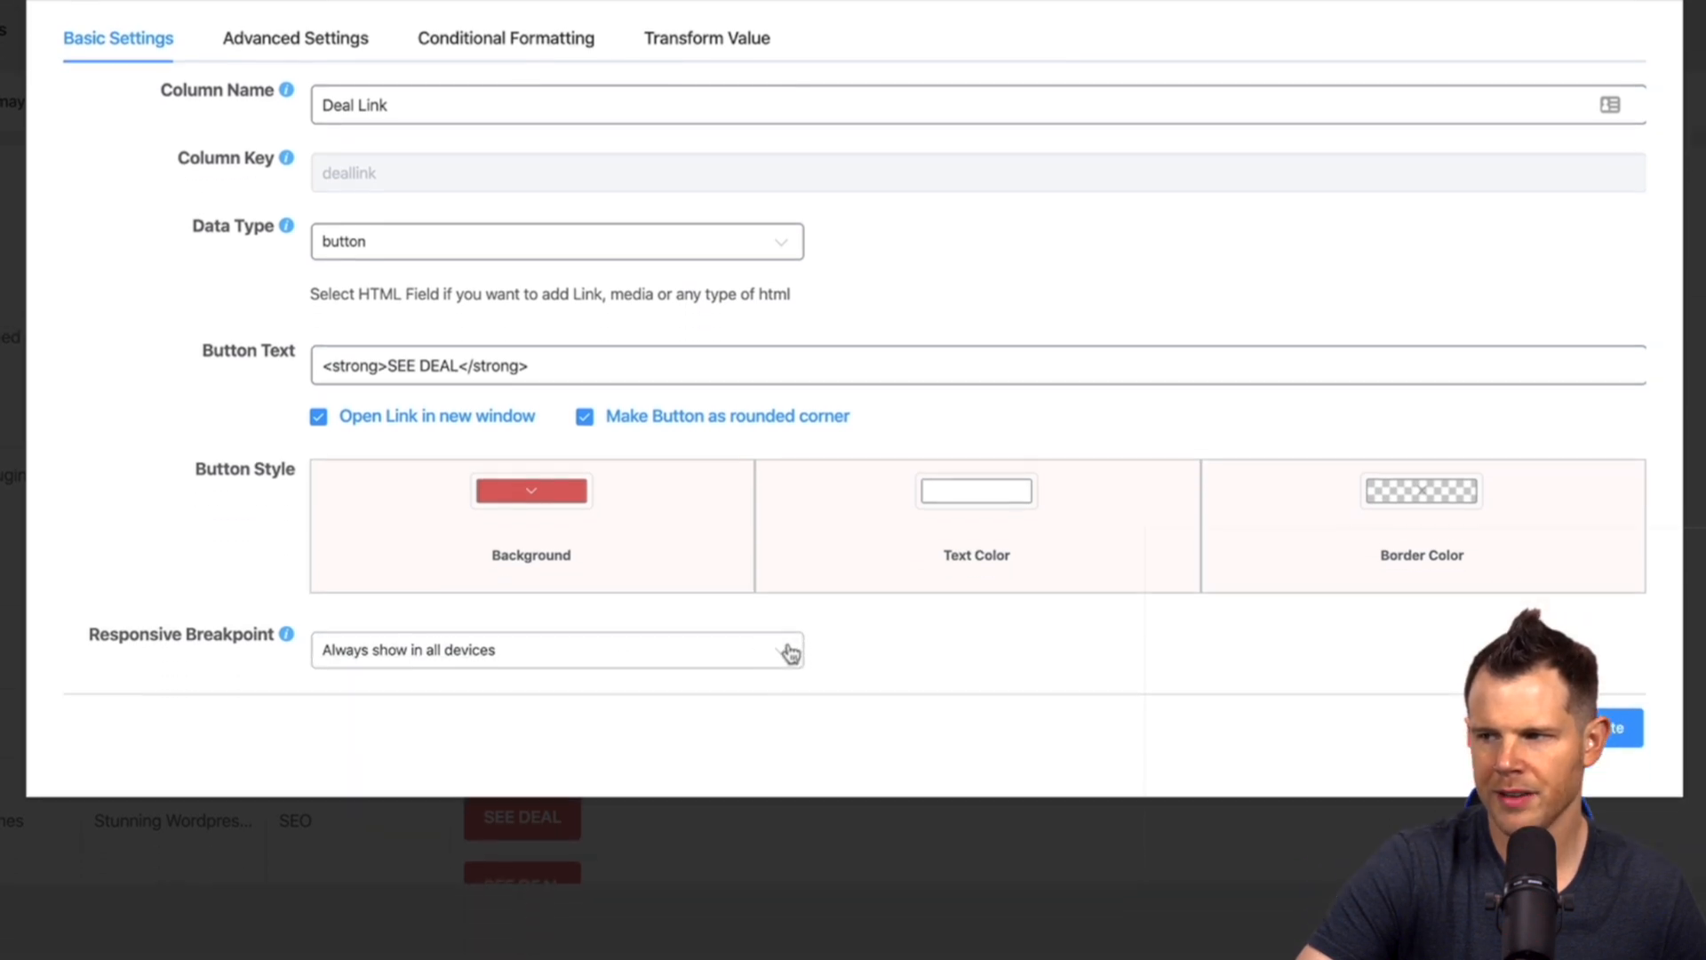
{"action": "left_click", "coordinate": [556, 651]}
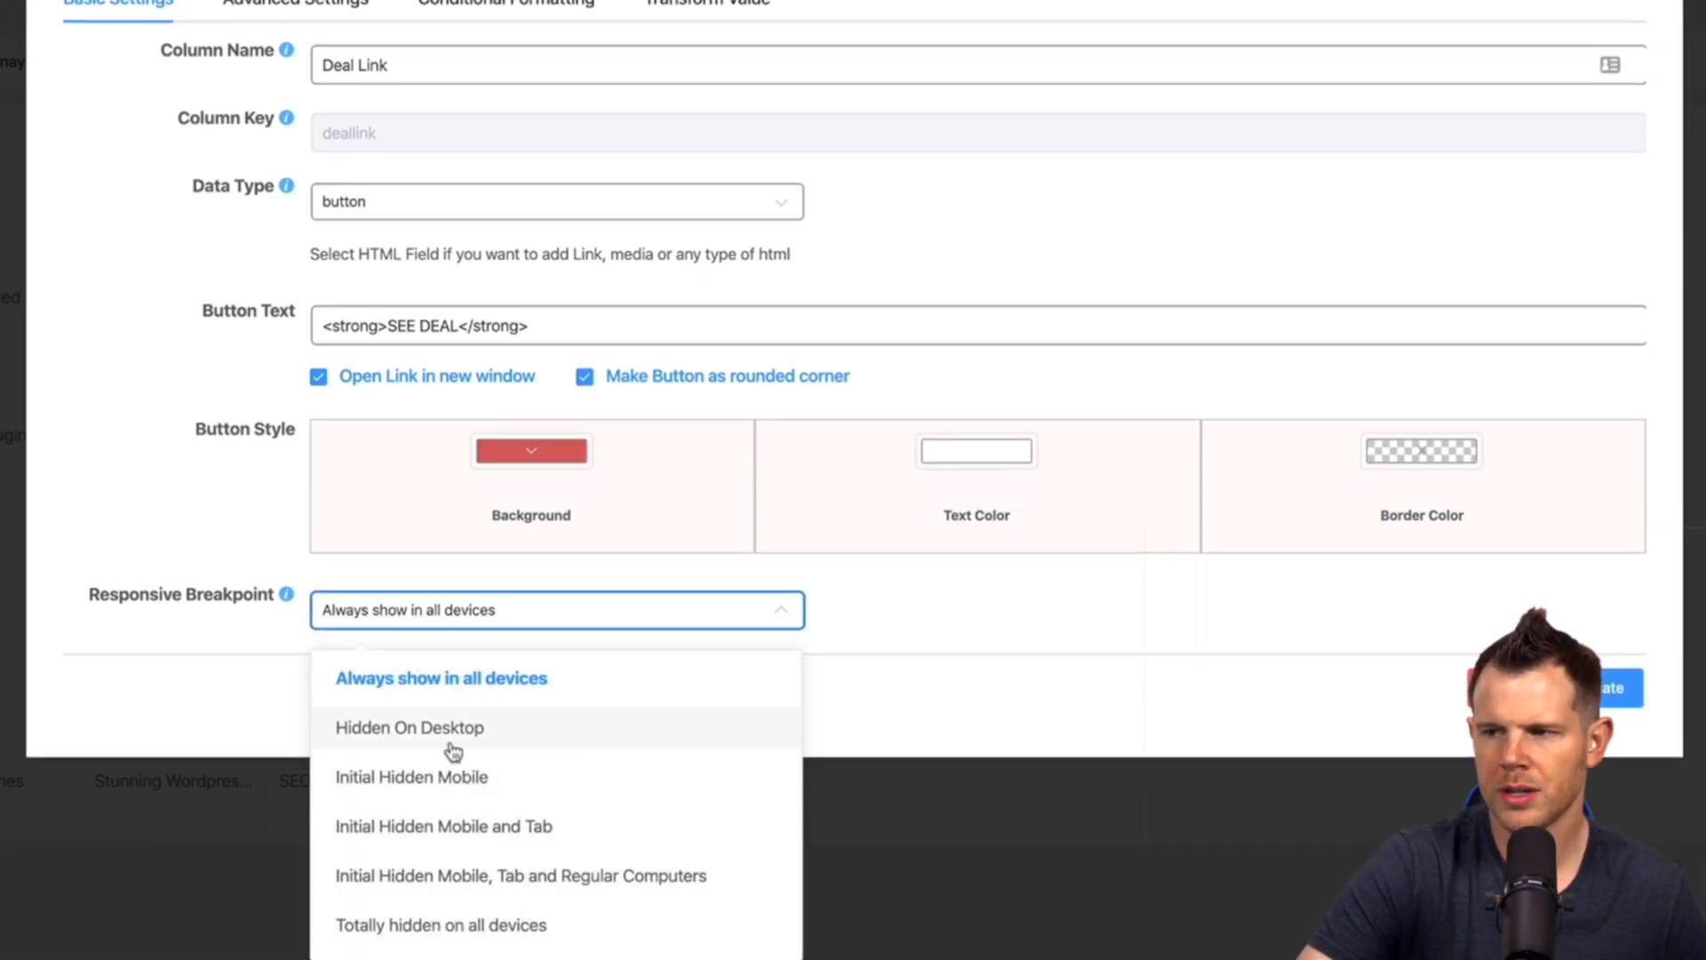
{"action": "mouse_move", "coordinate": [411, 734]}
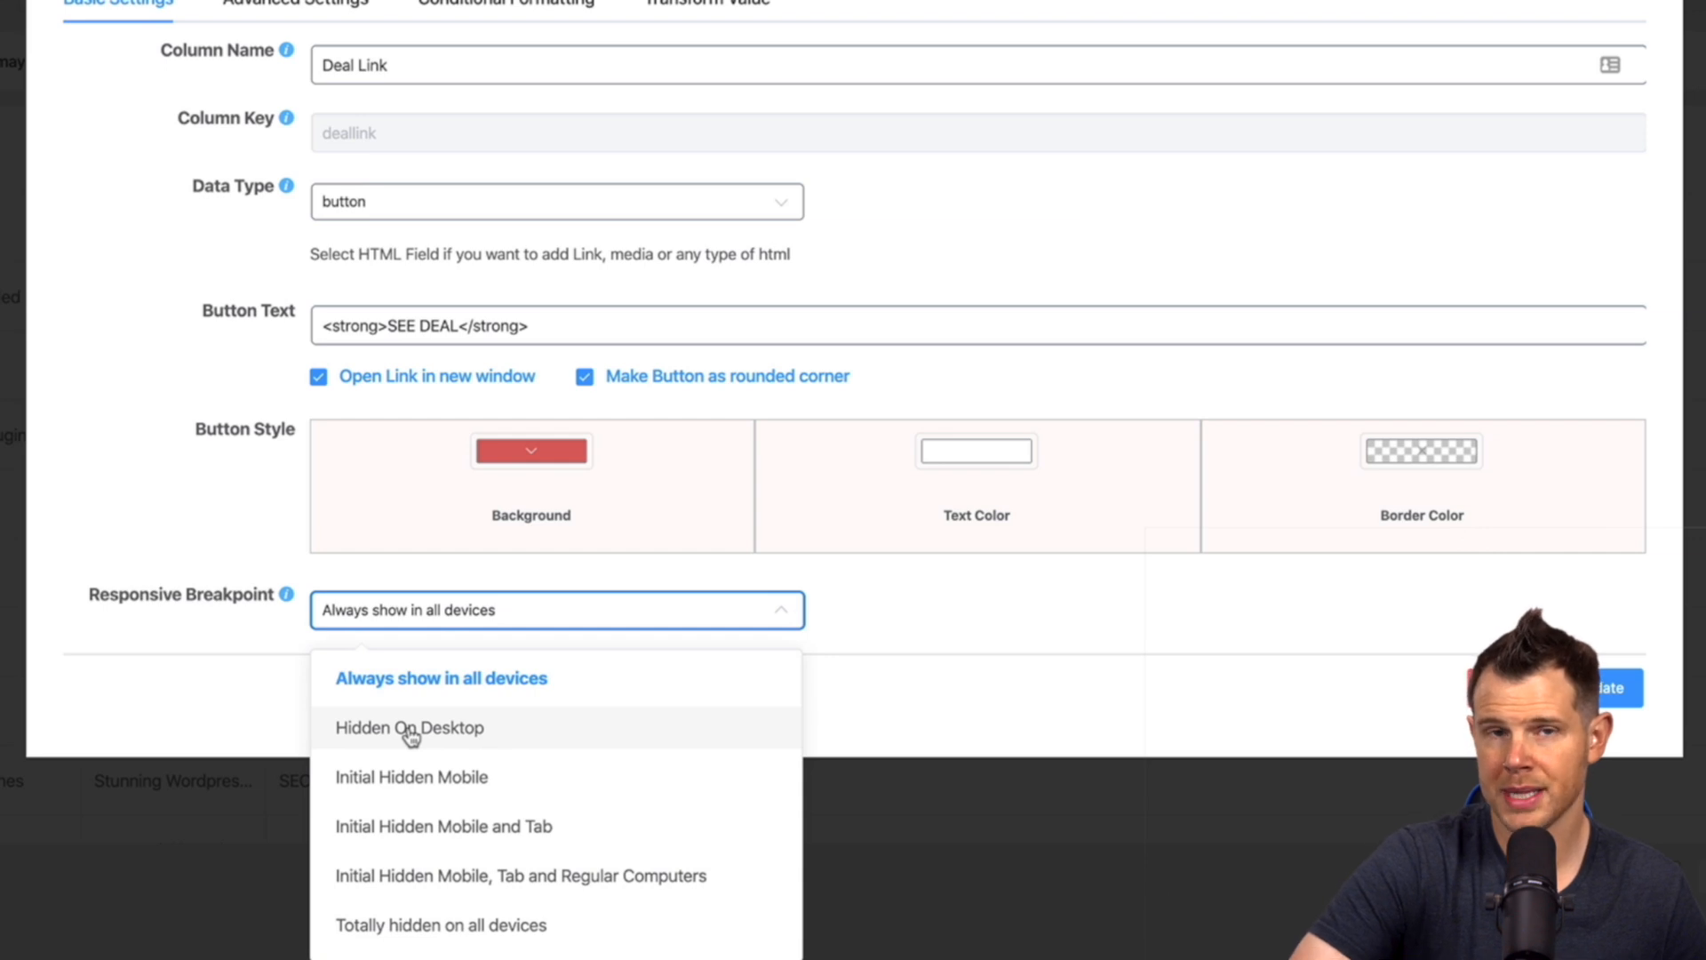
{"action": "mouse_move", "coordinate": [350, 850]}
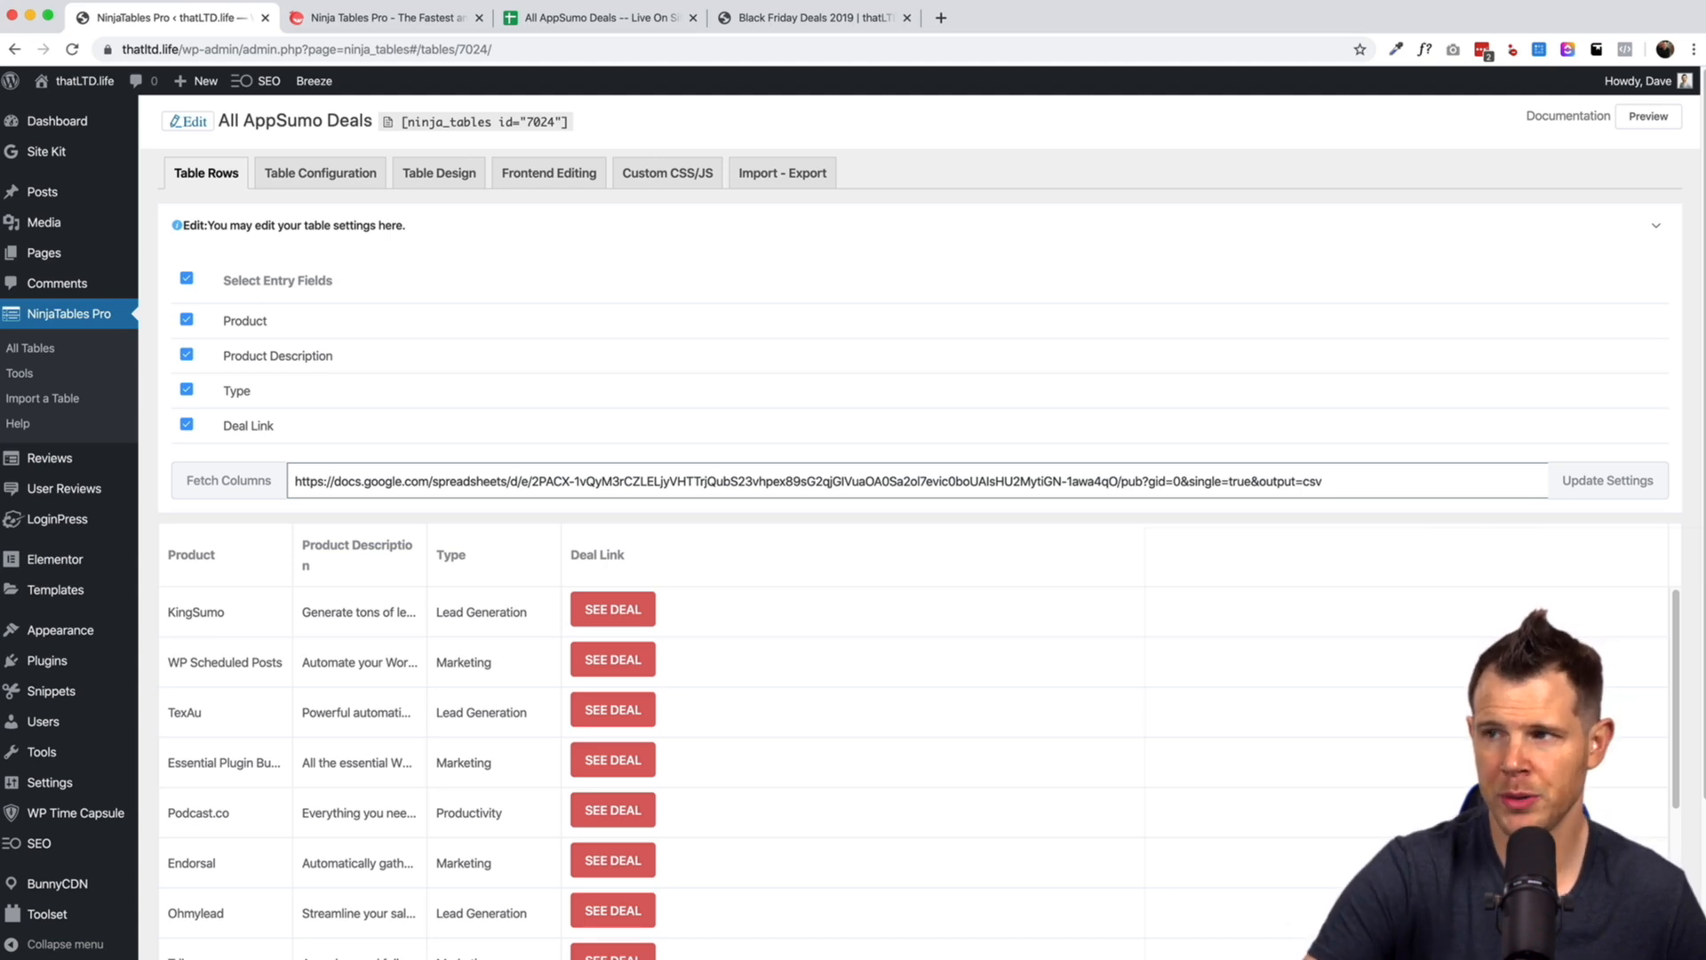
Check the Type column's hidden-on-all-devices setting, then switch to the live Black Friday Deals page.
{"action": "left_click", "coordinate": [597, 18]}
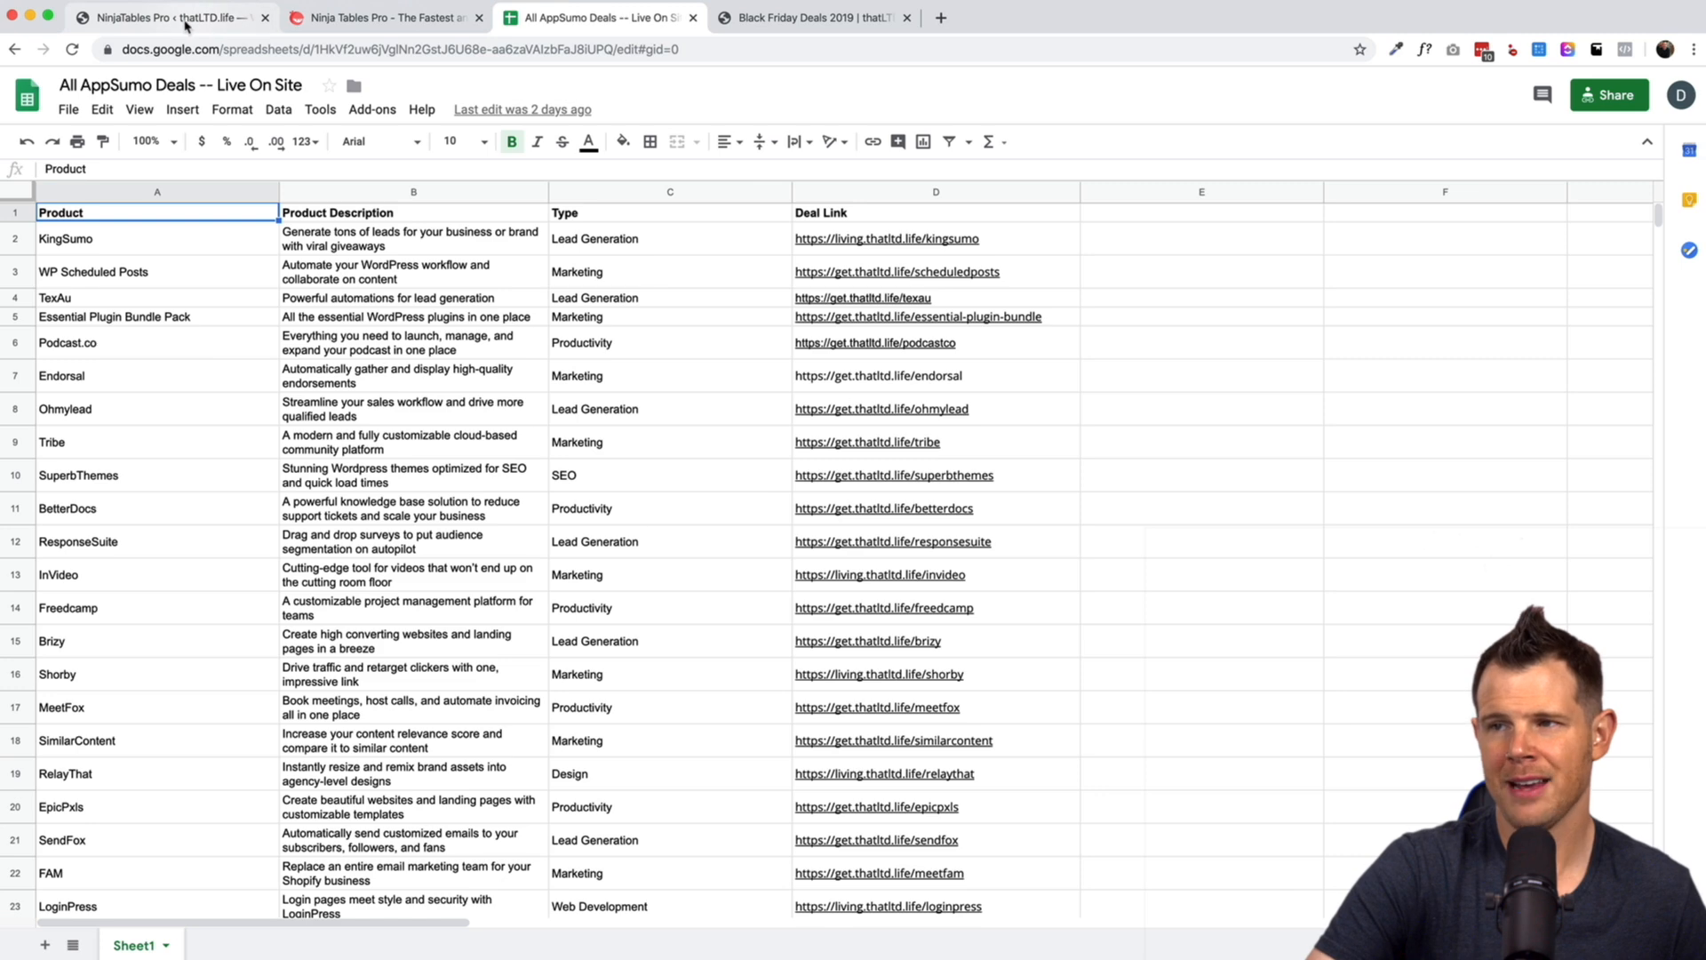
{"action": "left_click", "coordinate": [169, 18]}
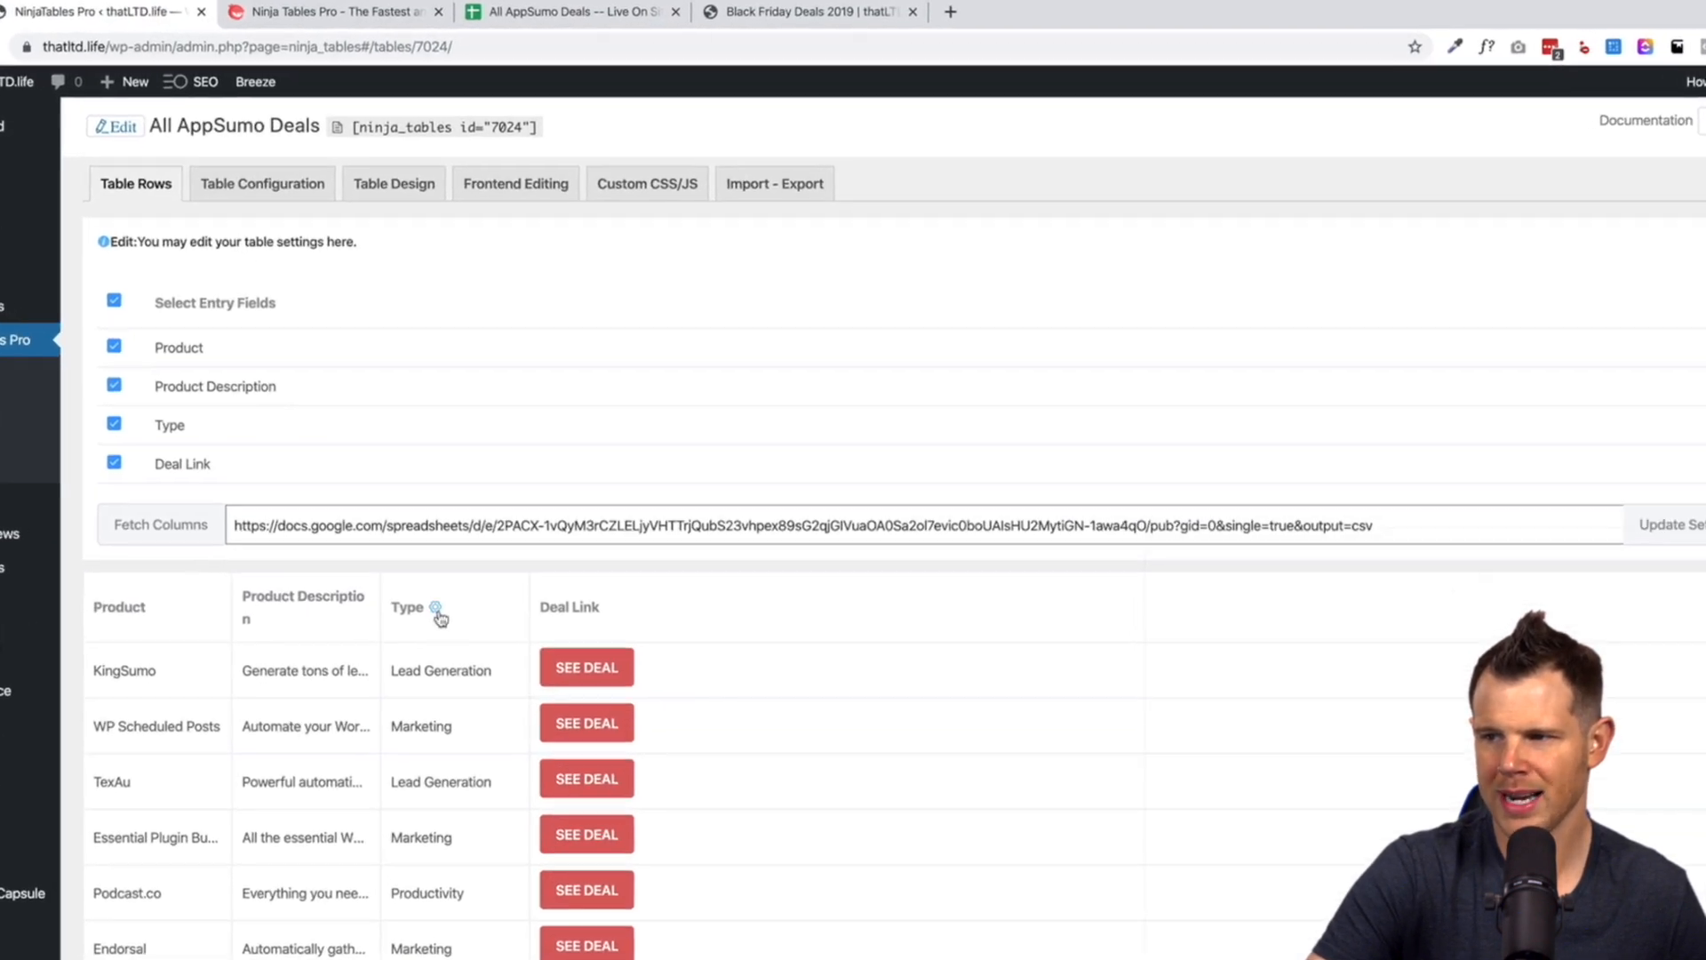
{"action": "left_click", "coordinate": [436, 607]}
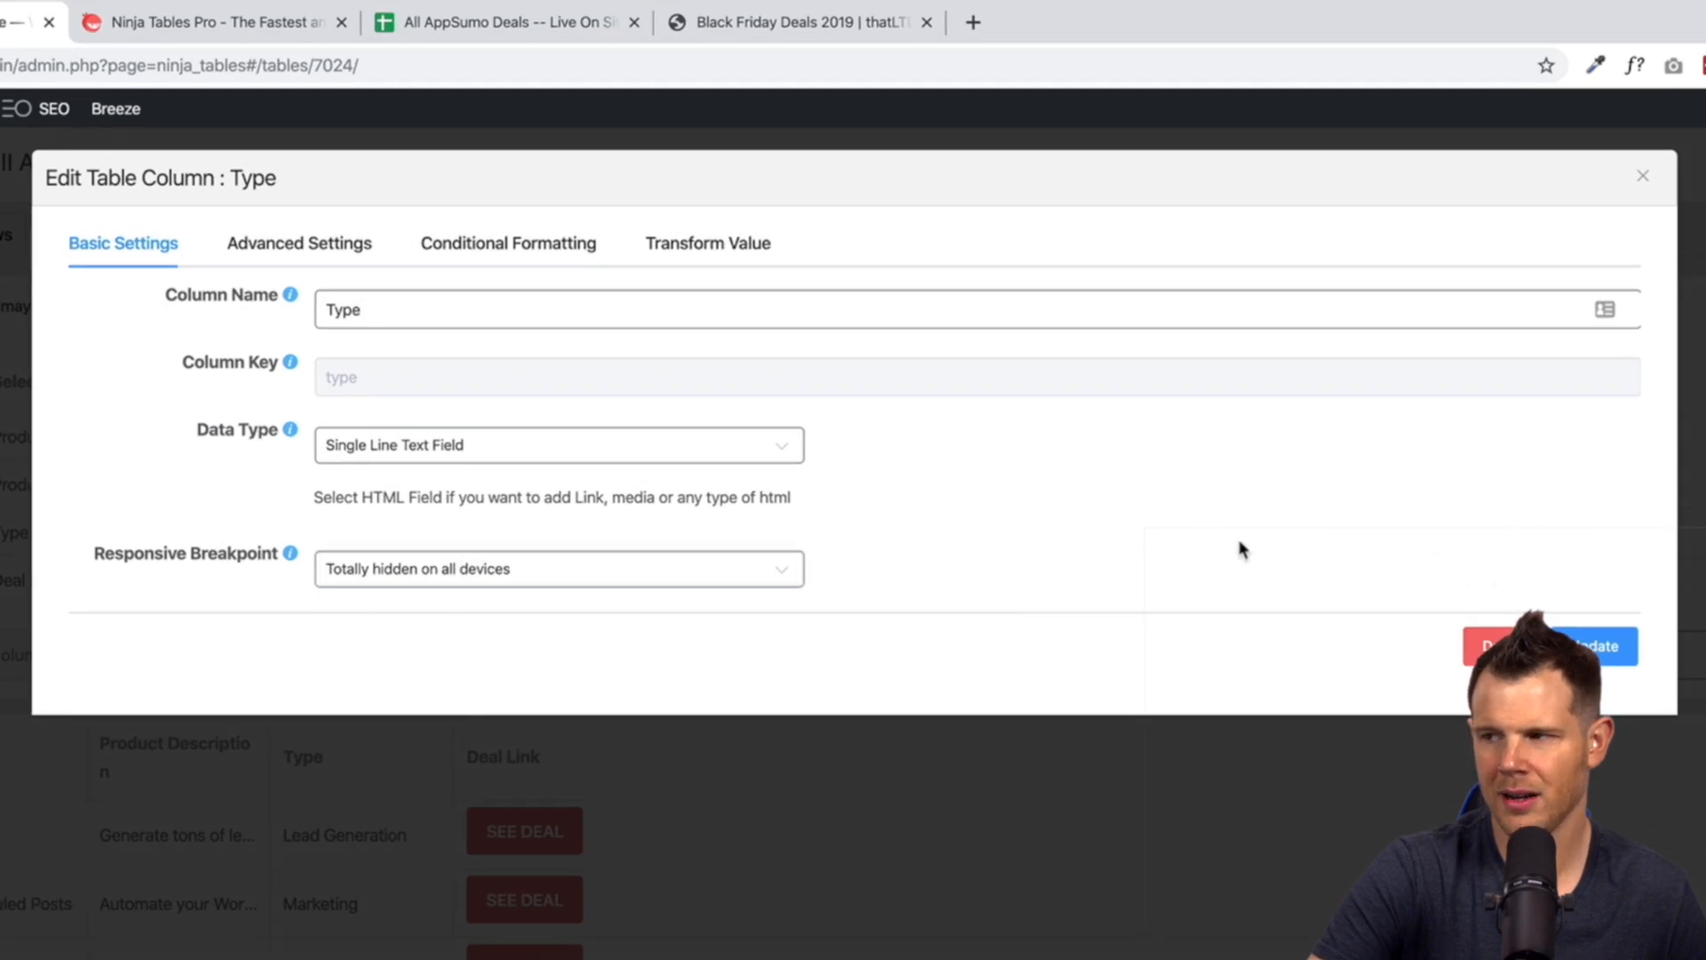
{"action": "left_click", "coordinate": [800, 21]}
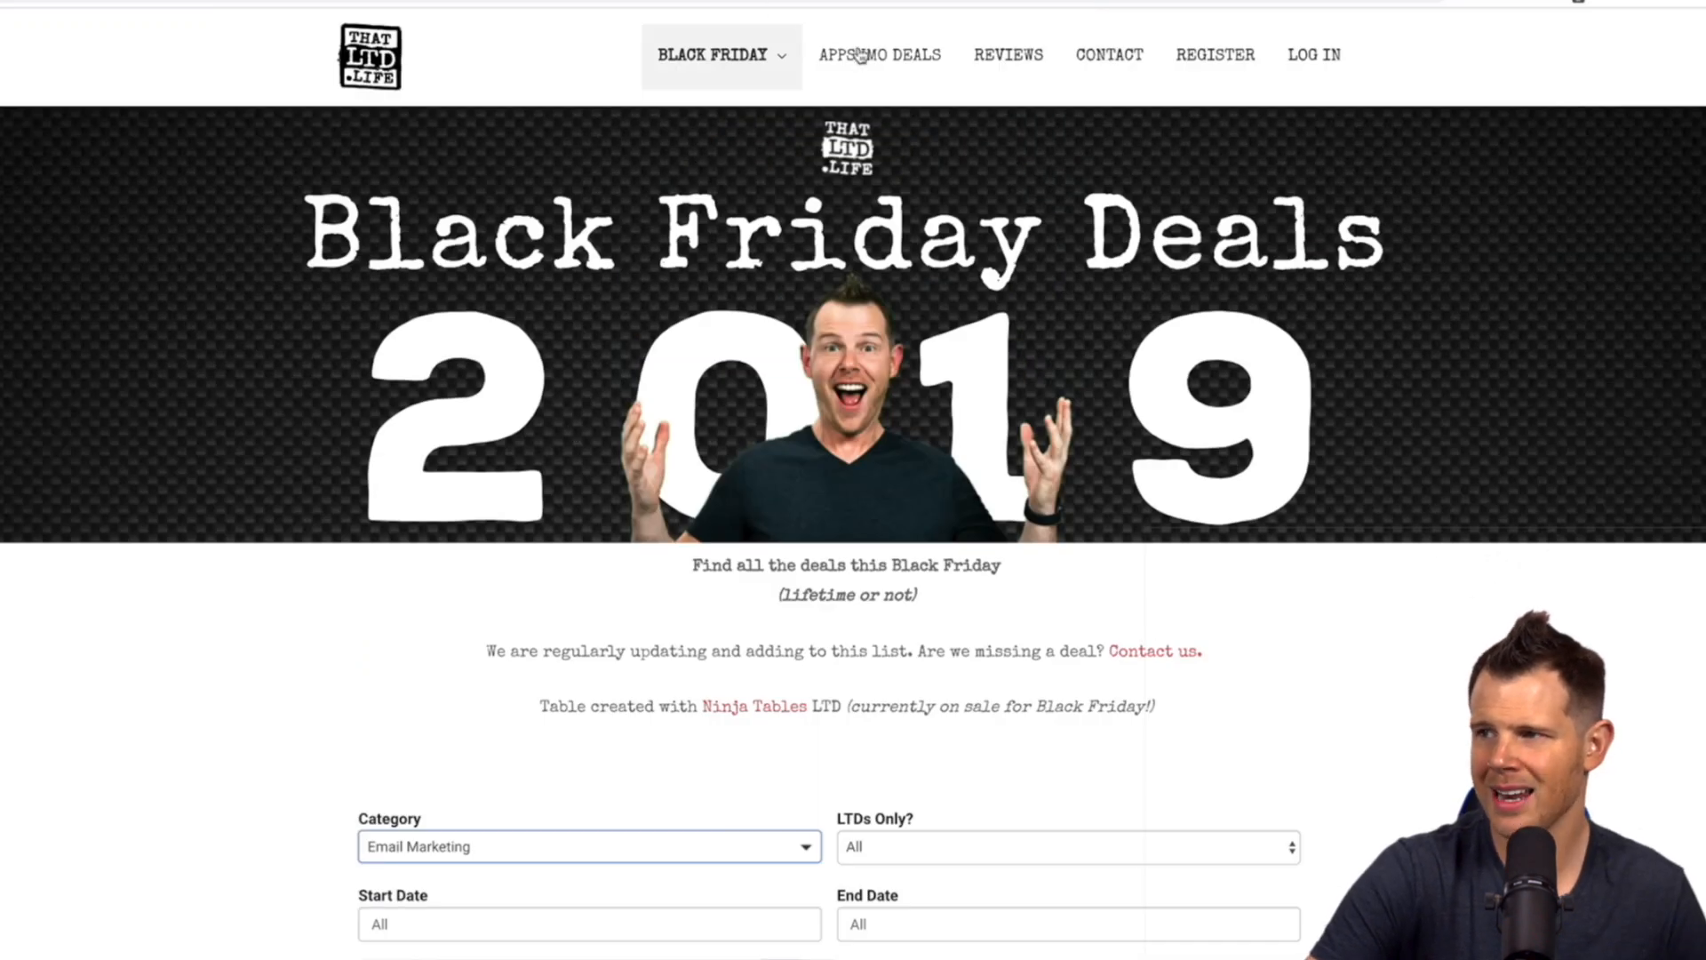
Filter the live deals table by Marketing then Web Development and reverse-sort by Product.
{"action": "left_click", "coordinate": [879, 55]}
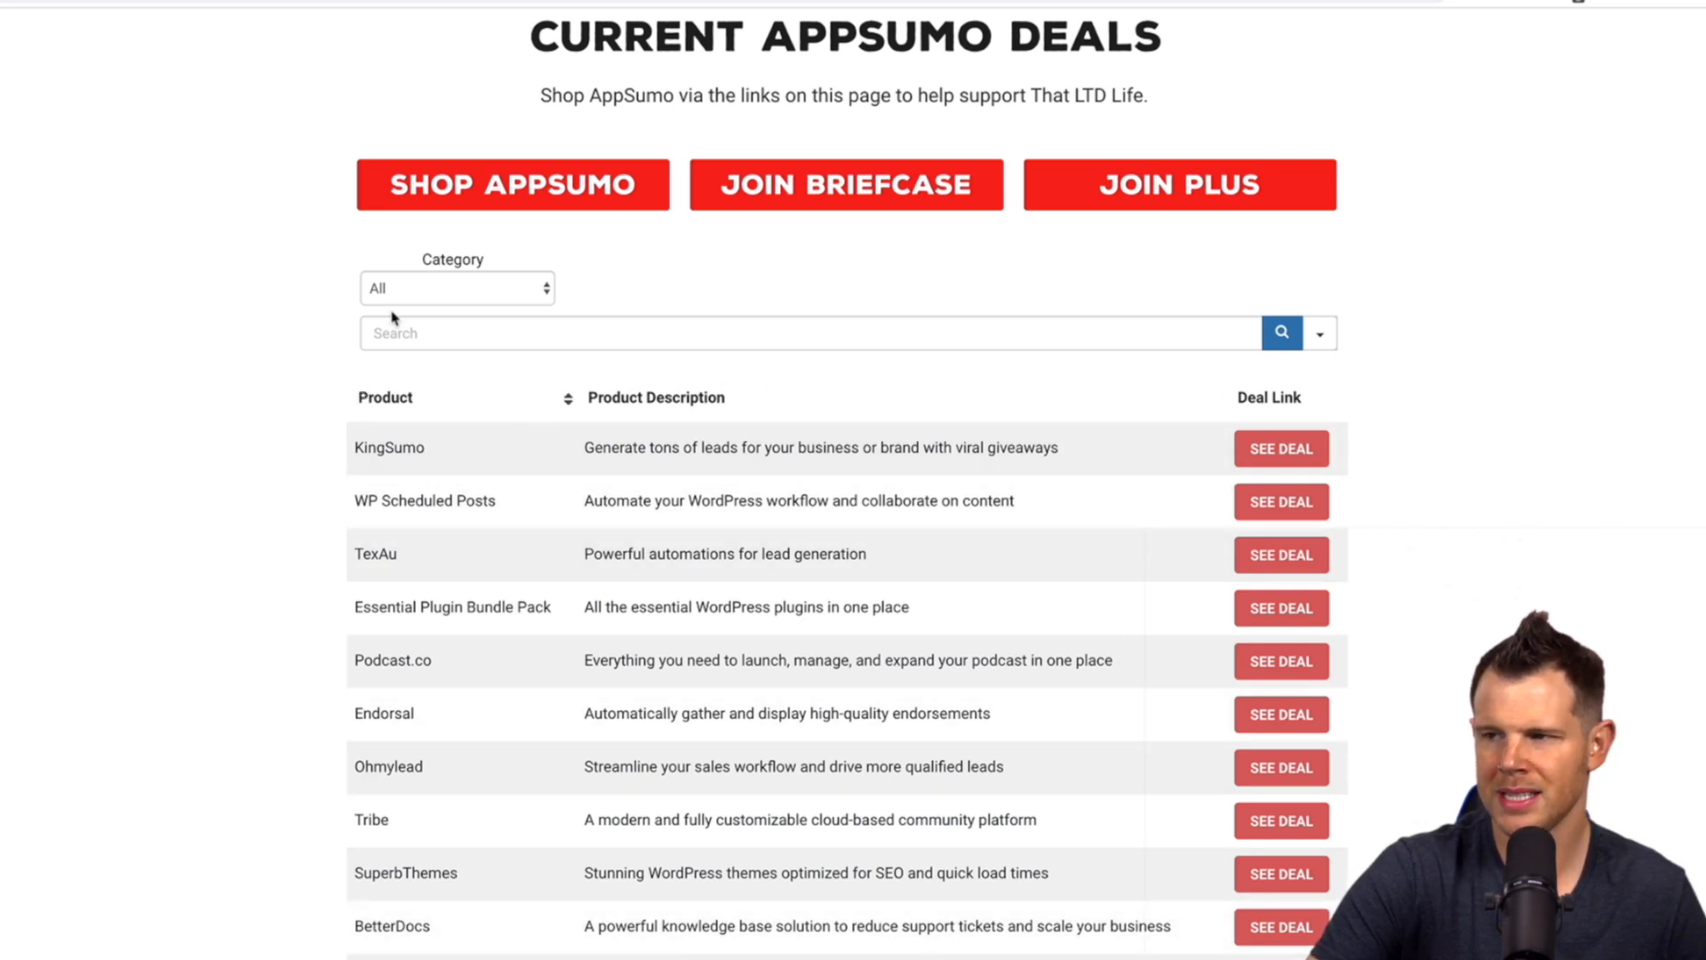
{"action": "left_click", "coordinate": [456, 288]}
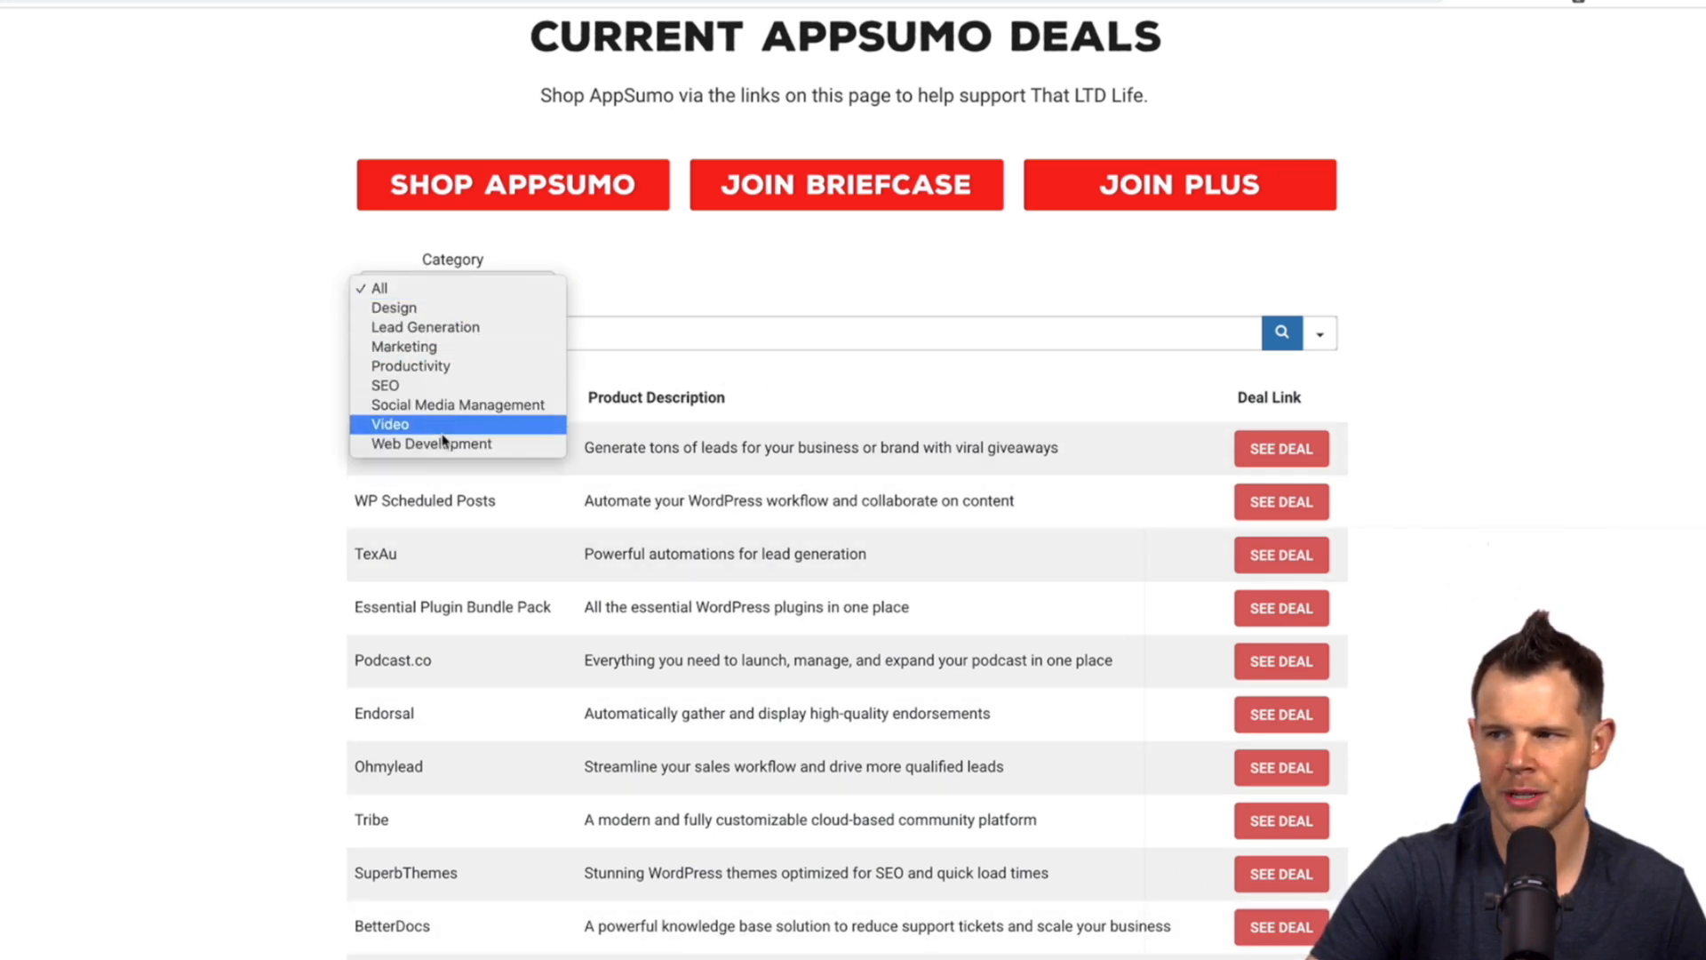
{"action": "mouse_move", "coordinate": [455, 347]}
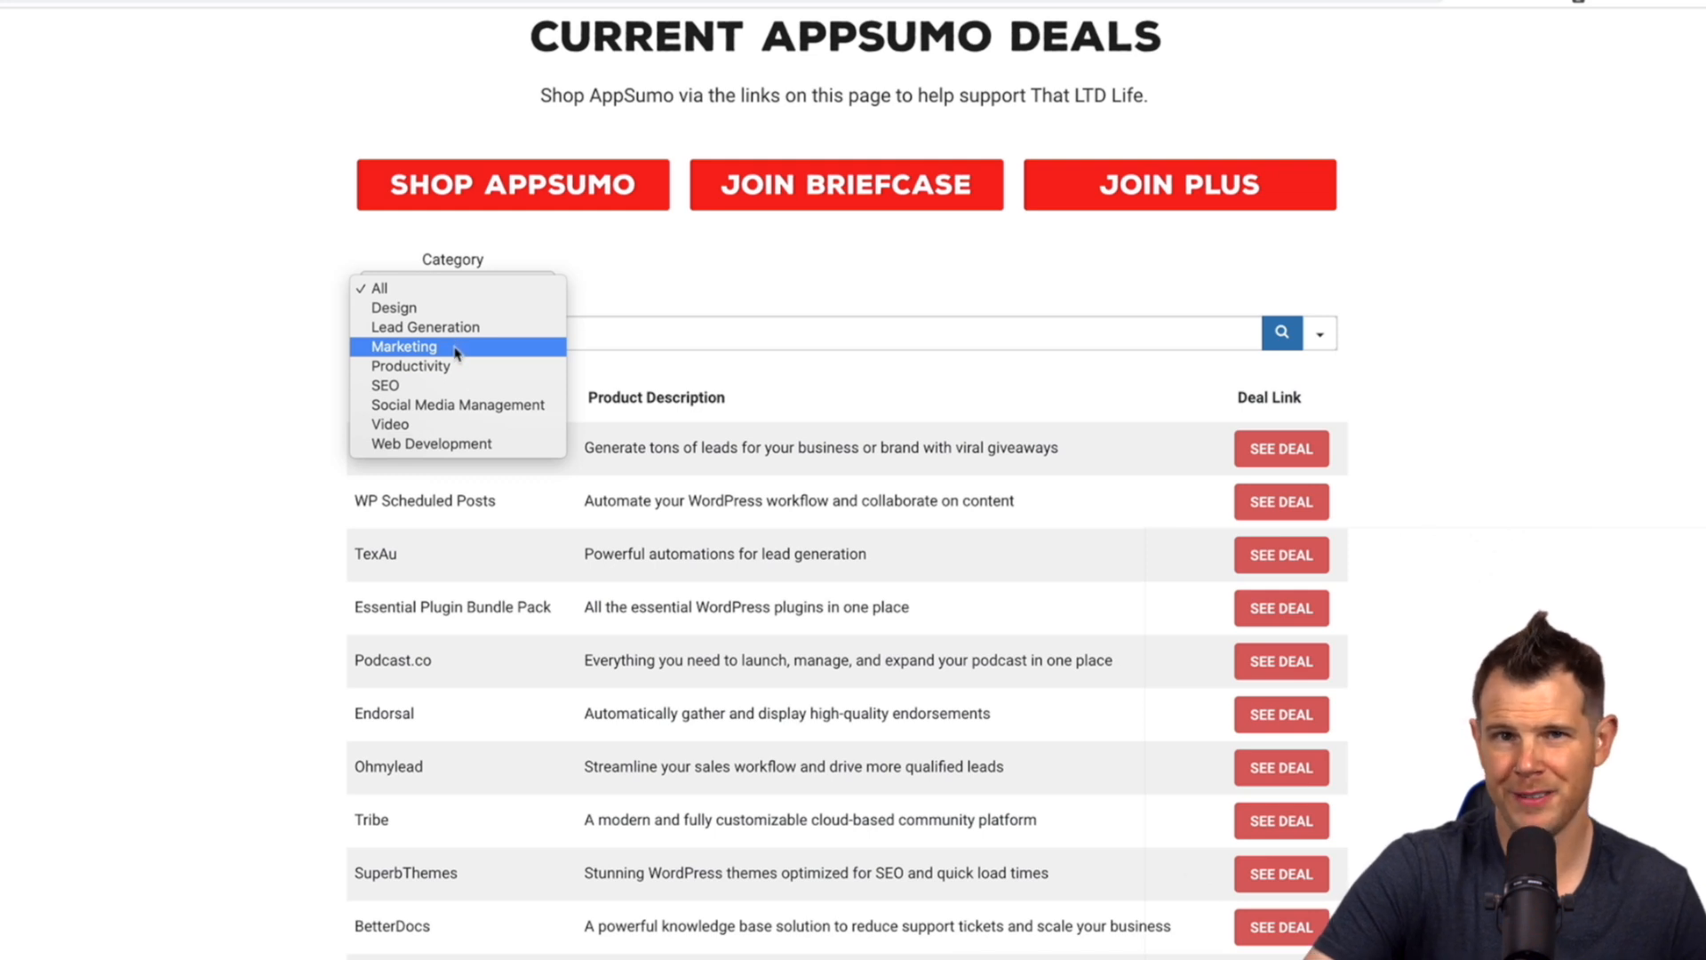
{"action": "left_click", "coordinate": [403, 347]}
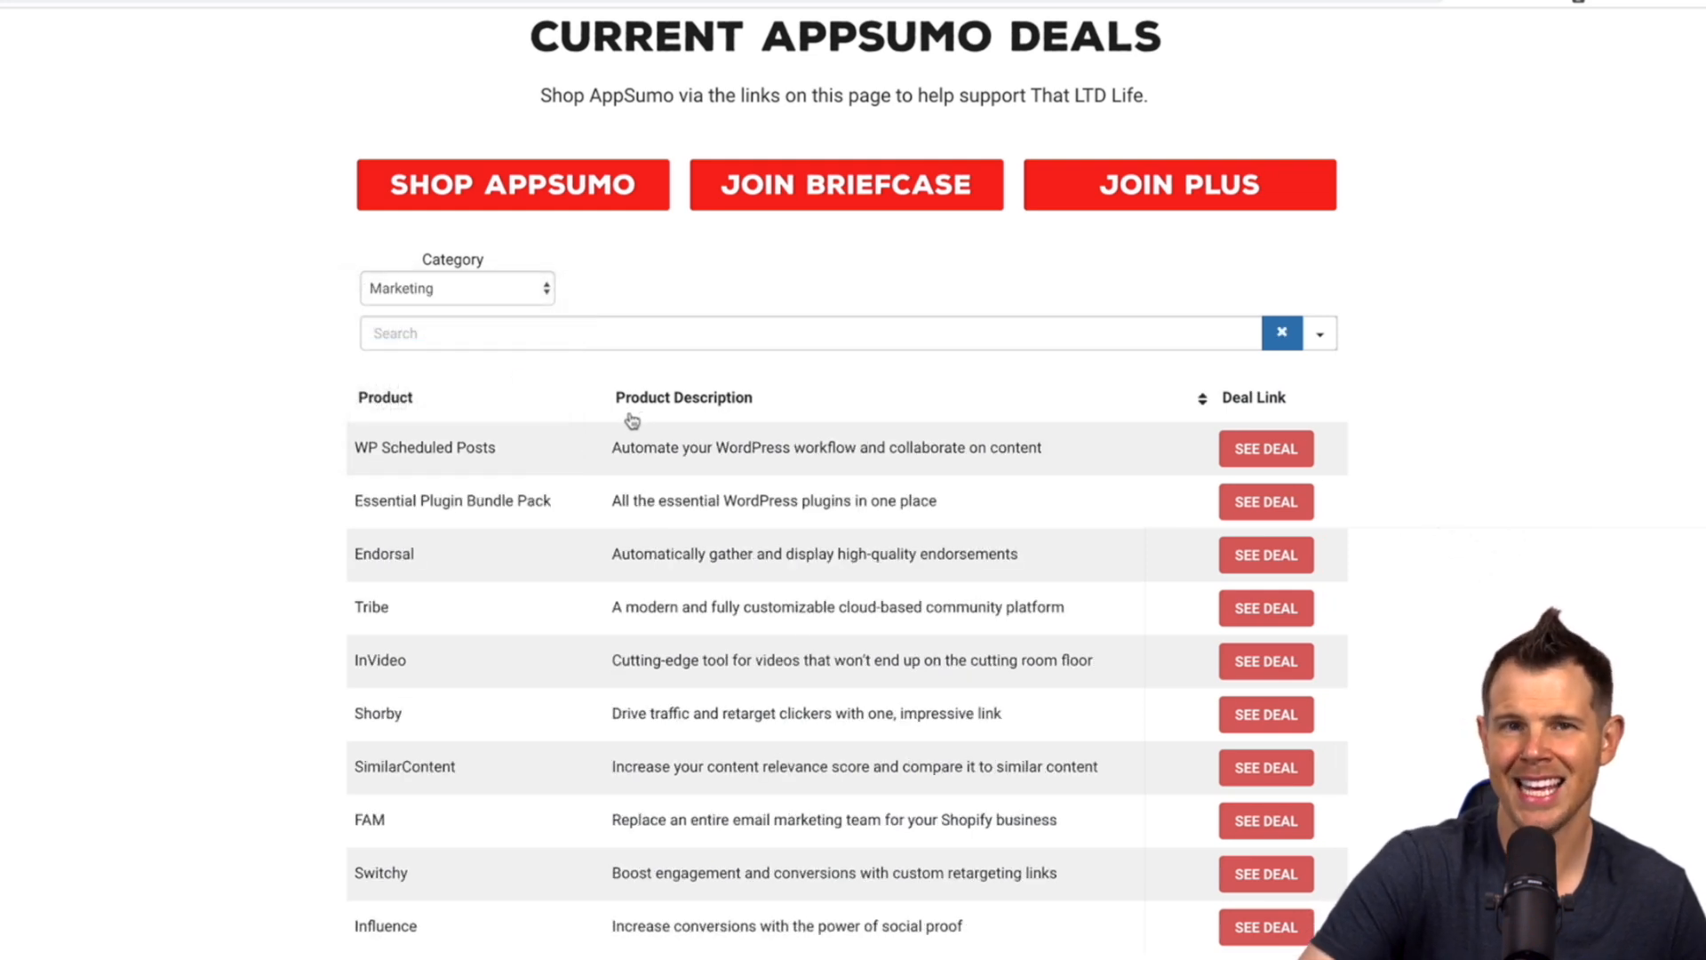
{"action": "mouse_move", "coordinate": [827, 433]}
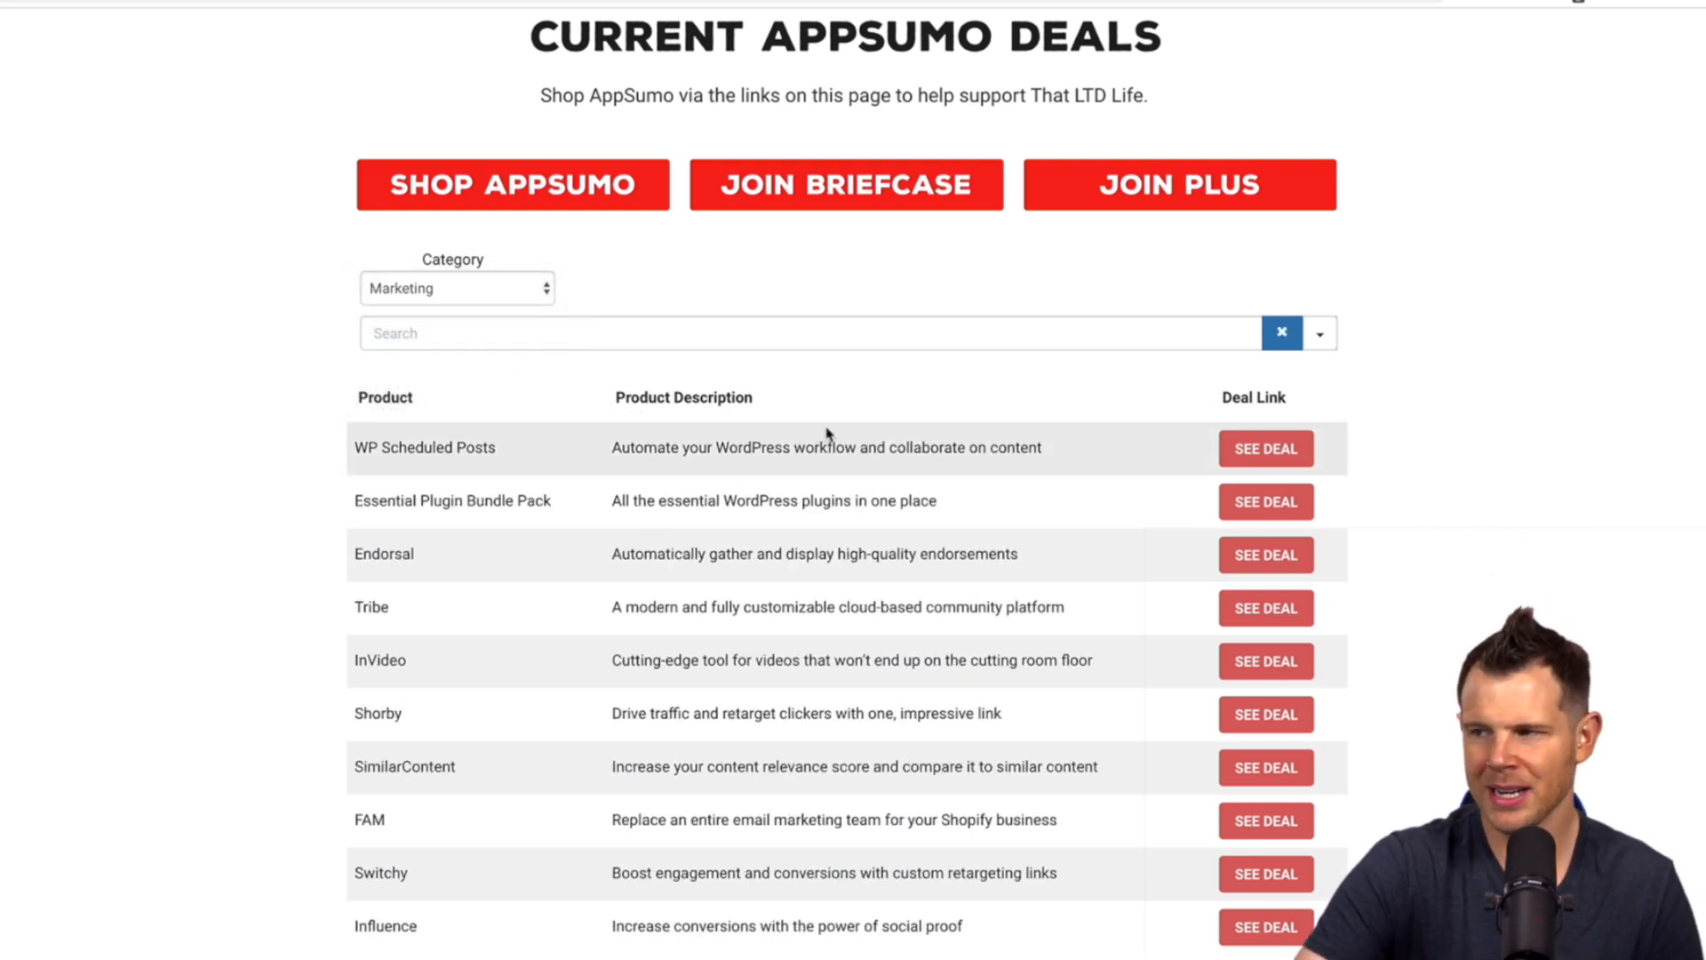
{"action": "left_click", "coordinate": [455, 288]}
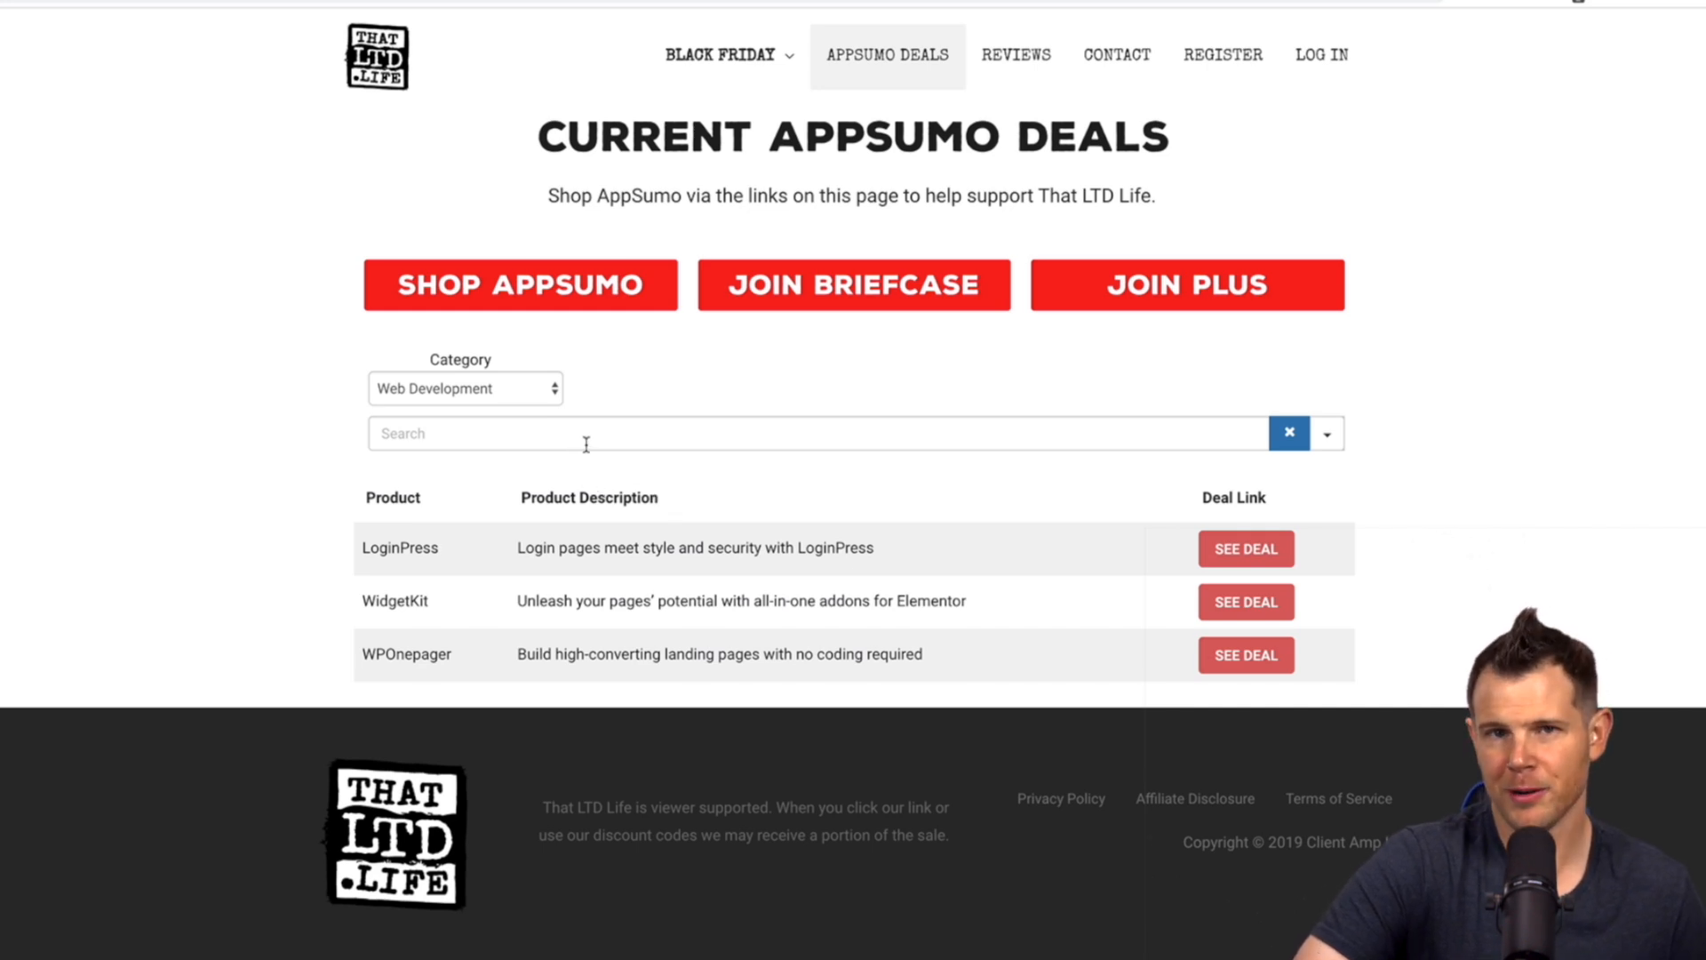
{"action": "mouse_move", "coordinate": [540, 395]}
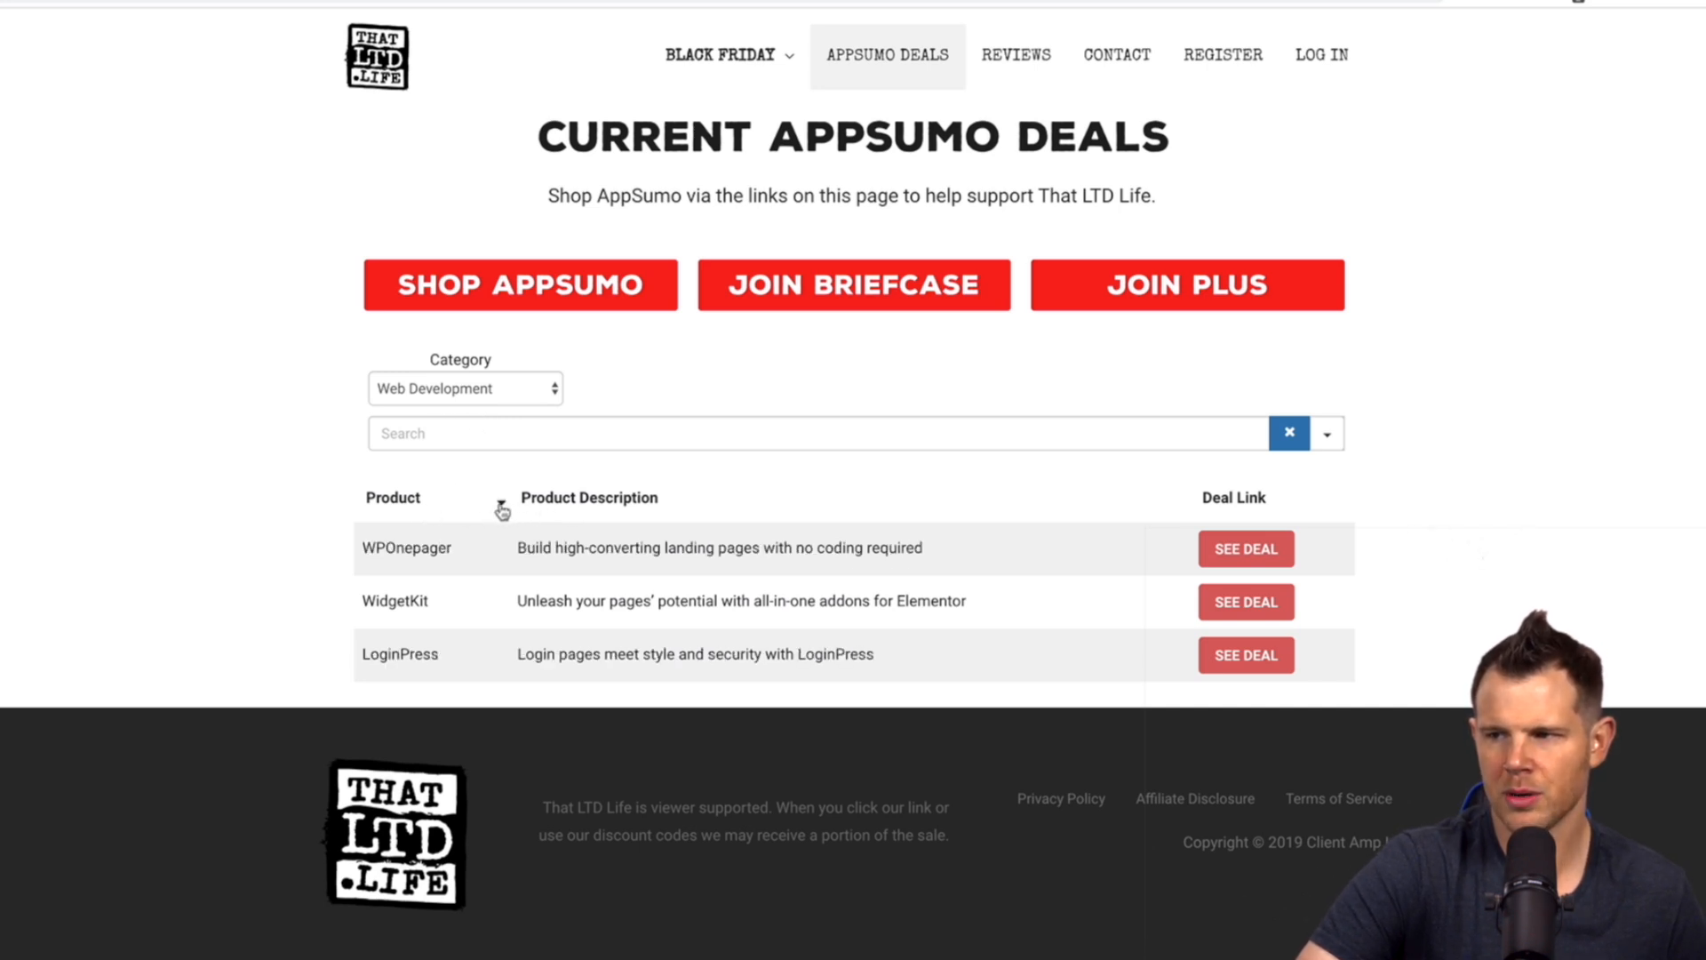
{"action": "left_click", "coordinate": [499, 498]}
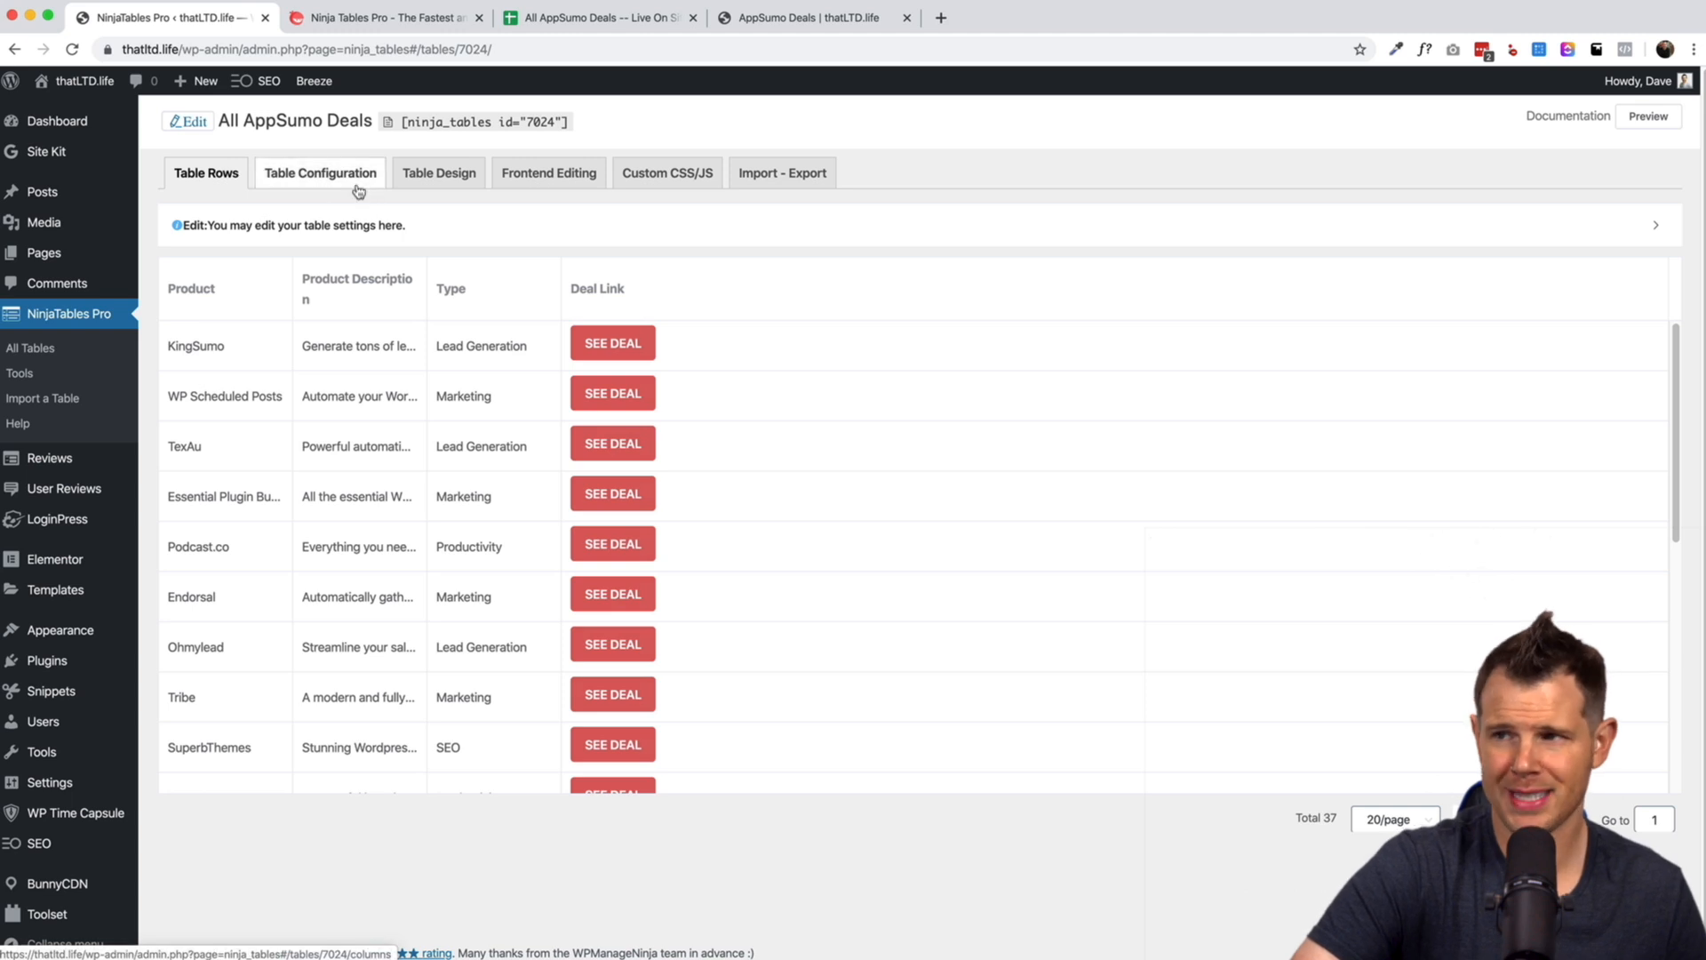
In Table Configuration > Custom Filters, edit the Category filter to allow selecting multiple categories.
{"action": "left_click", "coordinate": [320, 172]}
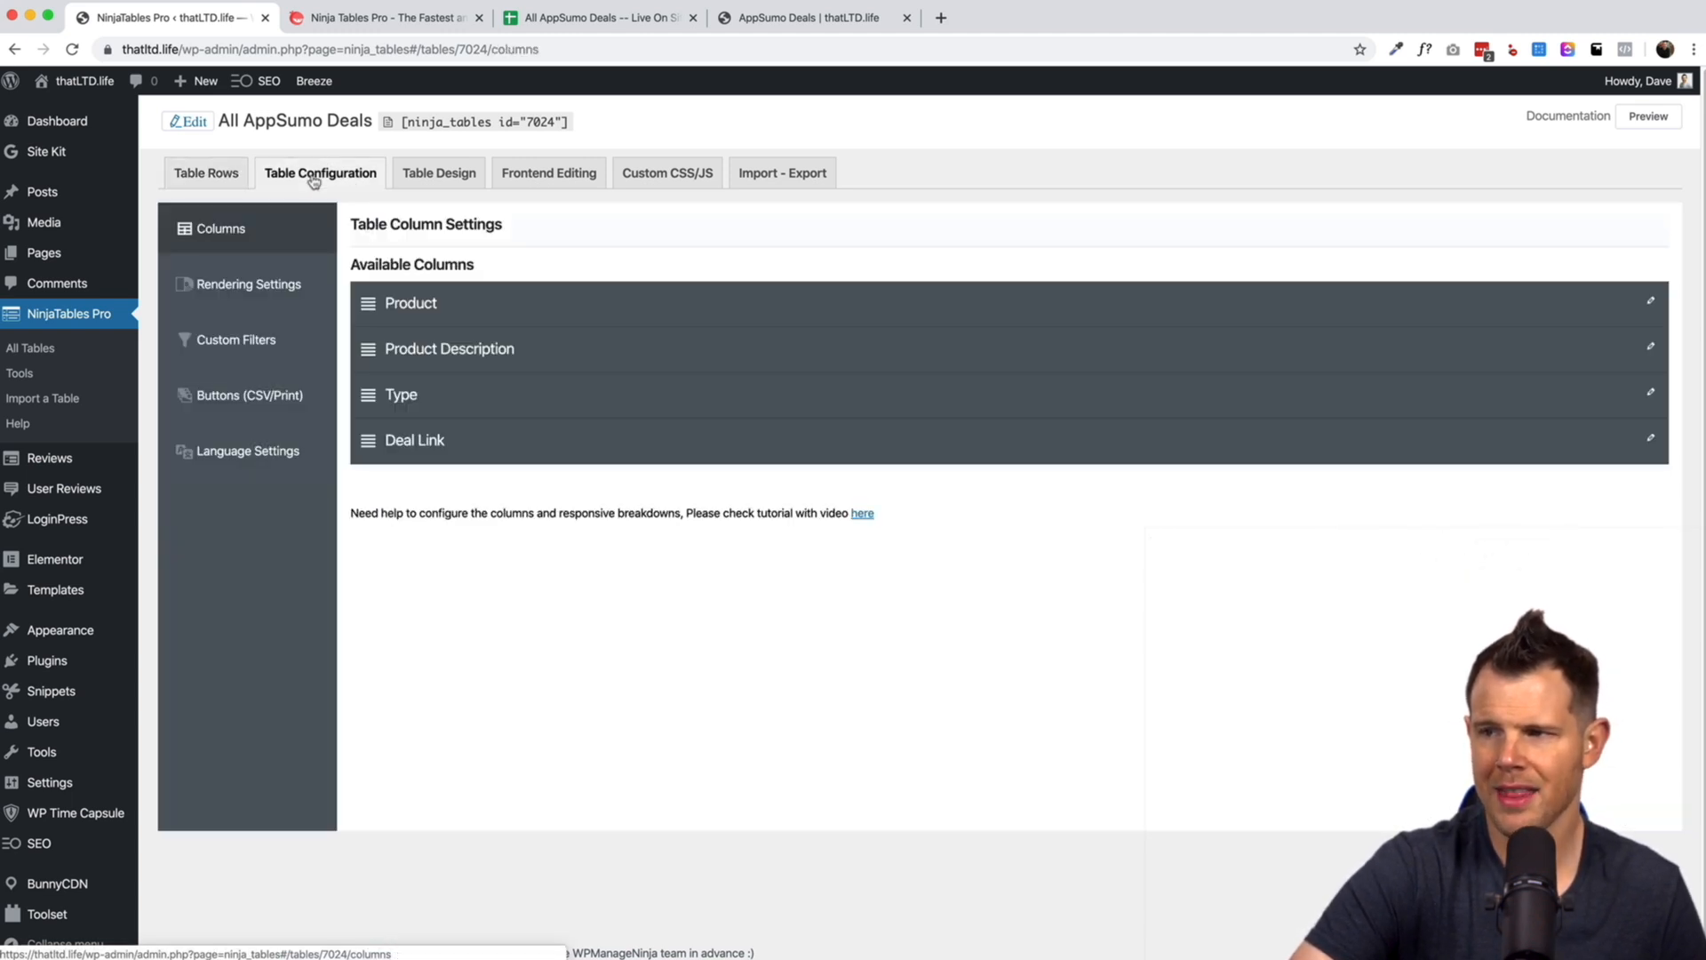
{"action": "left_click", "coordinate": [234, 340]}
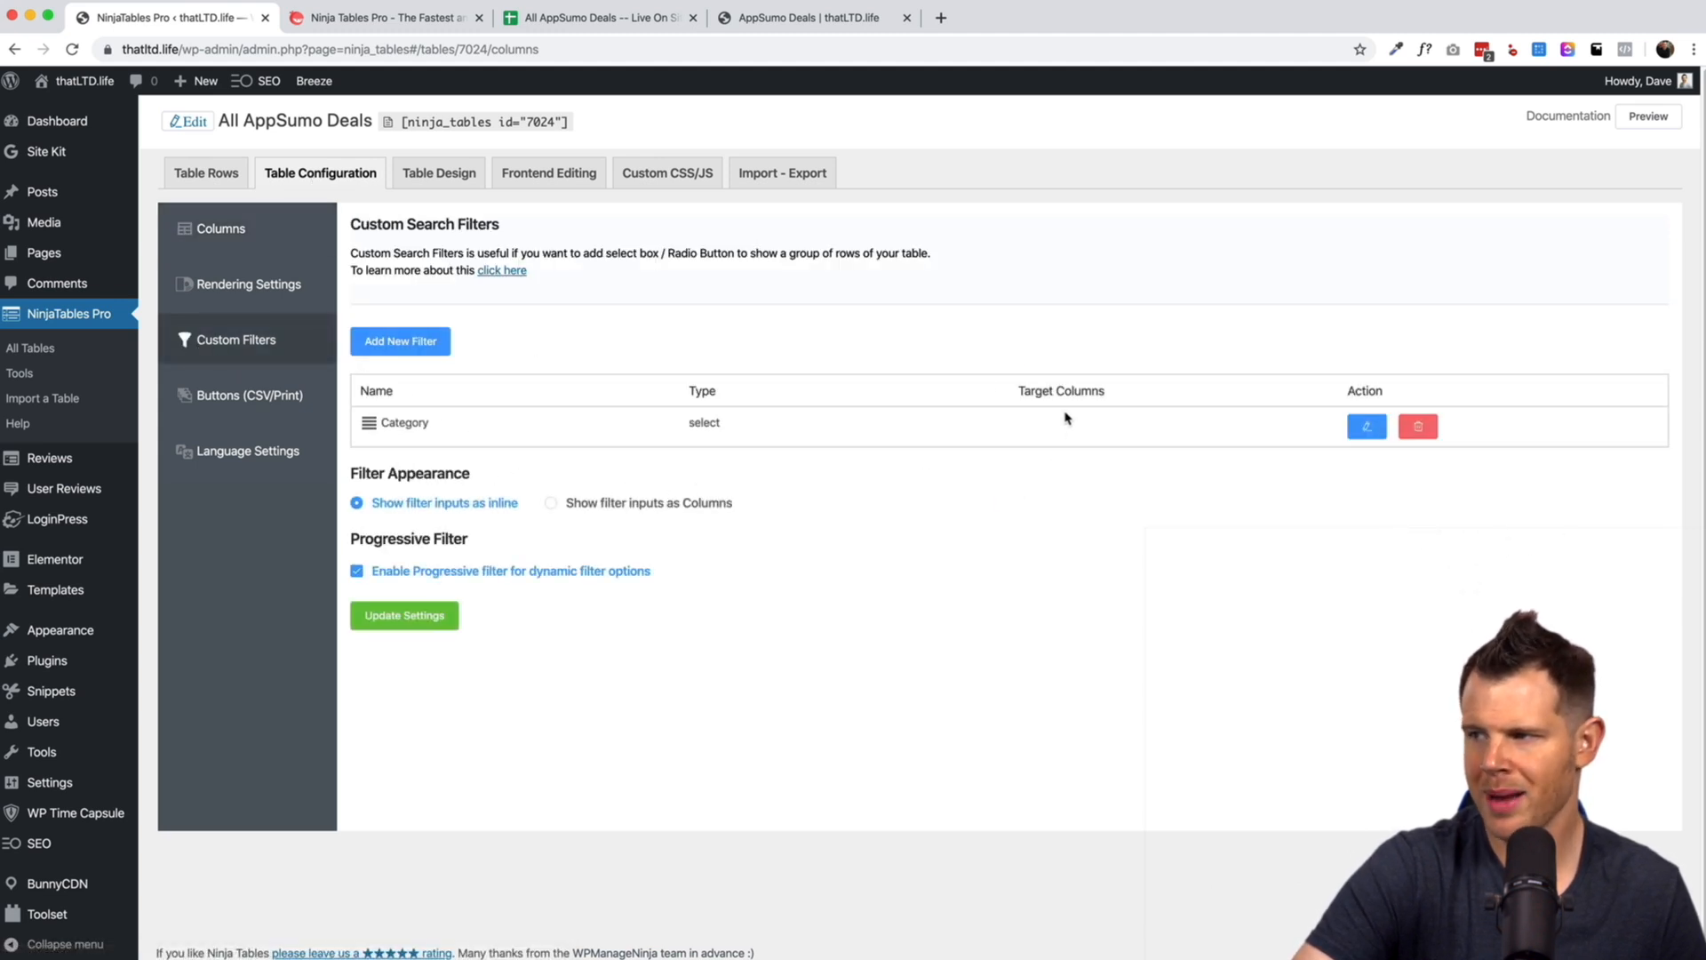
{"action": "left_click", "coordinate": [1367, 424]}
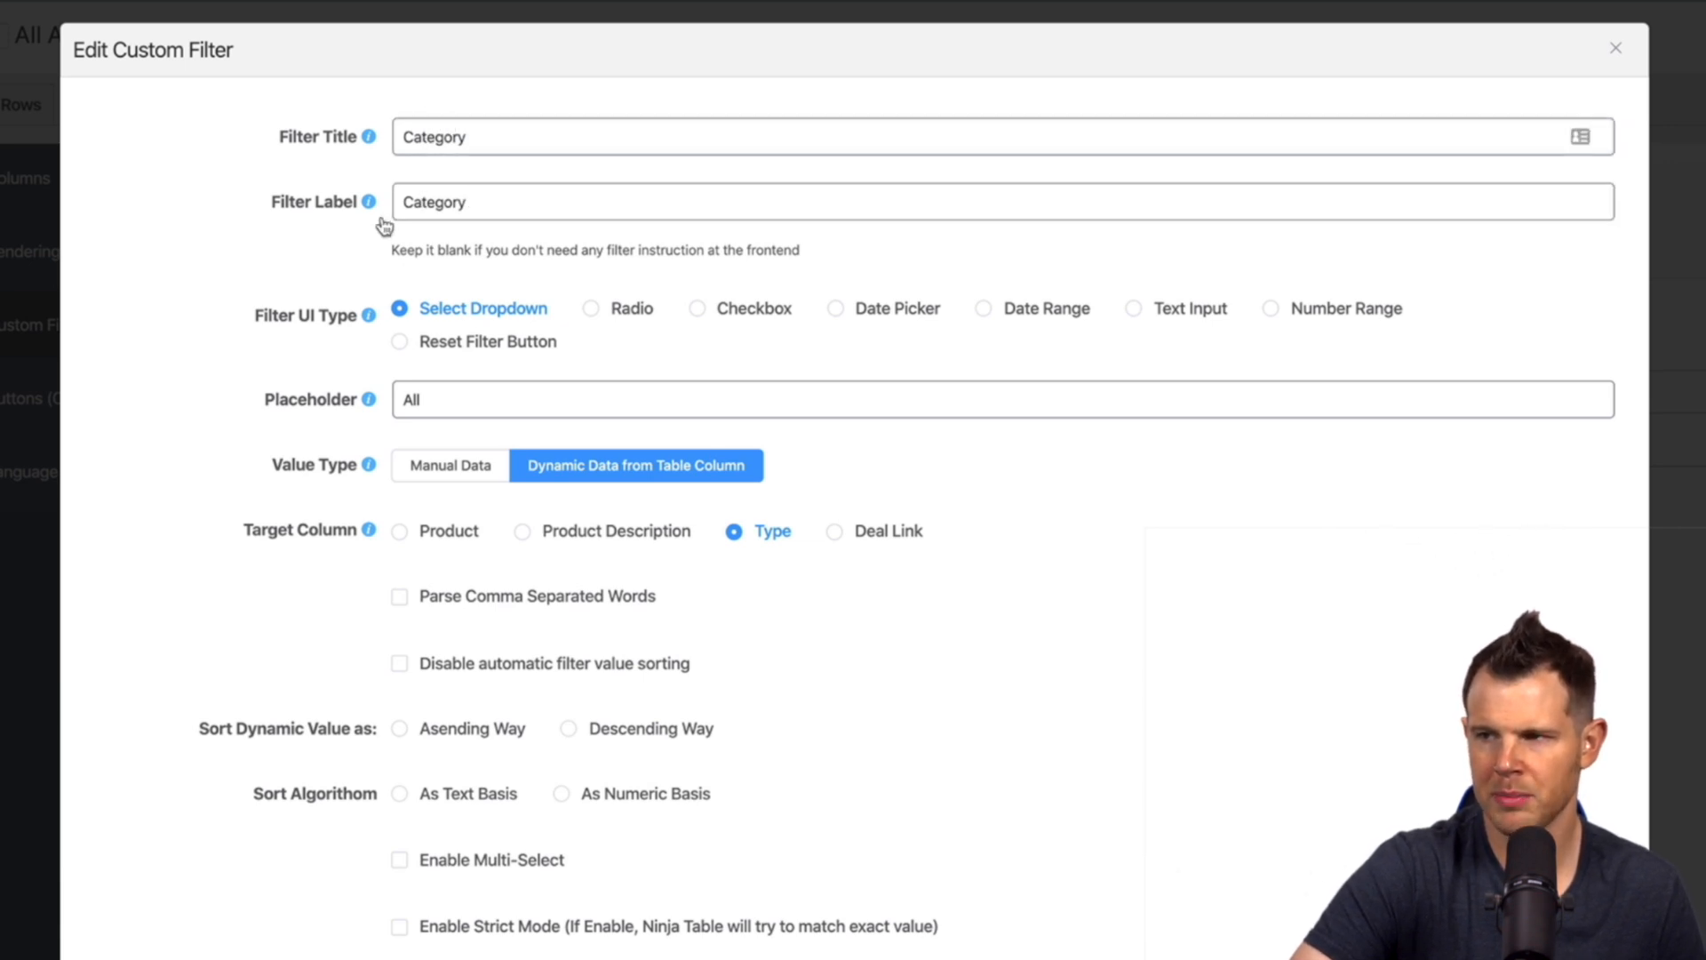
{"action": "mouse_move", "coordinate": [368, 202]}
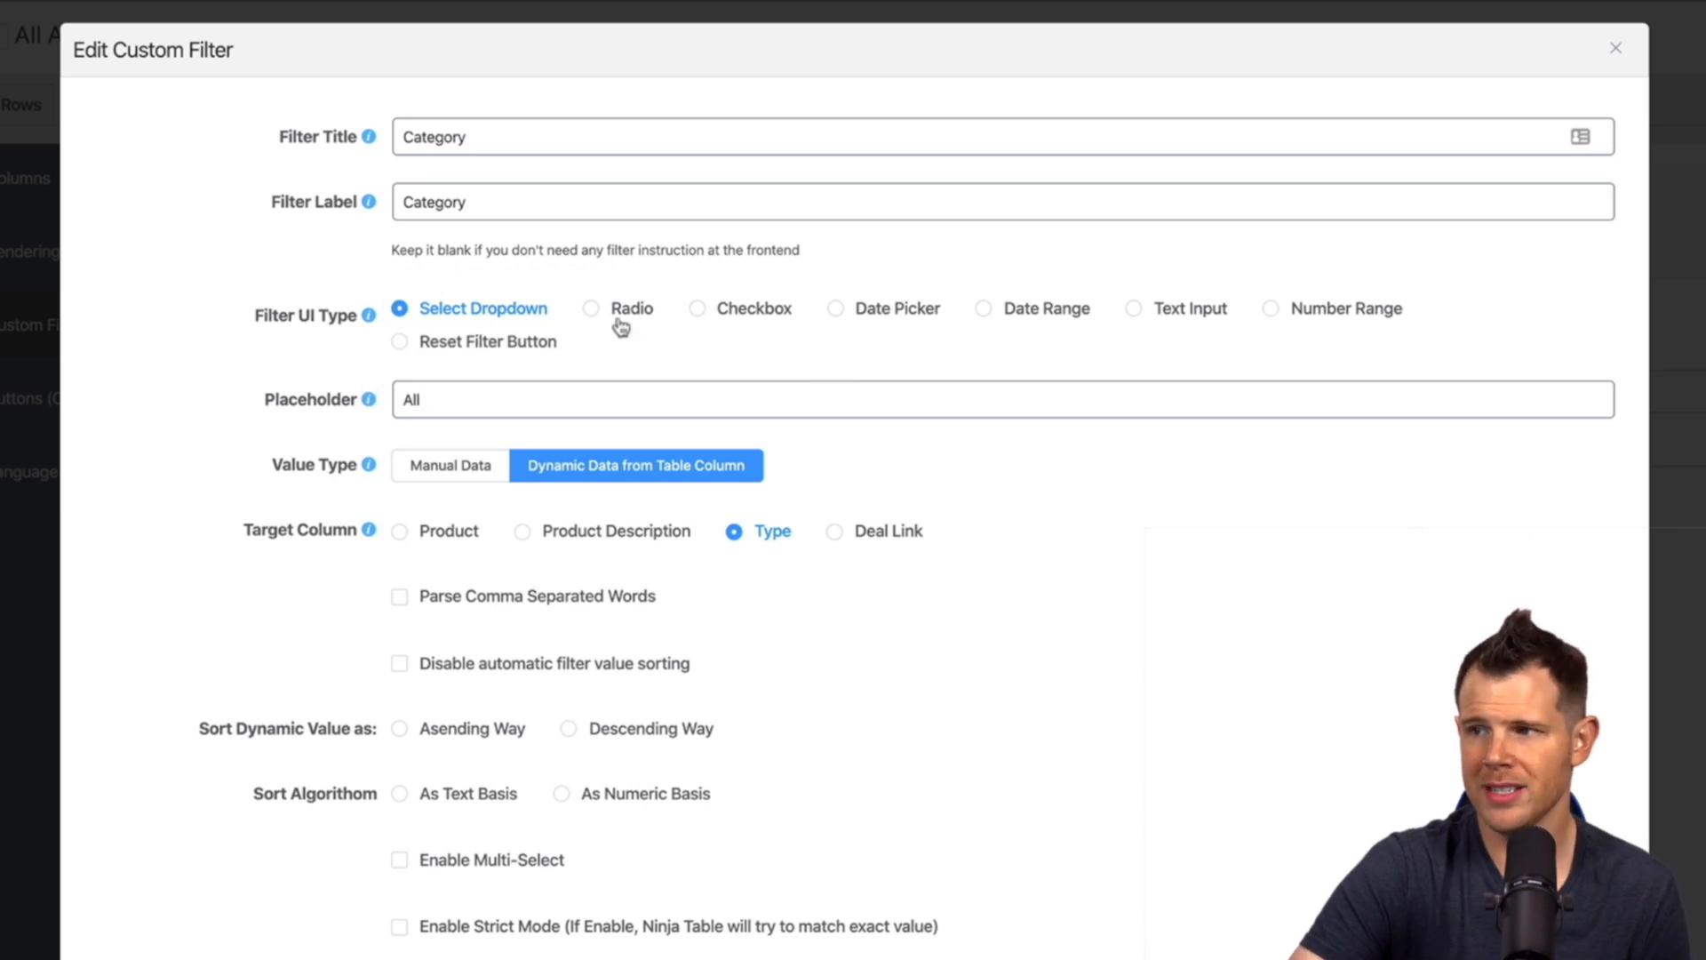
{"action": "mouse_move", "coordinate": [734, 327]}
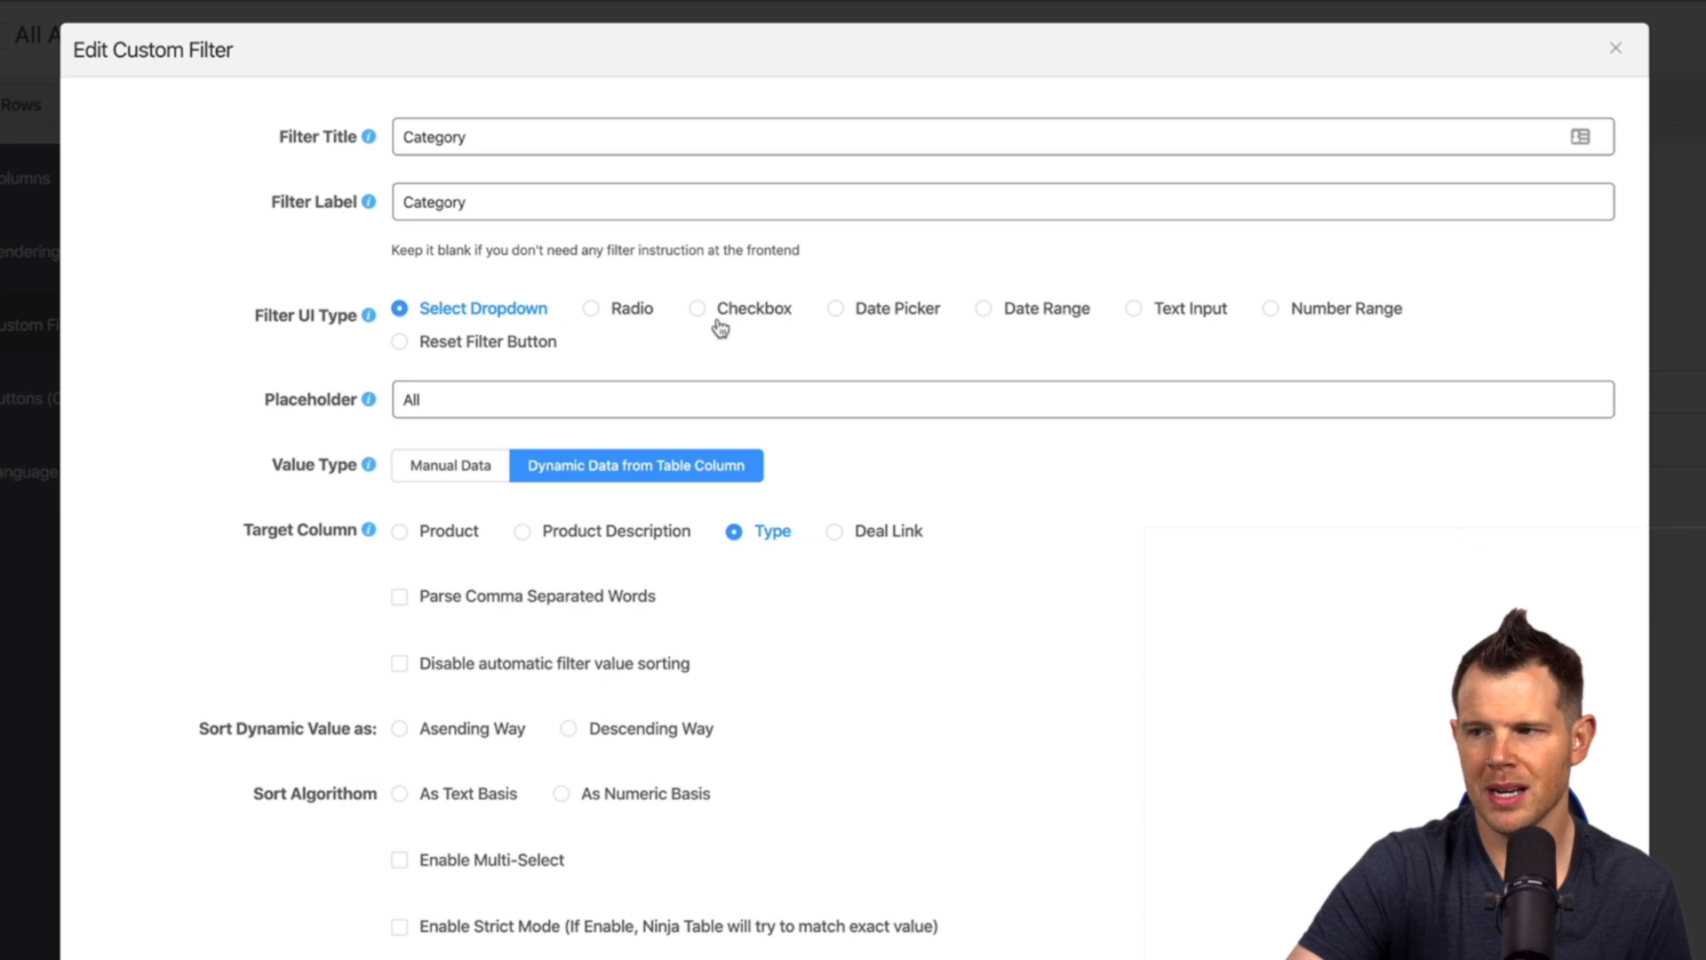
{"action": "mouse_move", "coordinate": [501, 663]}
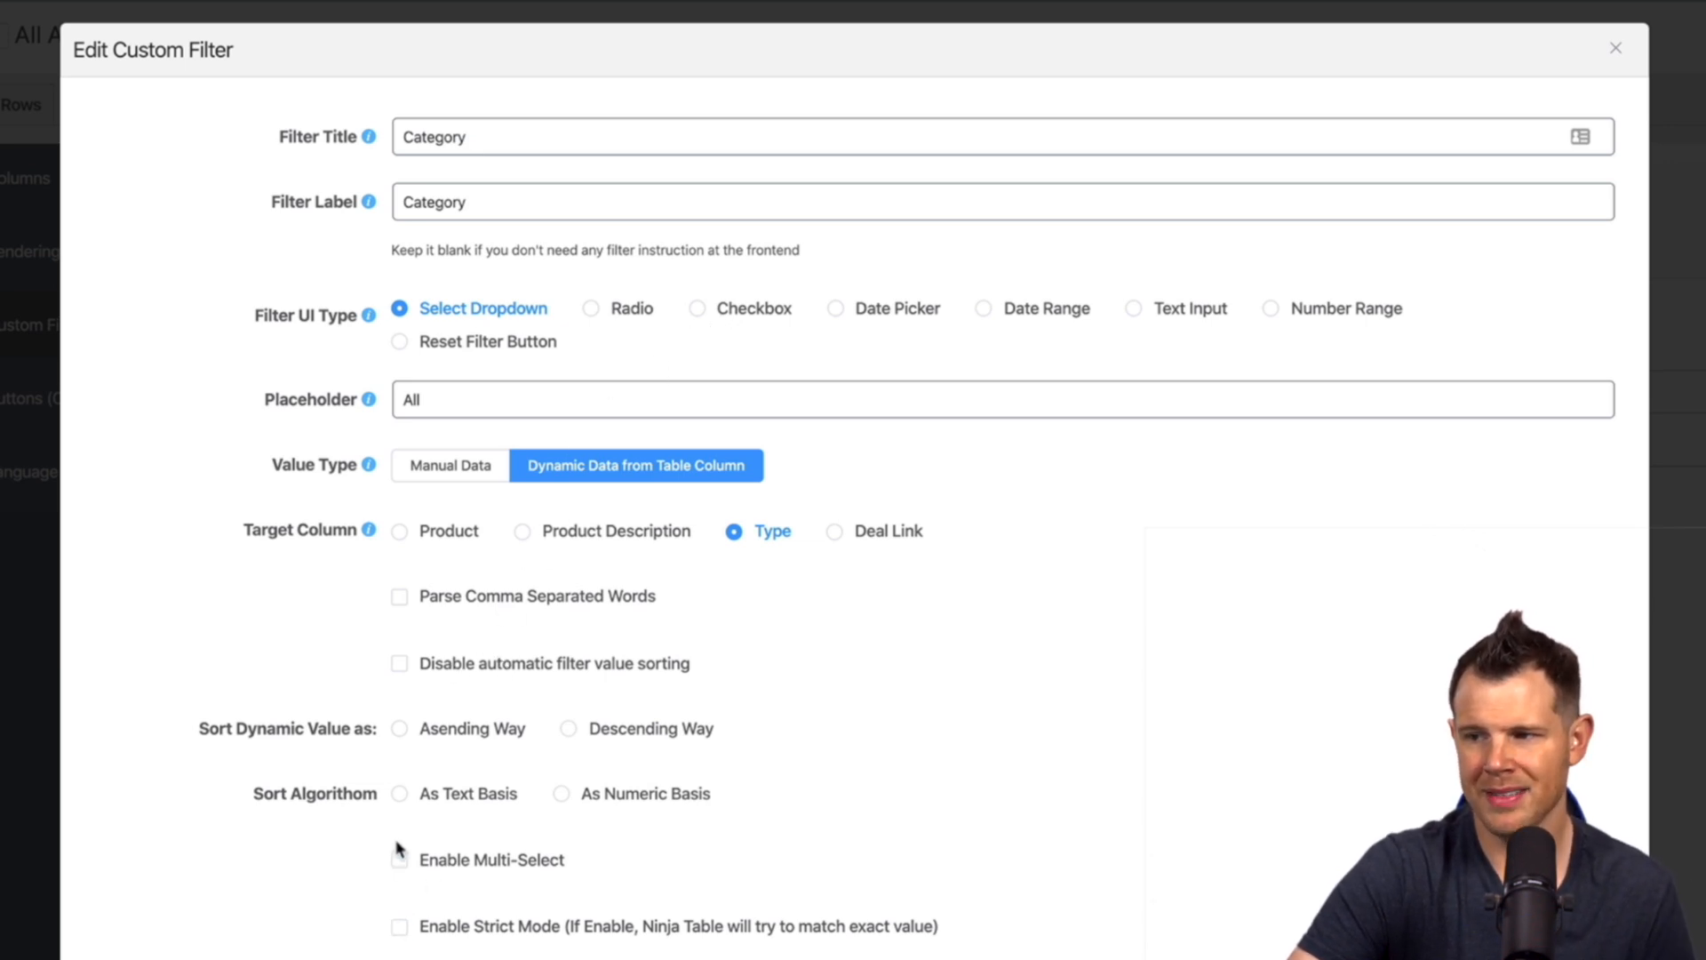
{"action": "left_click", "coordinate": [400, 860]}
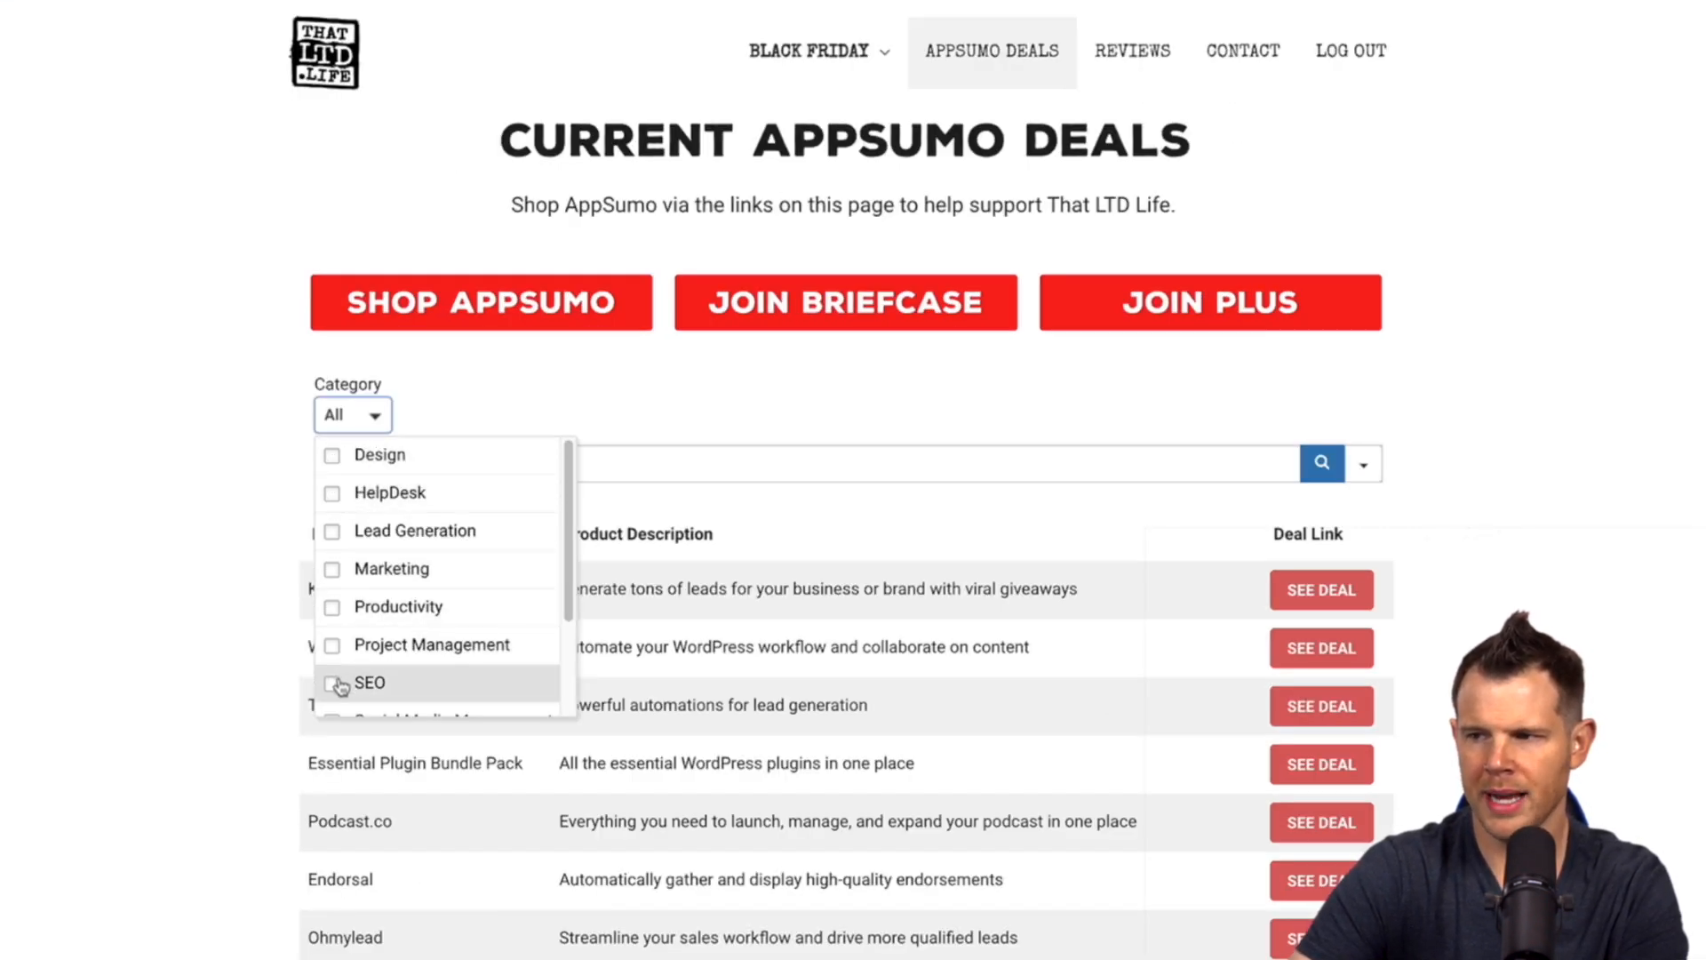
Tick SEO in the live deals page's new multi-category checklist filter.
{"action": "left_click", "coordinate": [333, 682]}
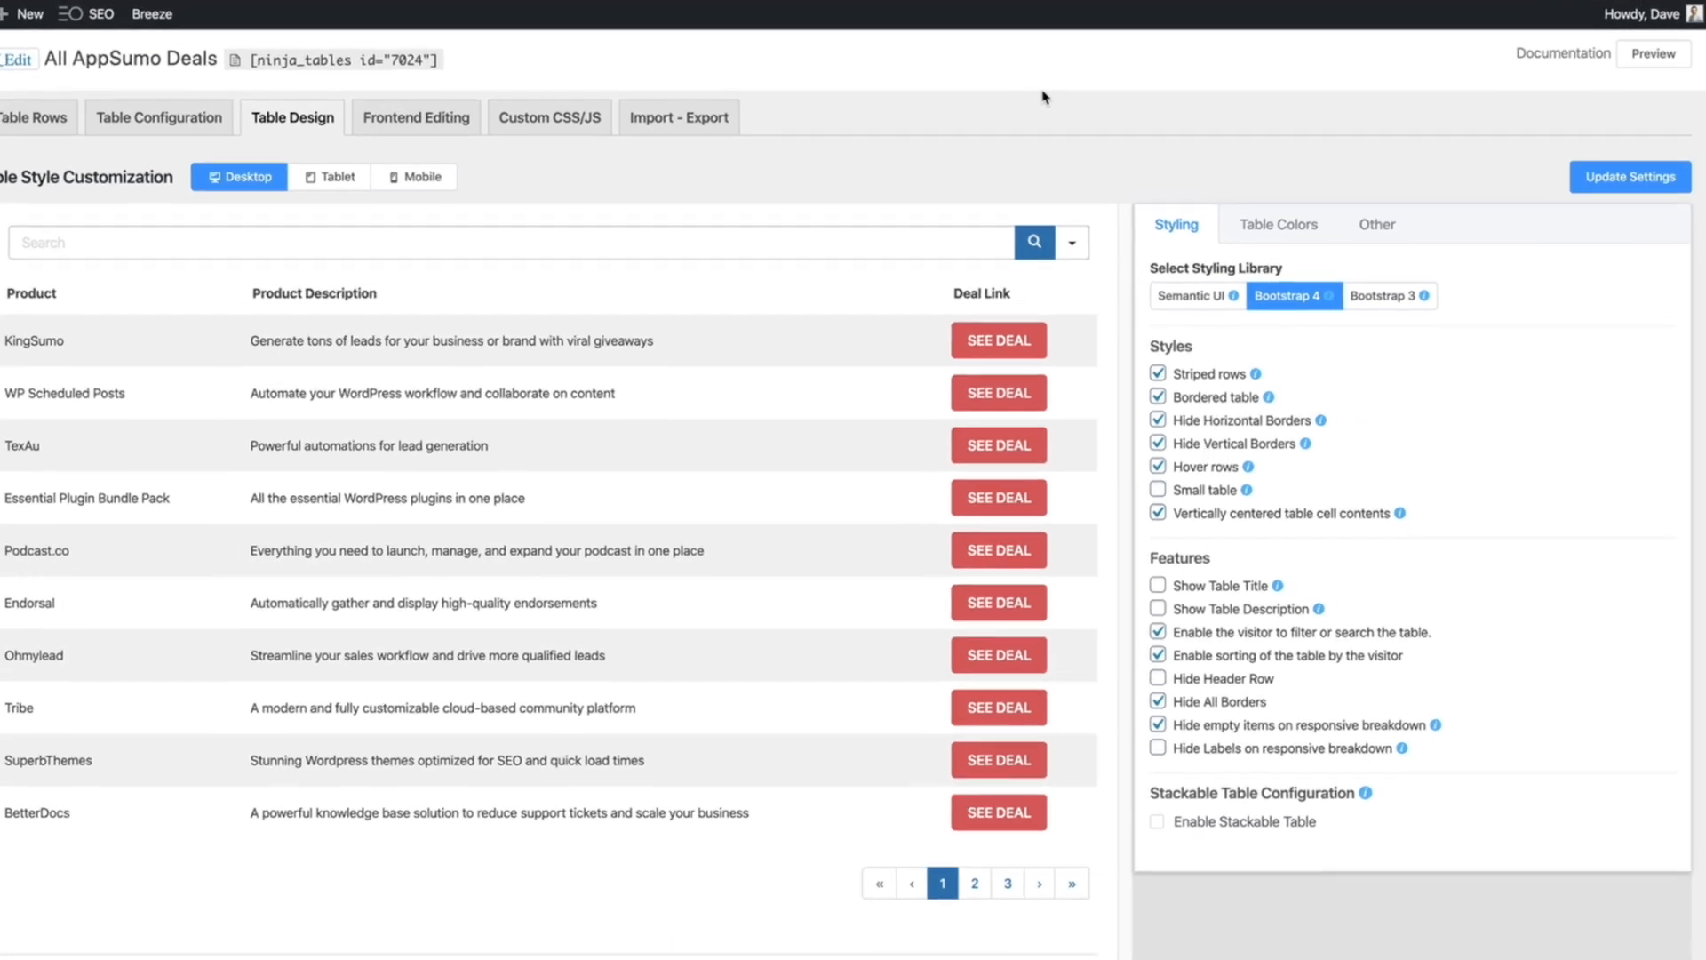
Confirm Bootstrap 4 styling with Striped and Hover rows in Table Design.
{"action": "scroll", "scroll_direction": "down", "scroll_amount": 3}
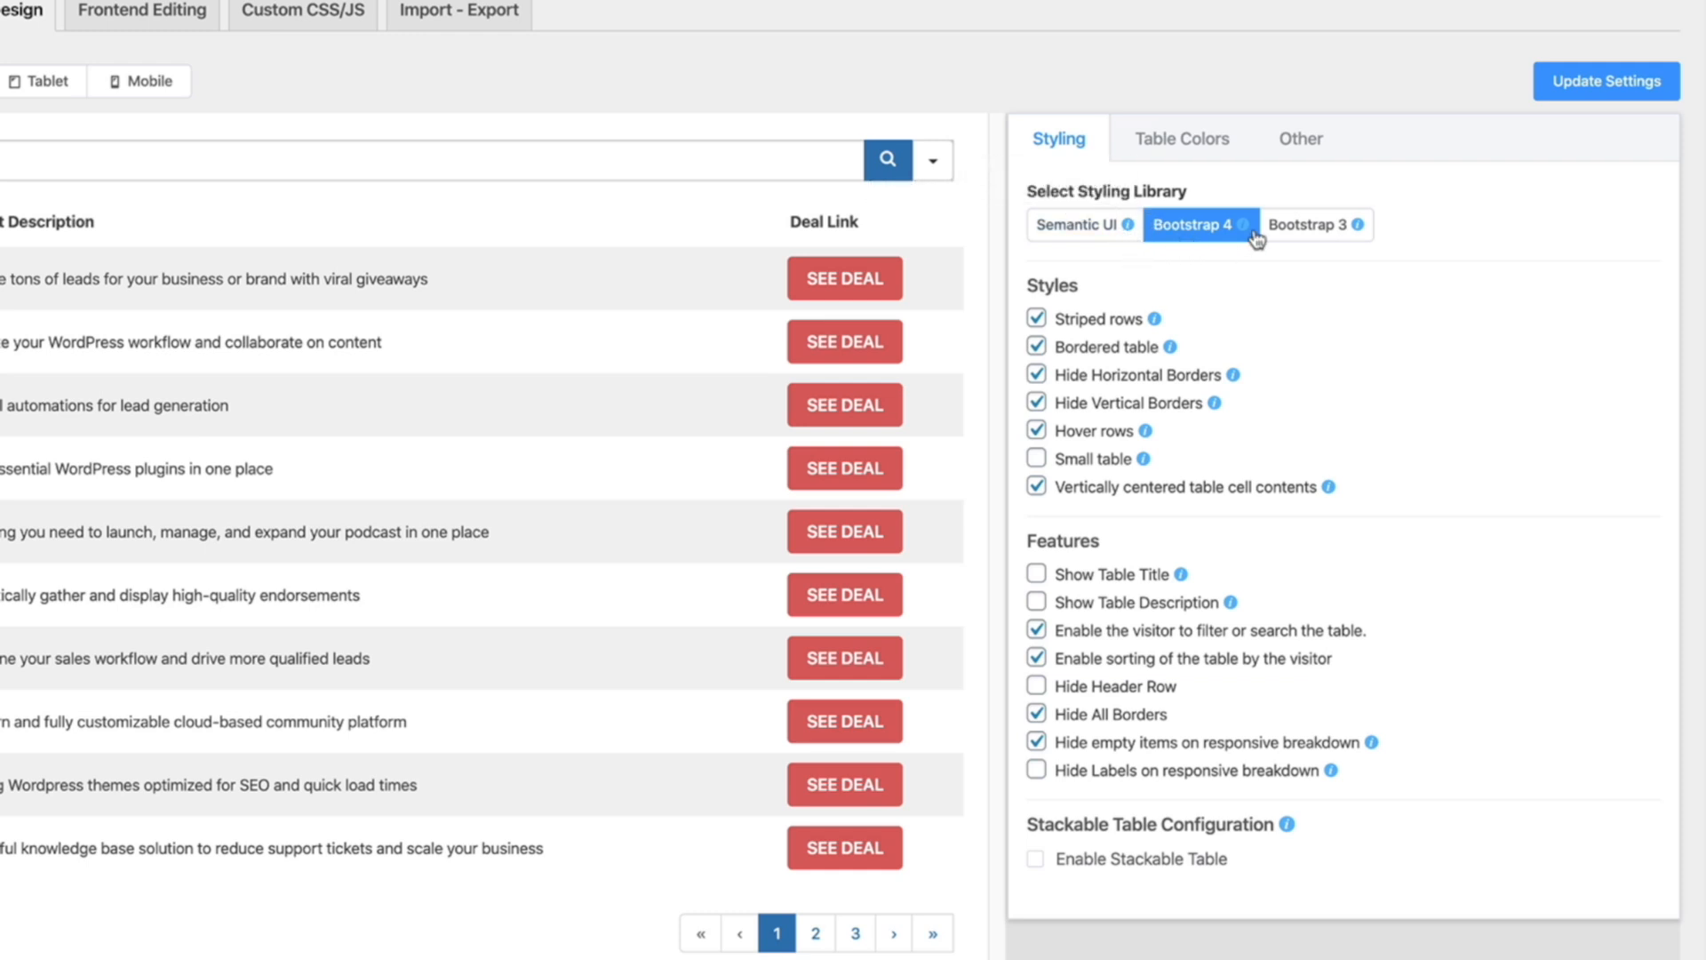
{"action": "left_click", "coordinate": [1180, 139]}
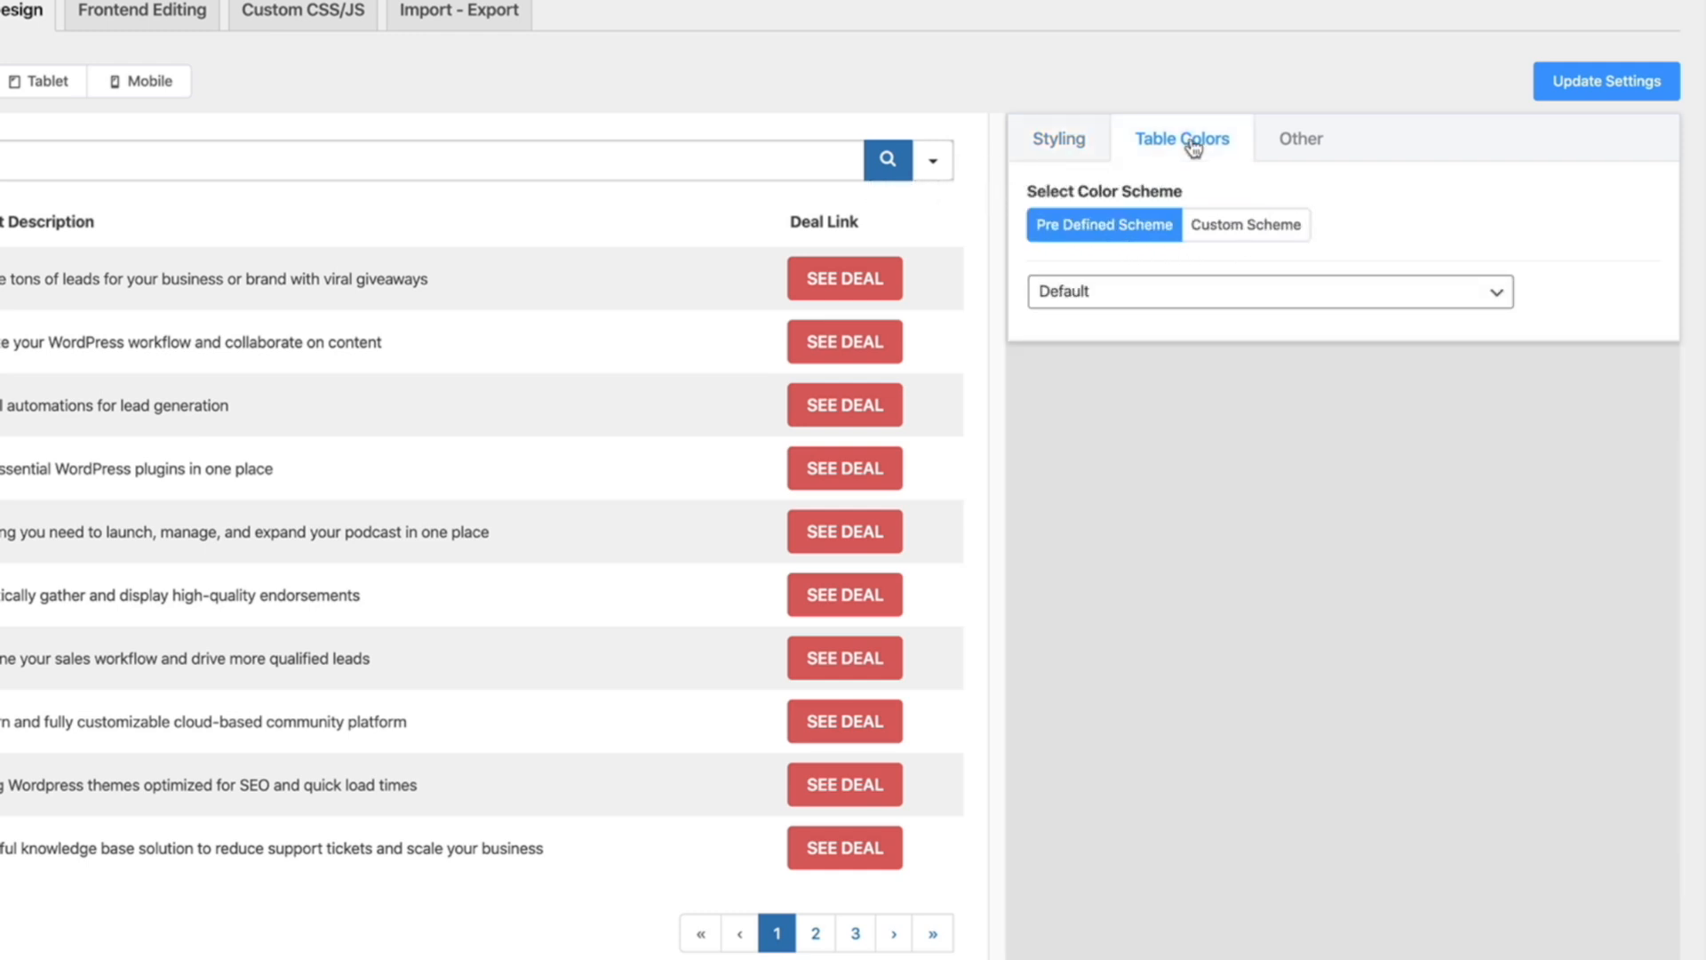
Preview the deals table in the Orange, Yellow, Olive and Violet predefined colour schemes.
{"action": "left_click", "coordinate": [1265, 290]}
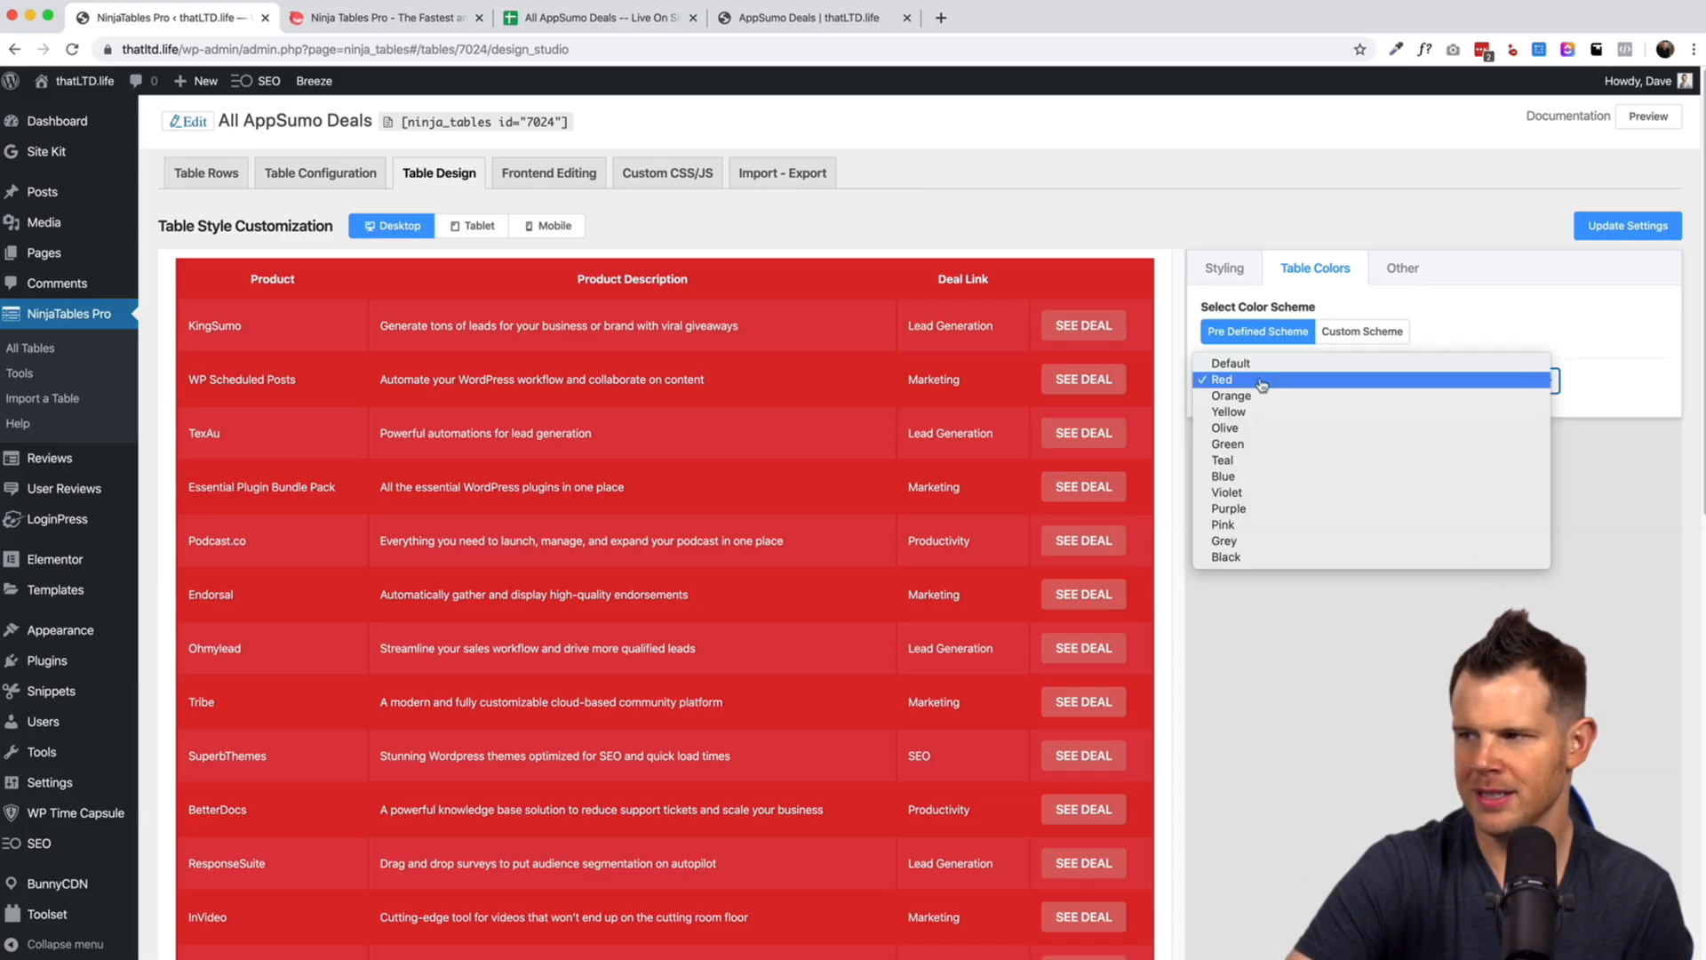
{"action": "left_click", "coordinate": [1230, 379]}
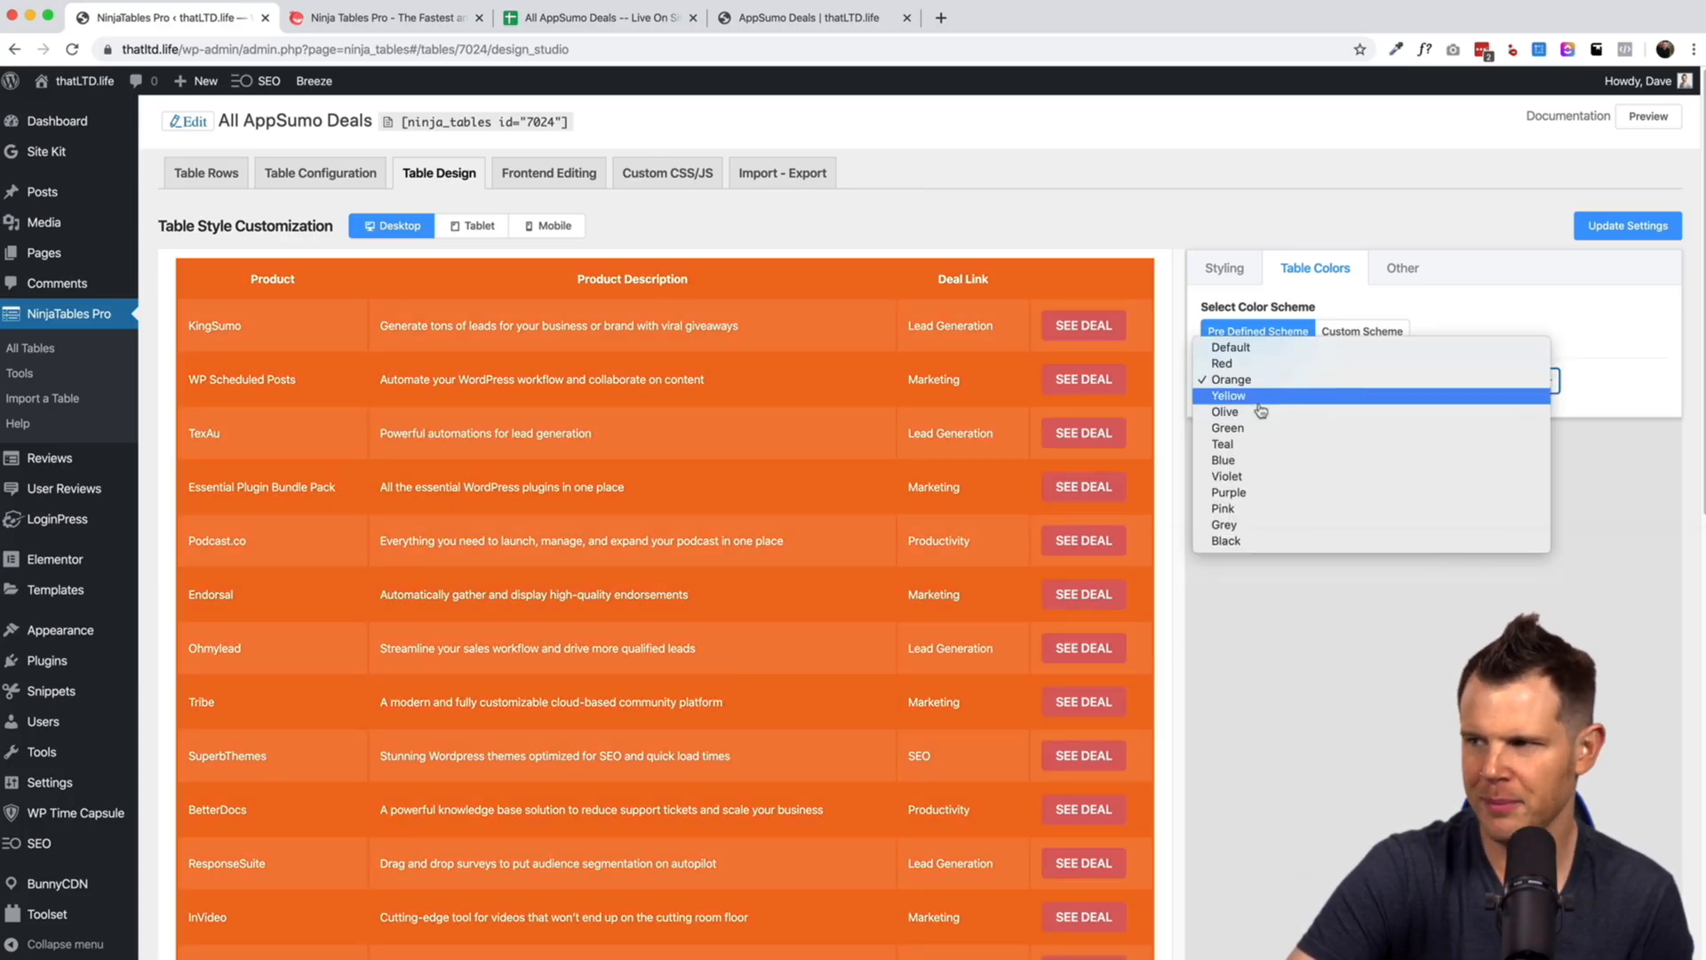
{"action": "left_click", "coordinate": [1228, 394]}
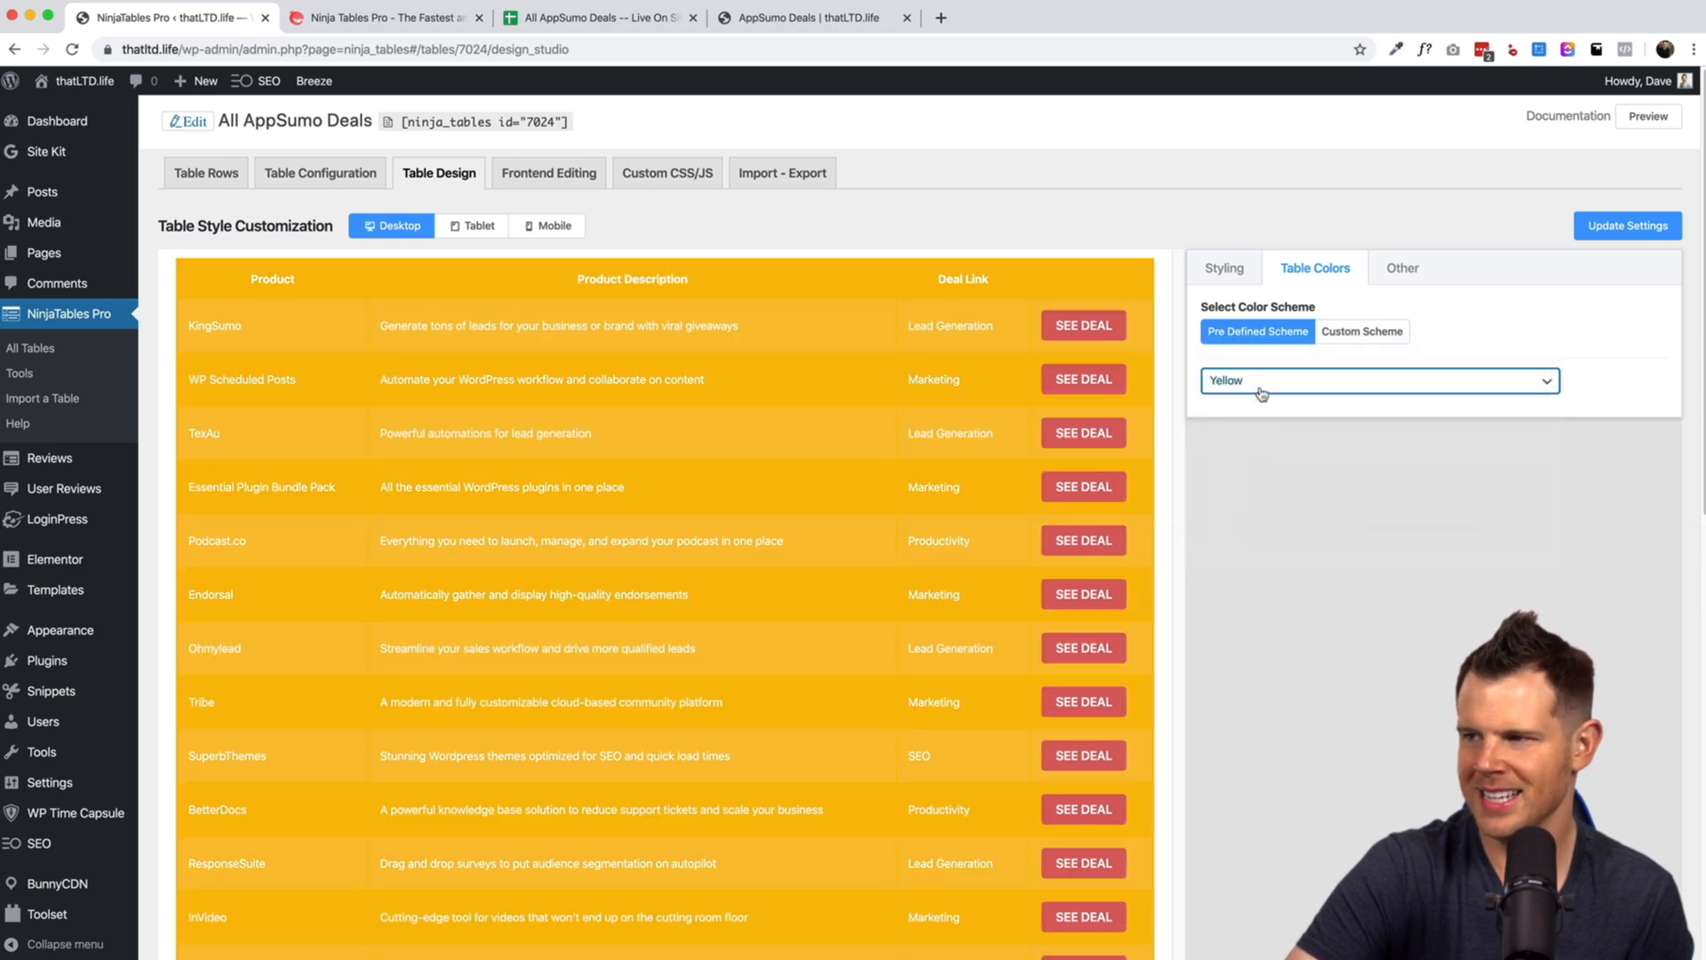
{"action": "left_click", "coordinate": [1375, 380]}
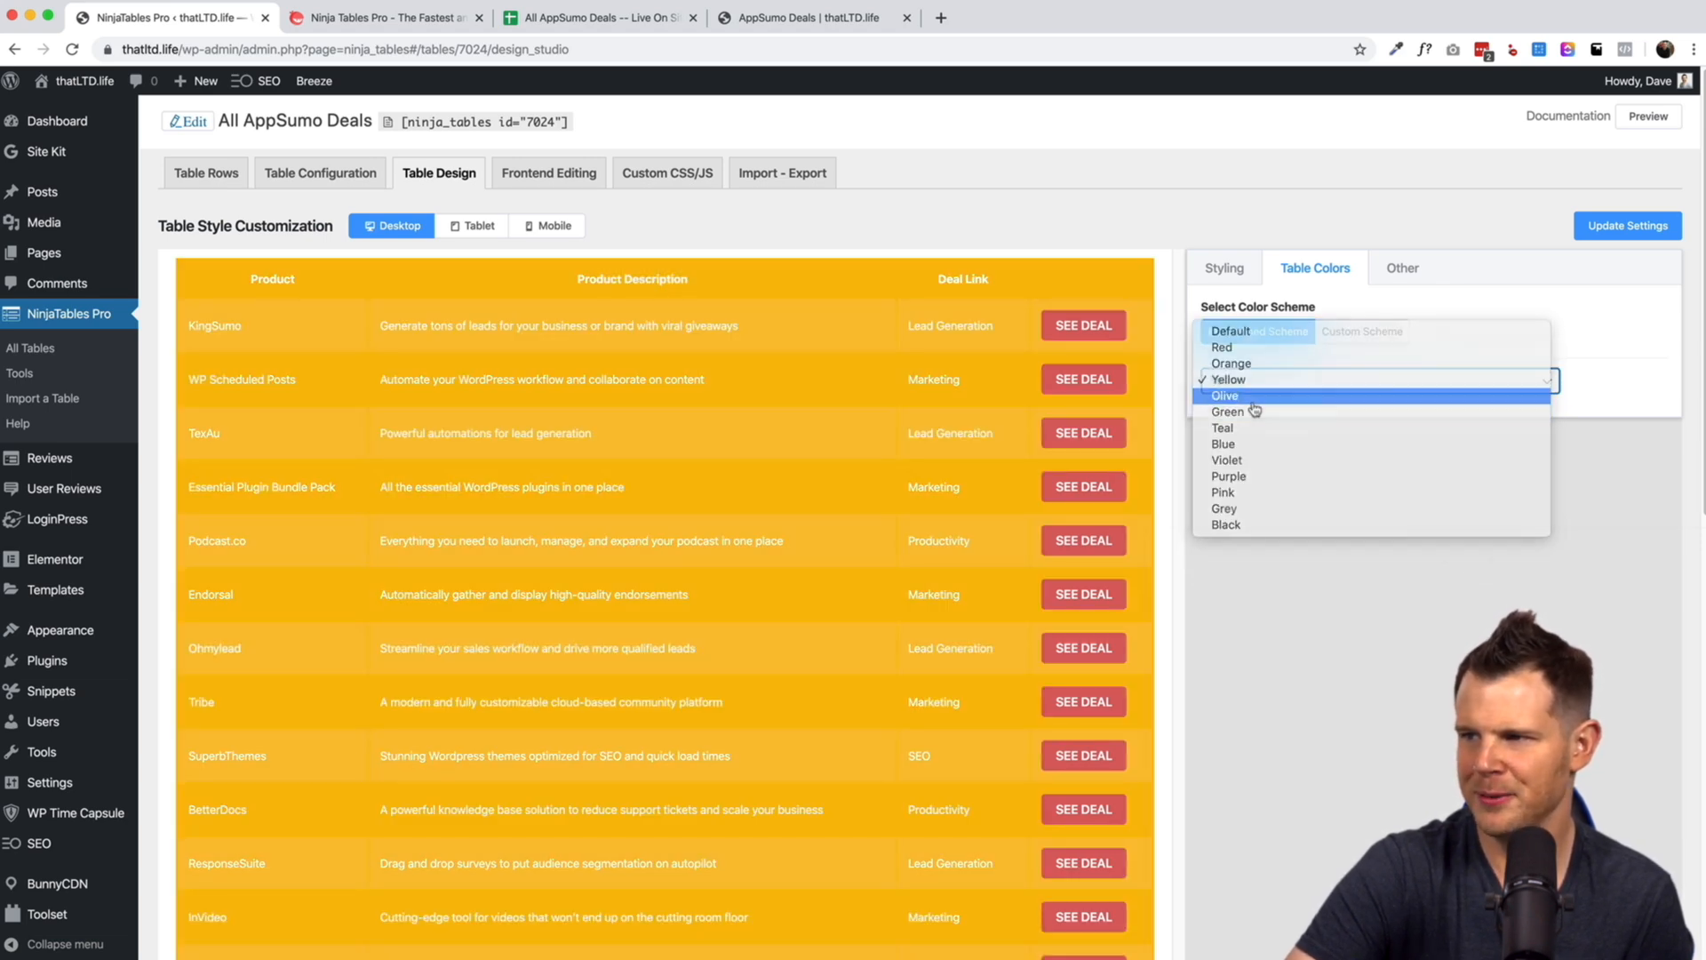
{"action": "left_click", "coordinate": [1225, 395]}
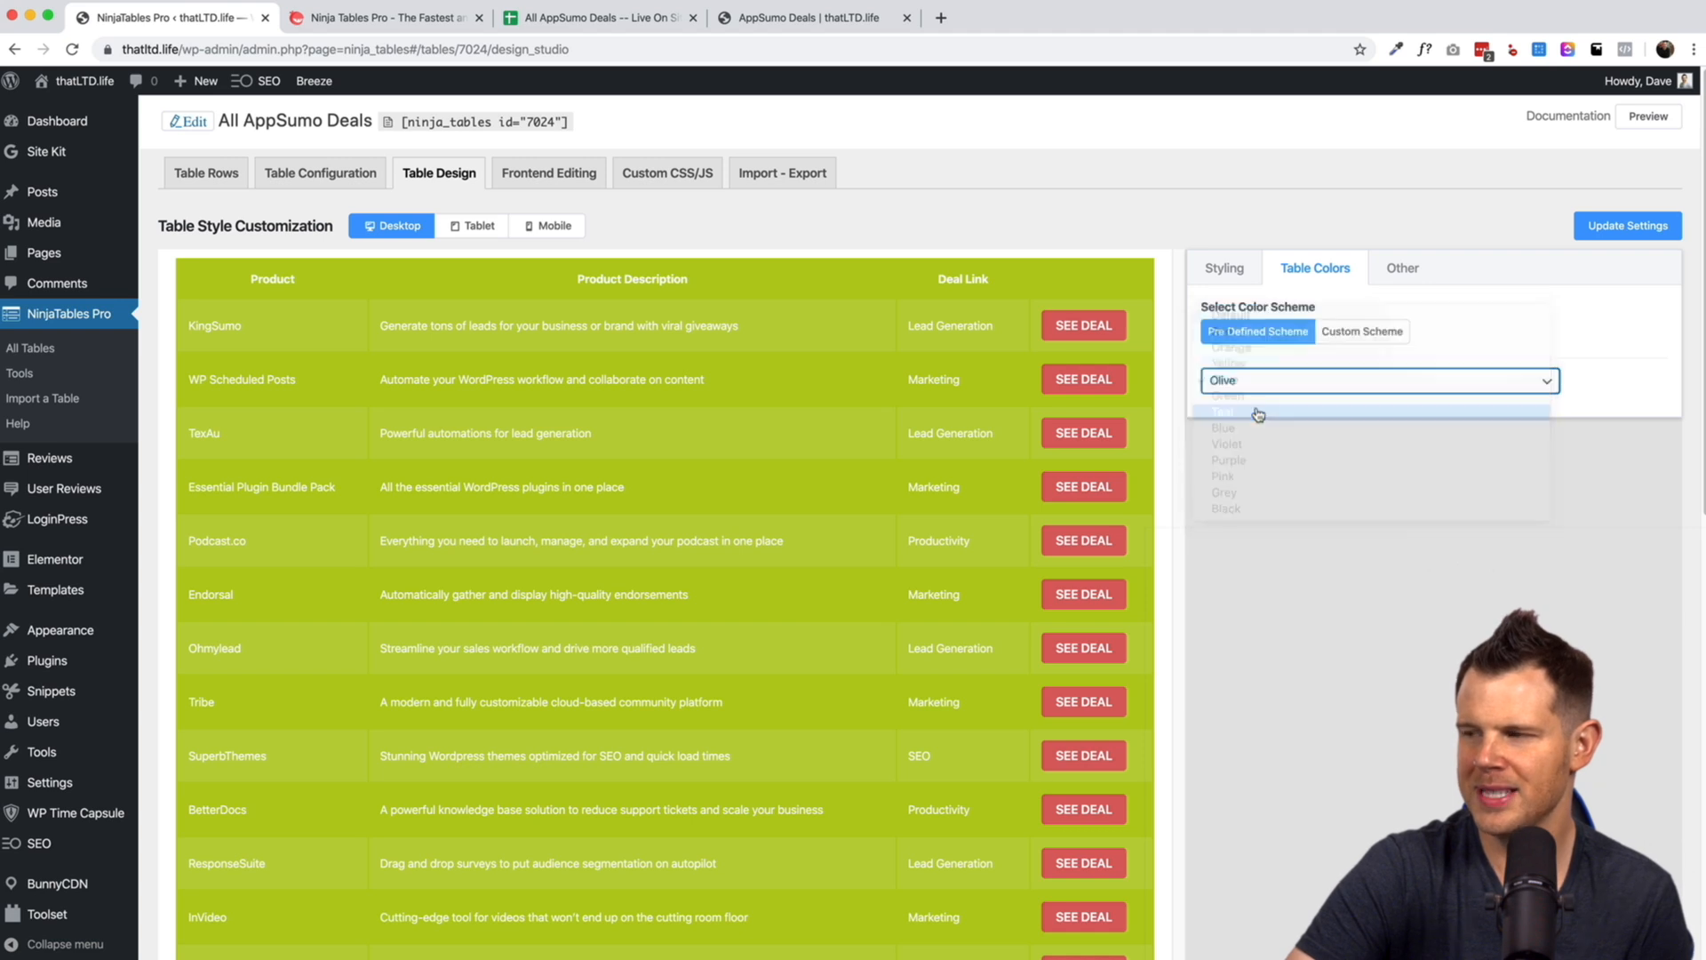
{"action": "left_click", "coordinate": [1226, 442]}
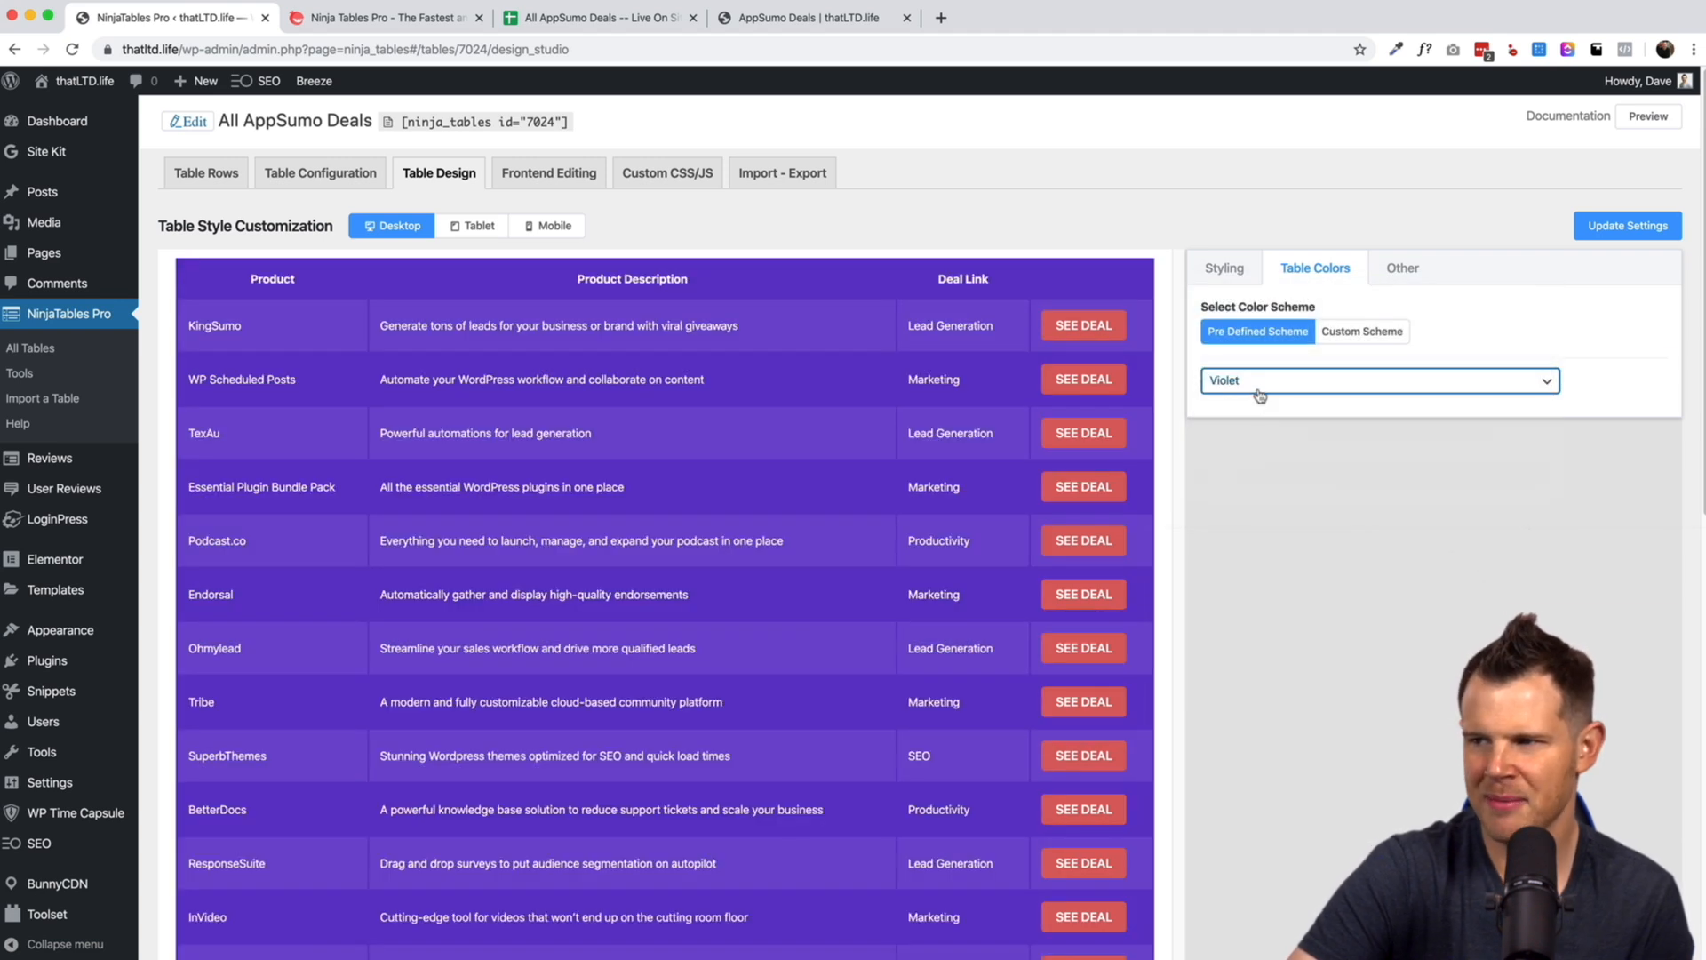
Try Purple, Pink, Grey and Black schemes, then settle the table on the Default colour scheme.
{"action": "left_click", "coordinate": [1379, 380]}
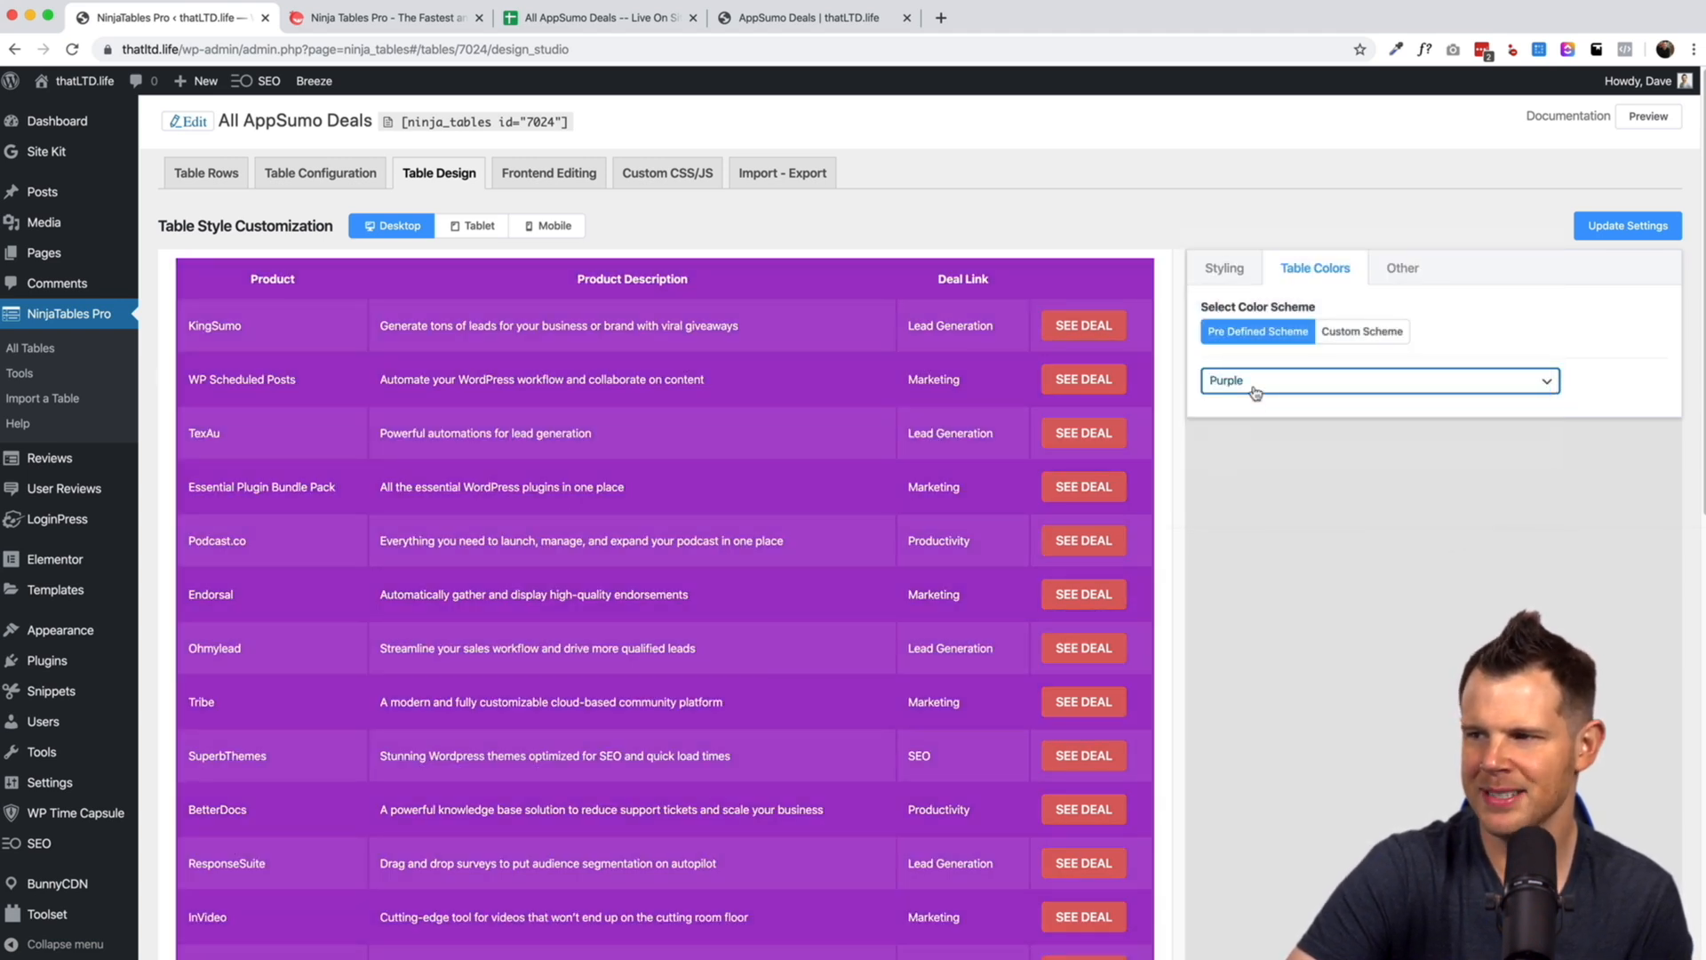
{"action": "left_click", "coordinate": [1376, 381]}
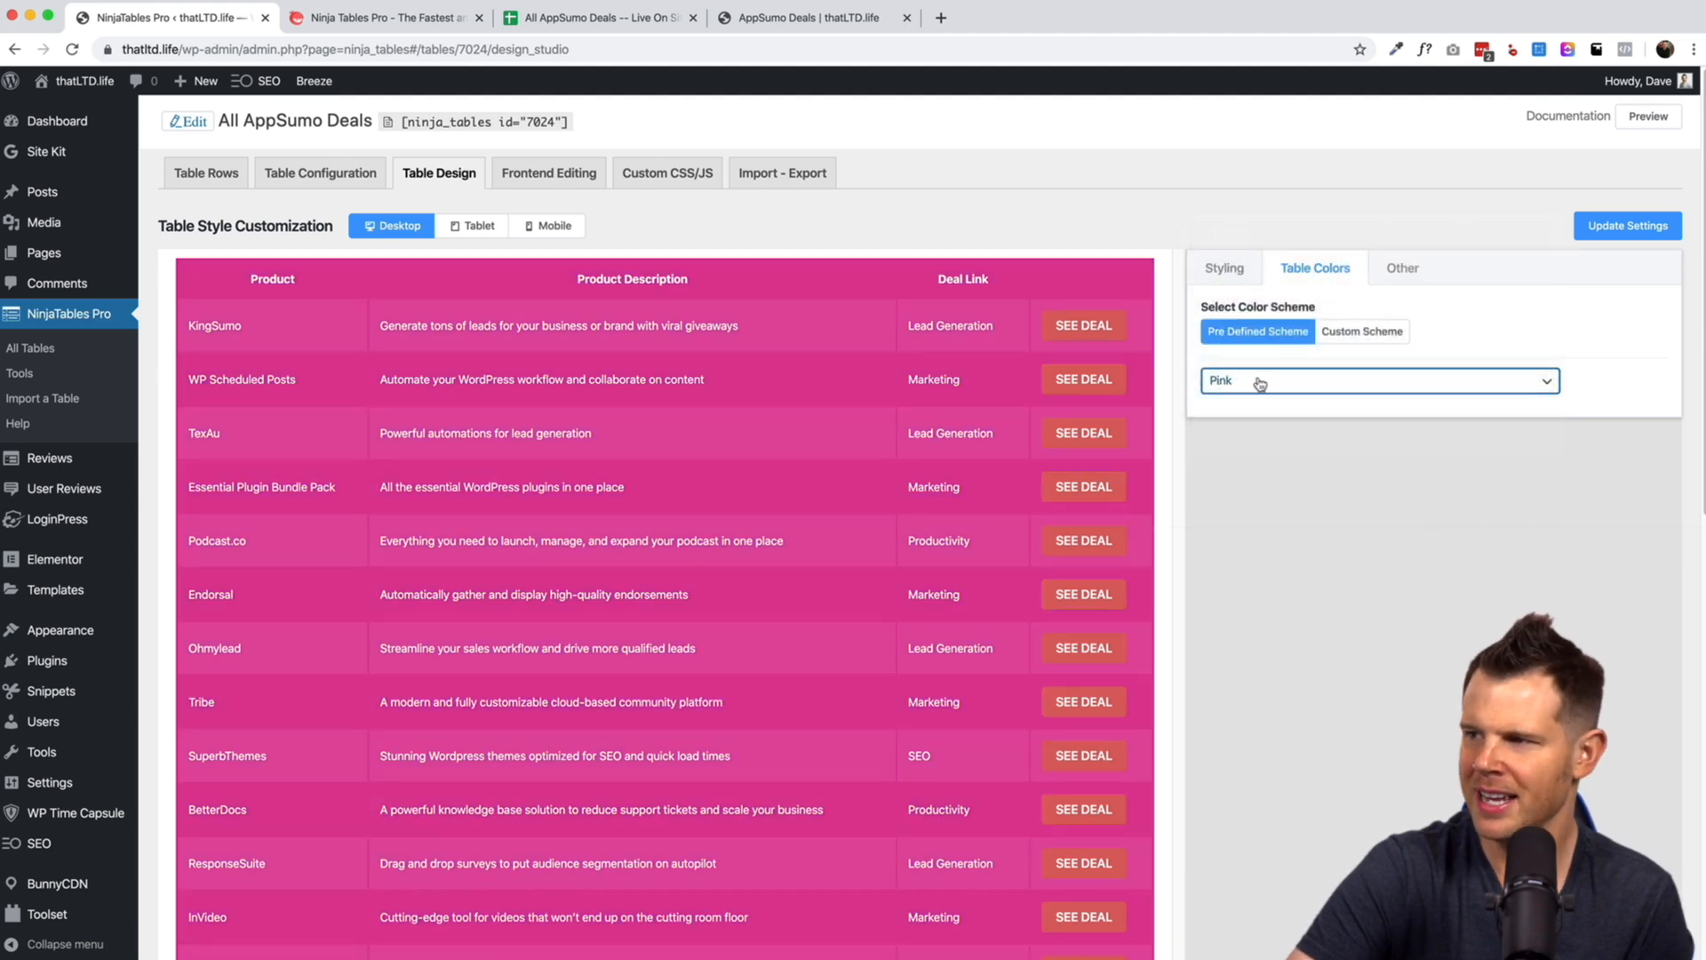
{"action": "left_click", "coordinate": [1376, 380]}
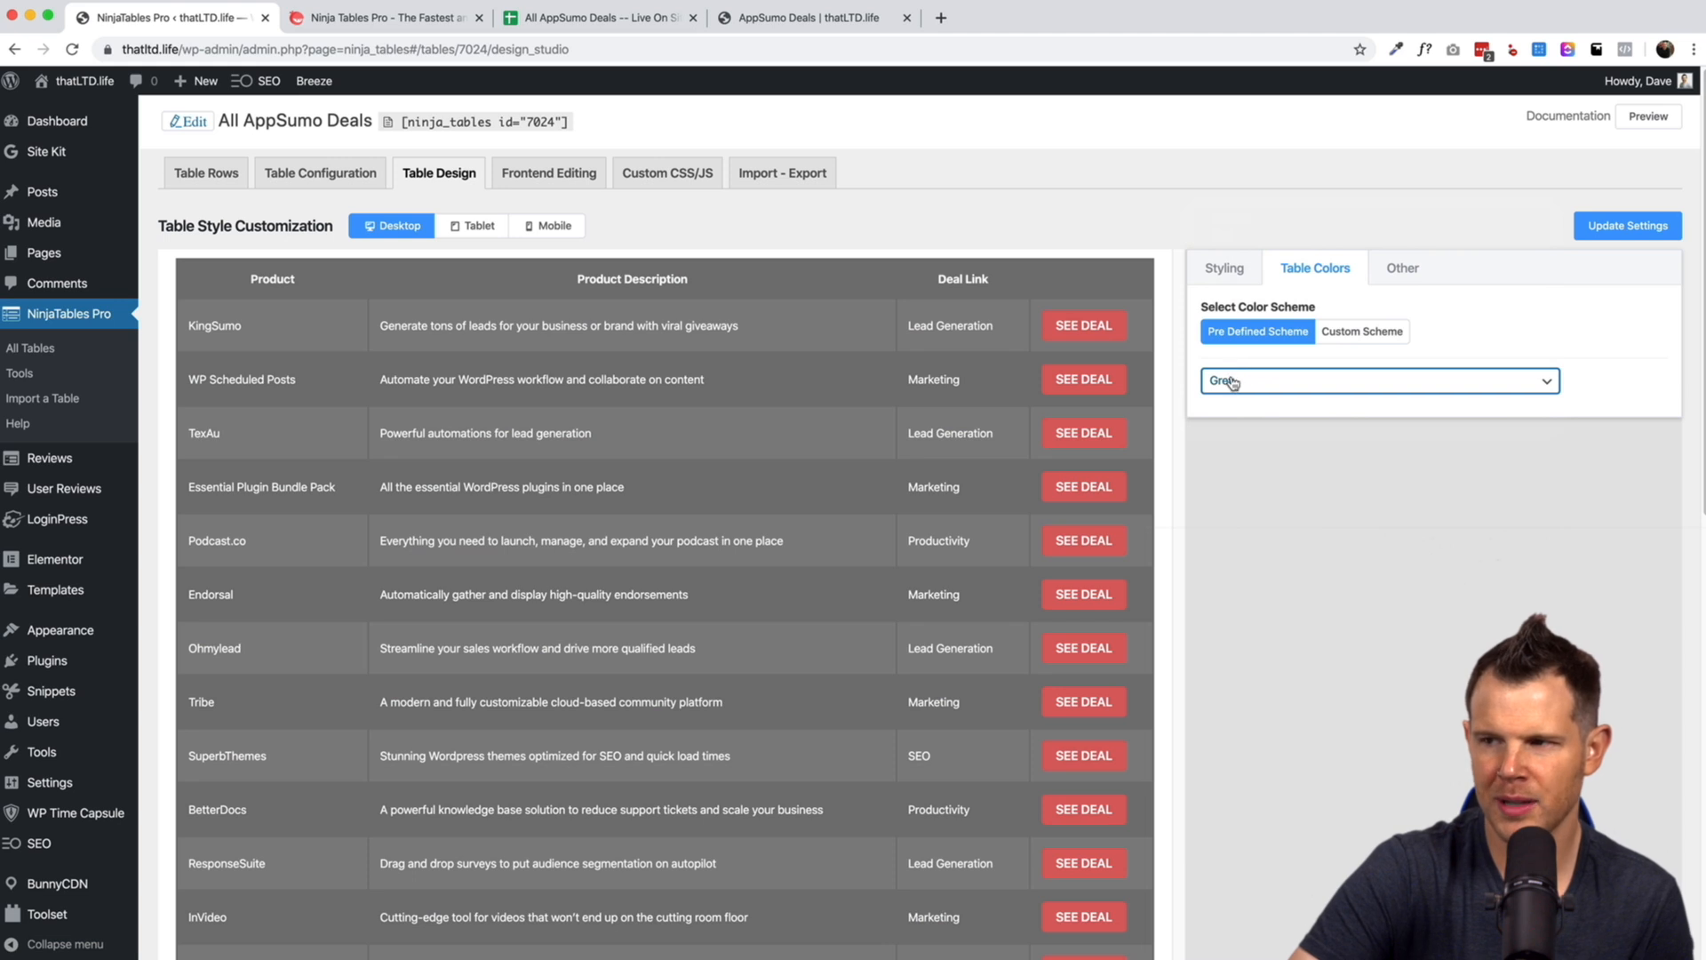
{"action": "left_click", "coordinate": [1377, 380]}
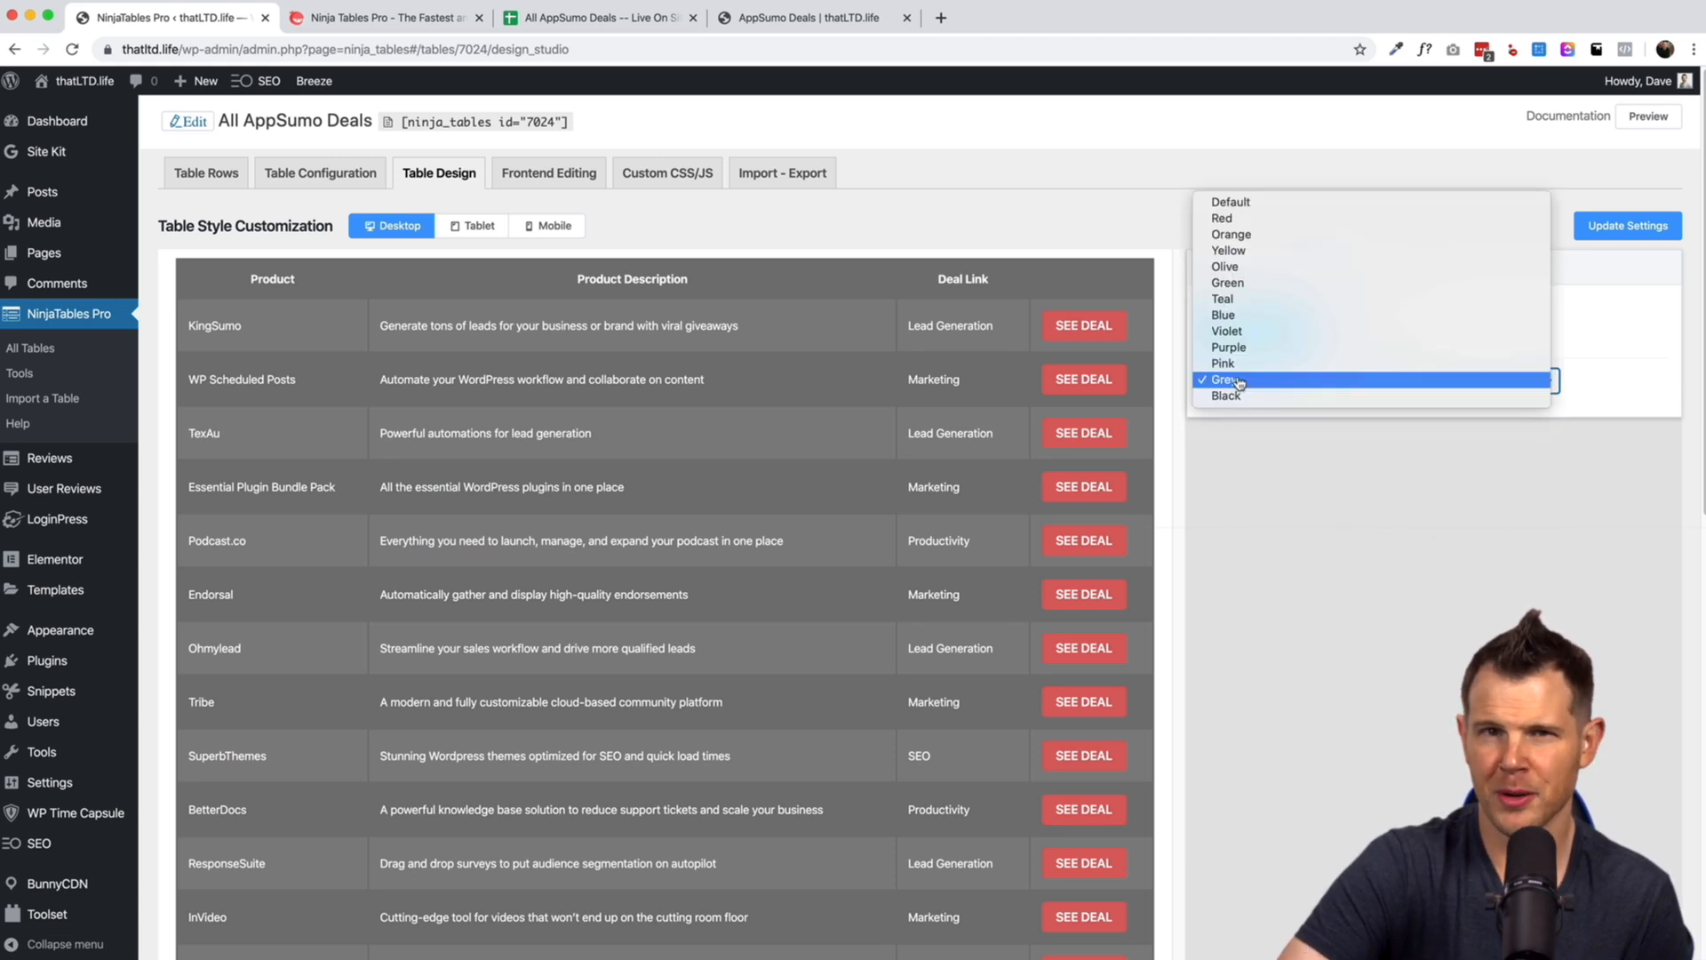
{"action": "mouse_move", "coordinate": [1226, 394]}
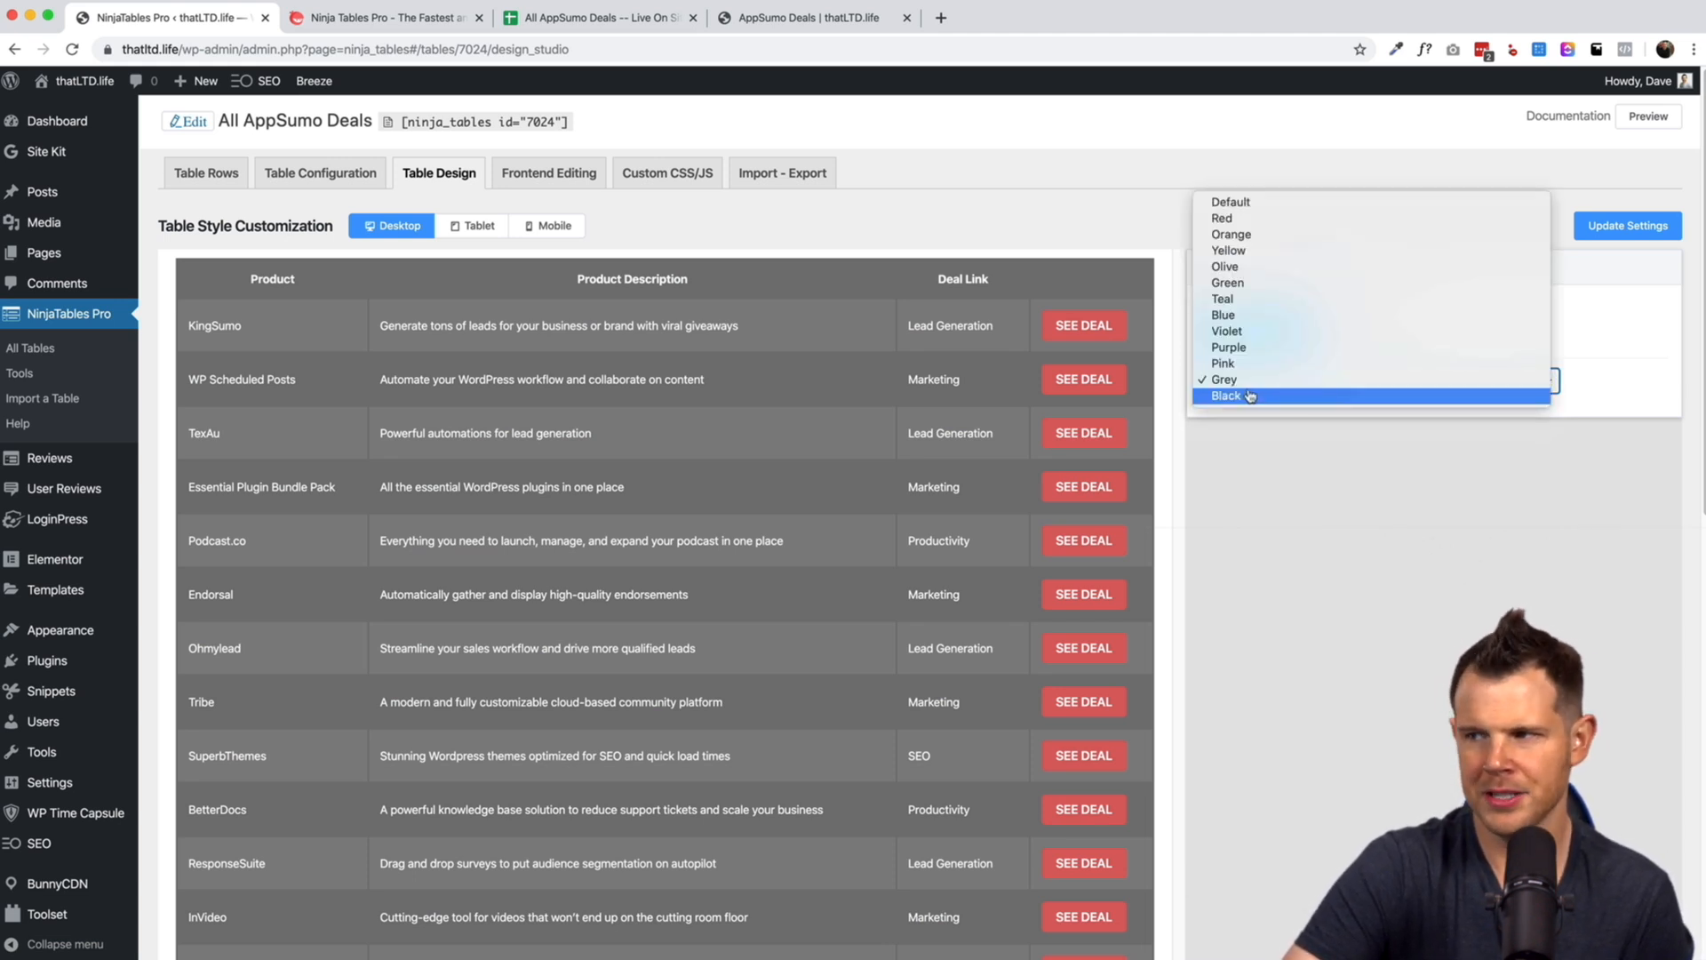
{"action": "left_click", "coordinate": [1226, 395]}
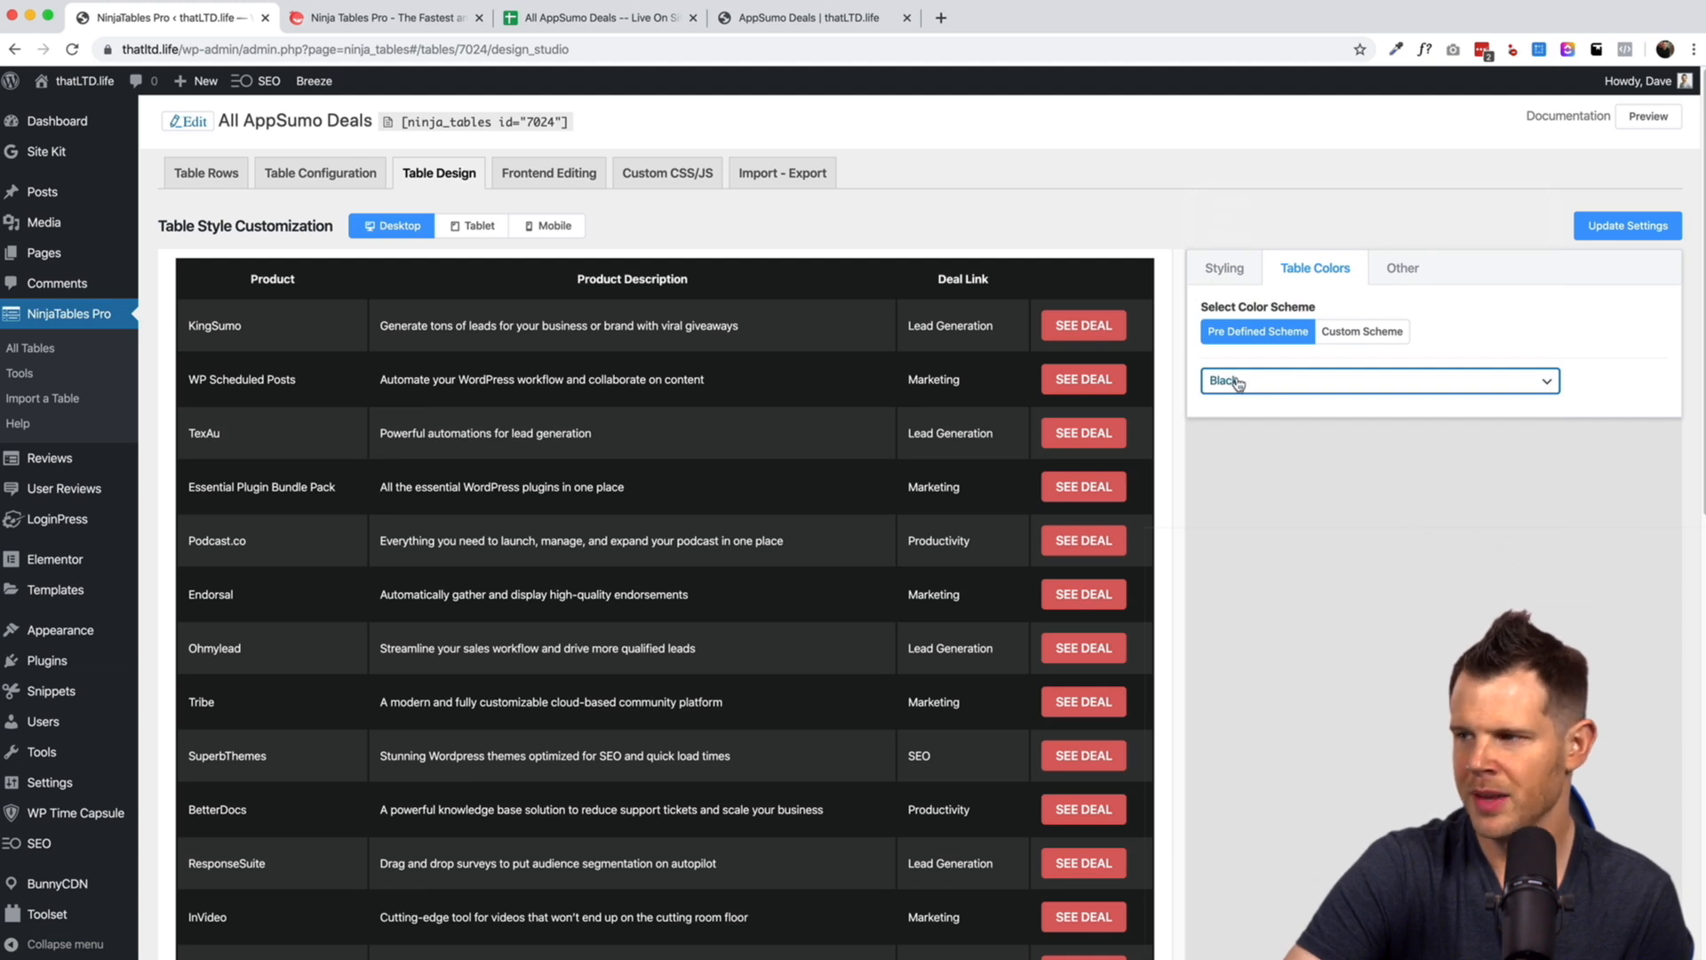
{"action": "left_click", "coordinate": [1376, 380]}
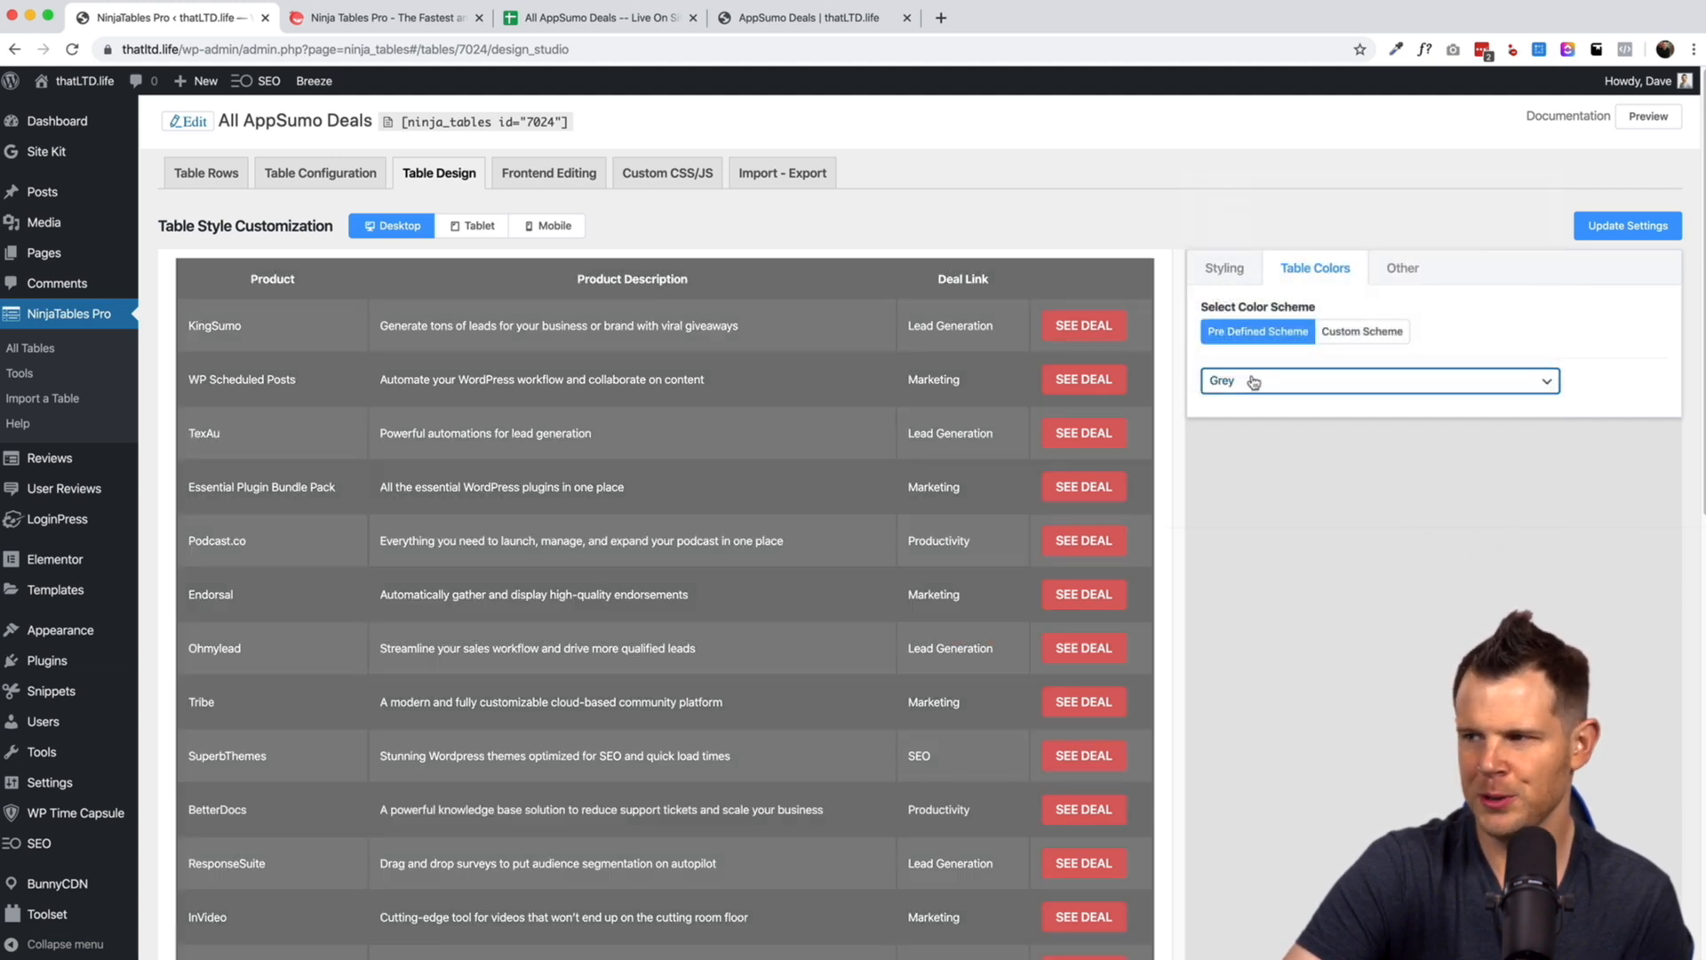
{"action": "left_click", "coordinate": [1376, 380]}
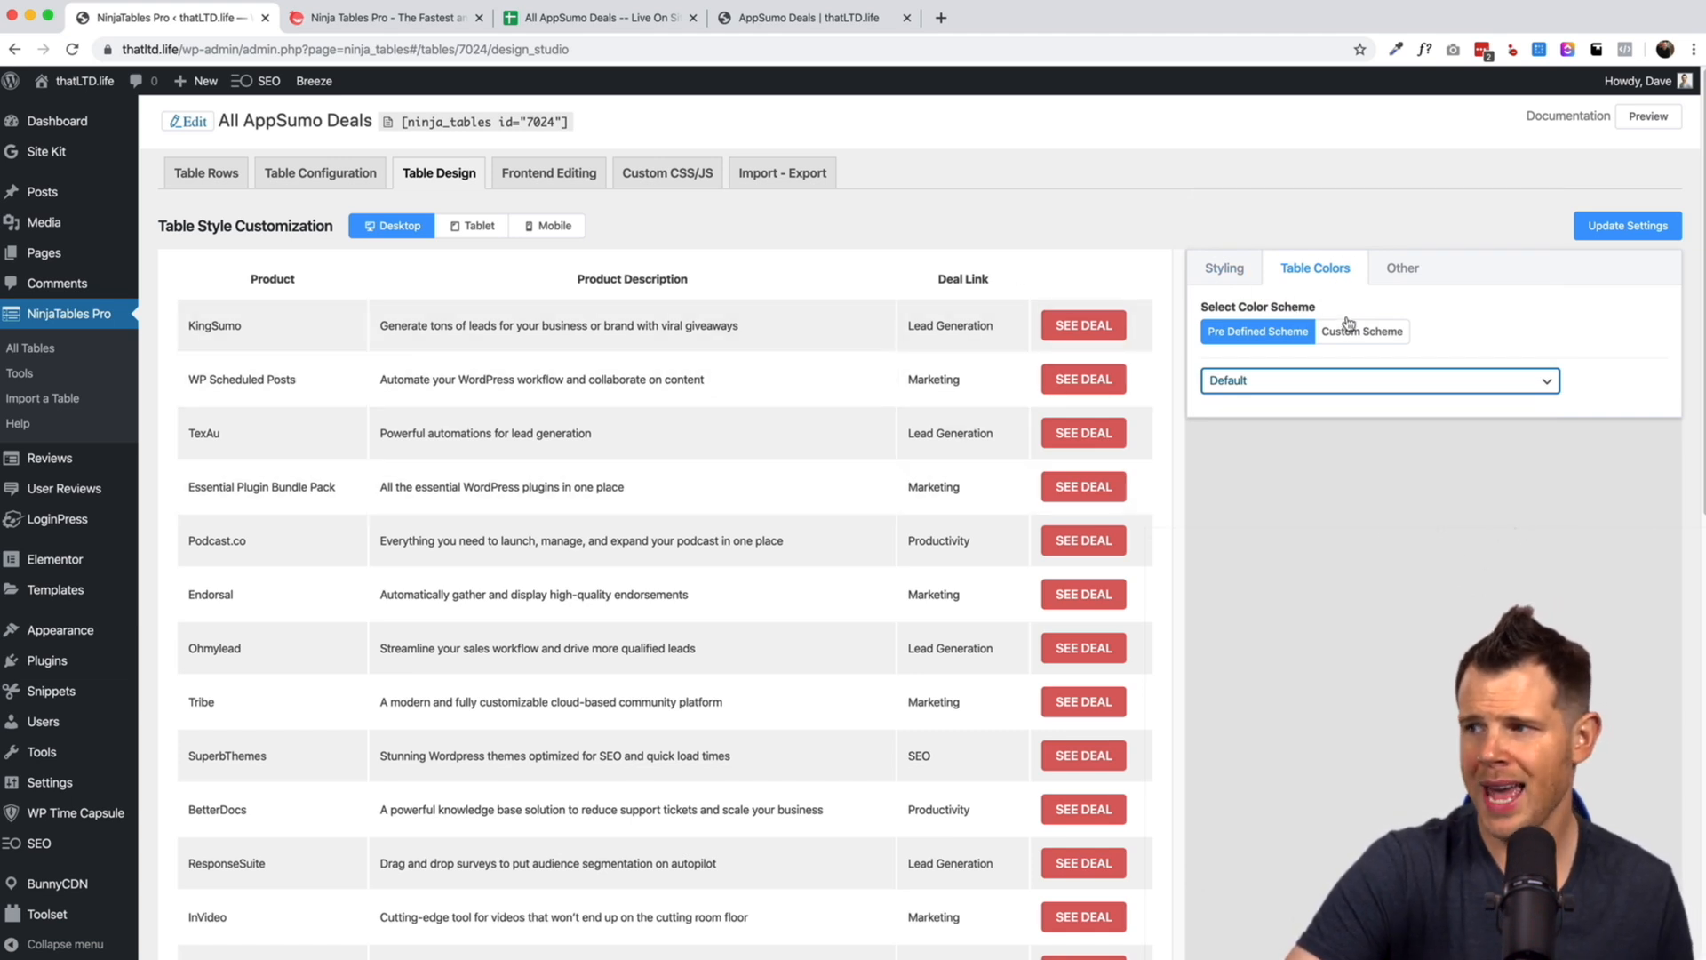
{"action": "left_click", "coordinate": [1362, 330]}
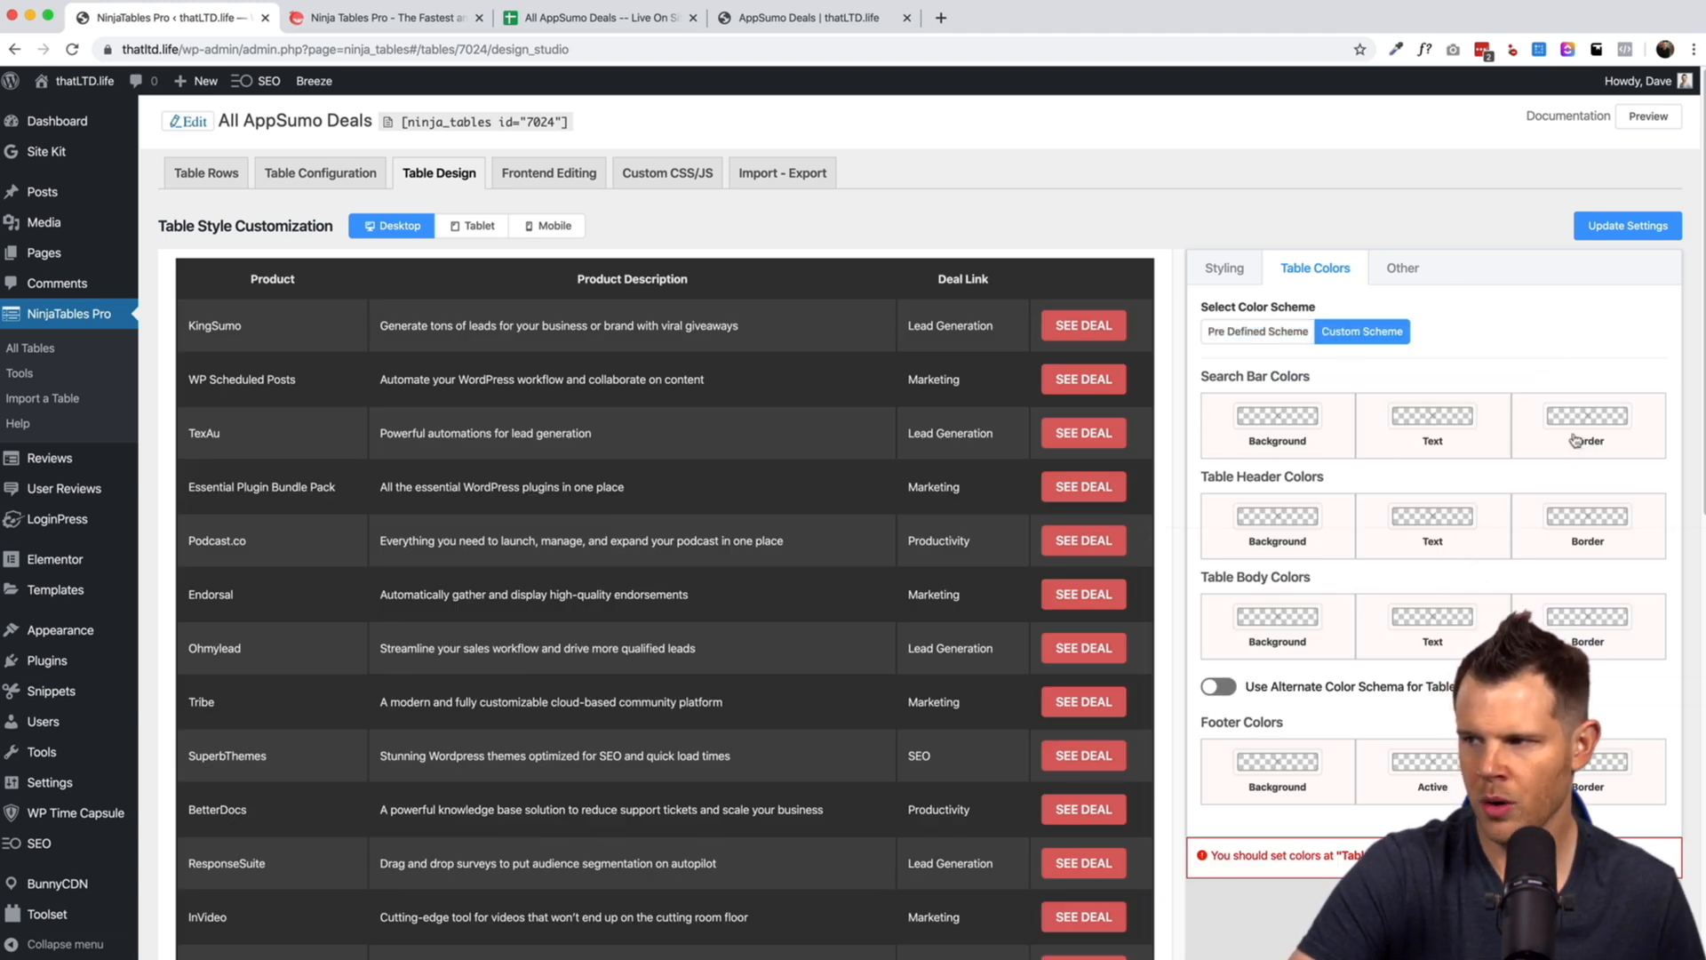
{"action": "mouse_move", "coordinate": [1196, 385]}
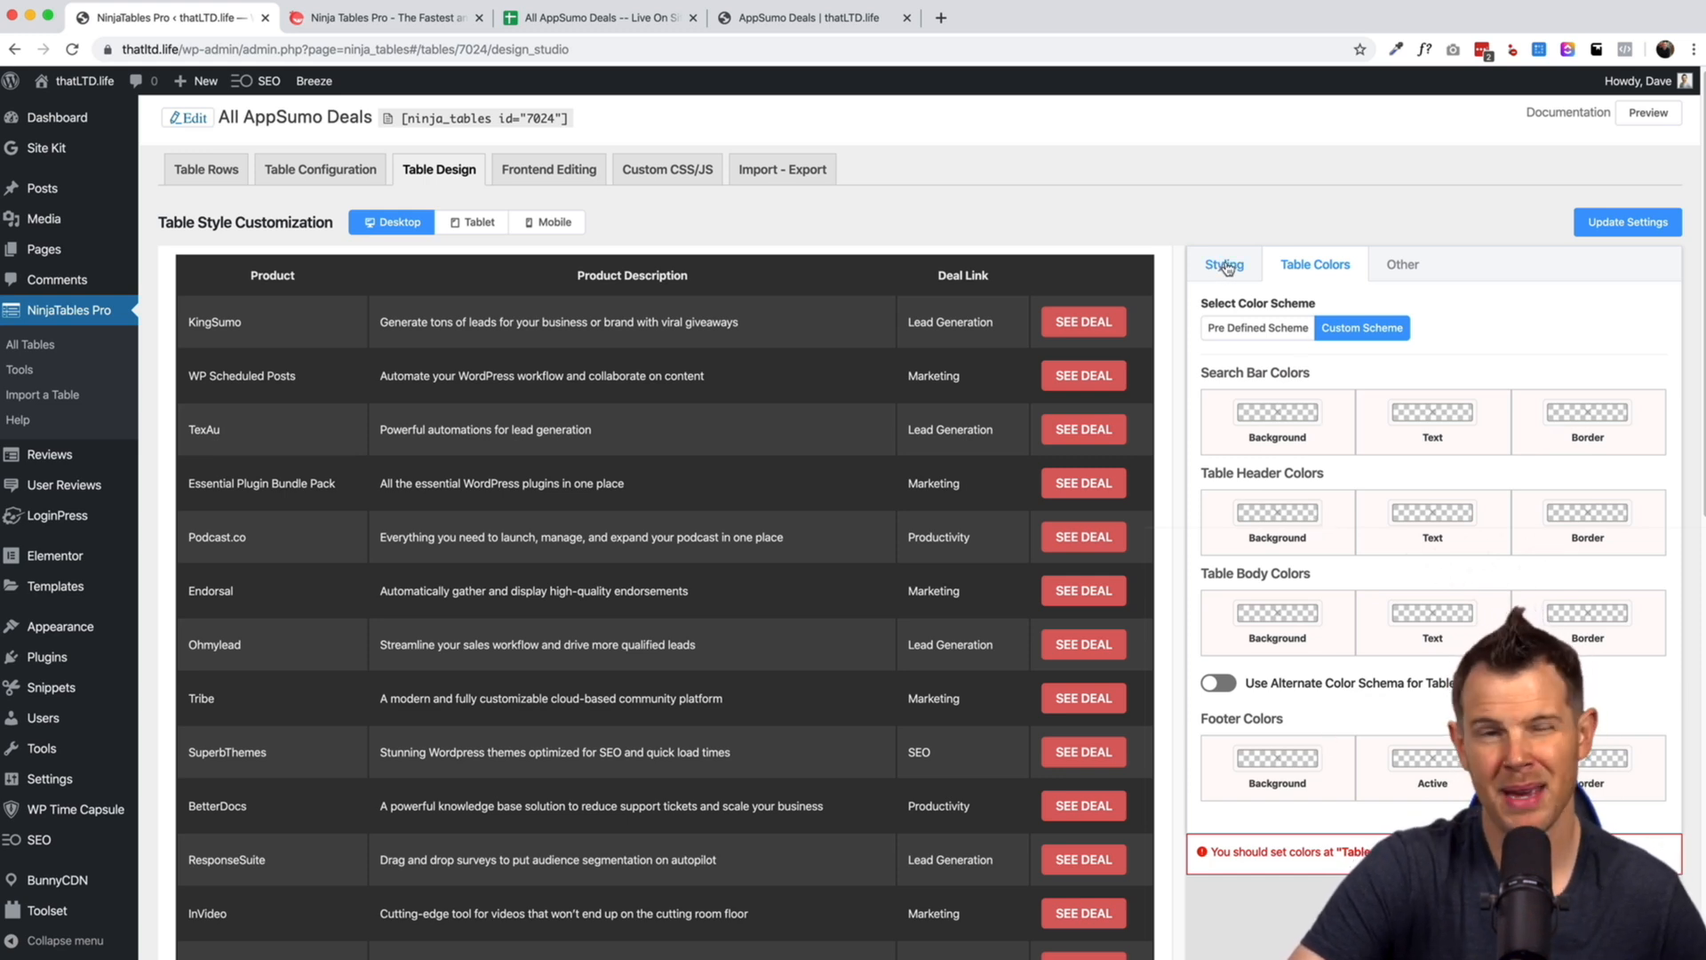
{"action": "left_click", "coordinate": [1222, 263]}
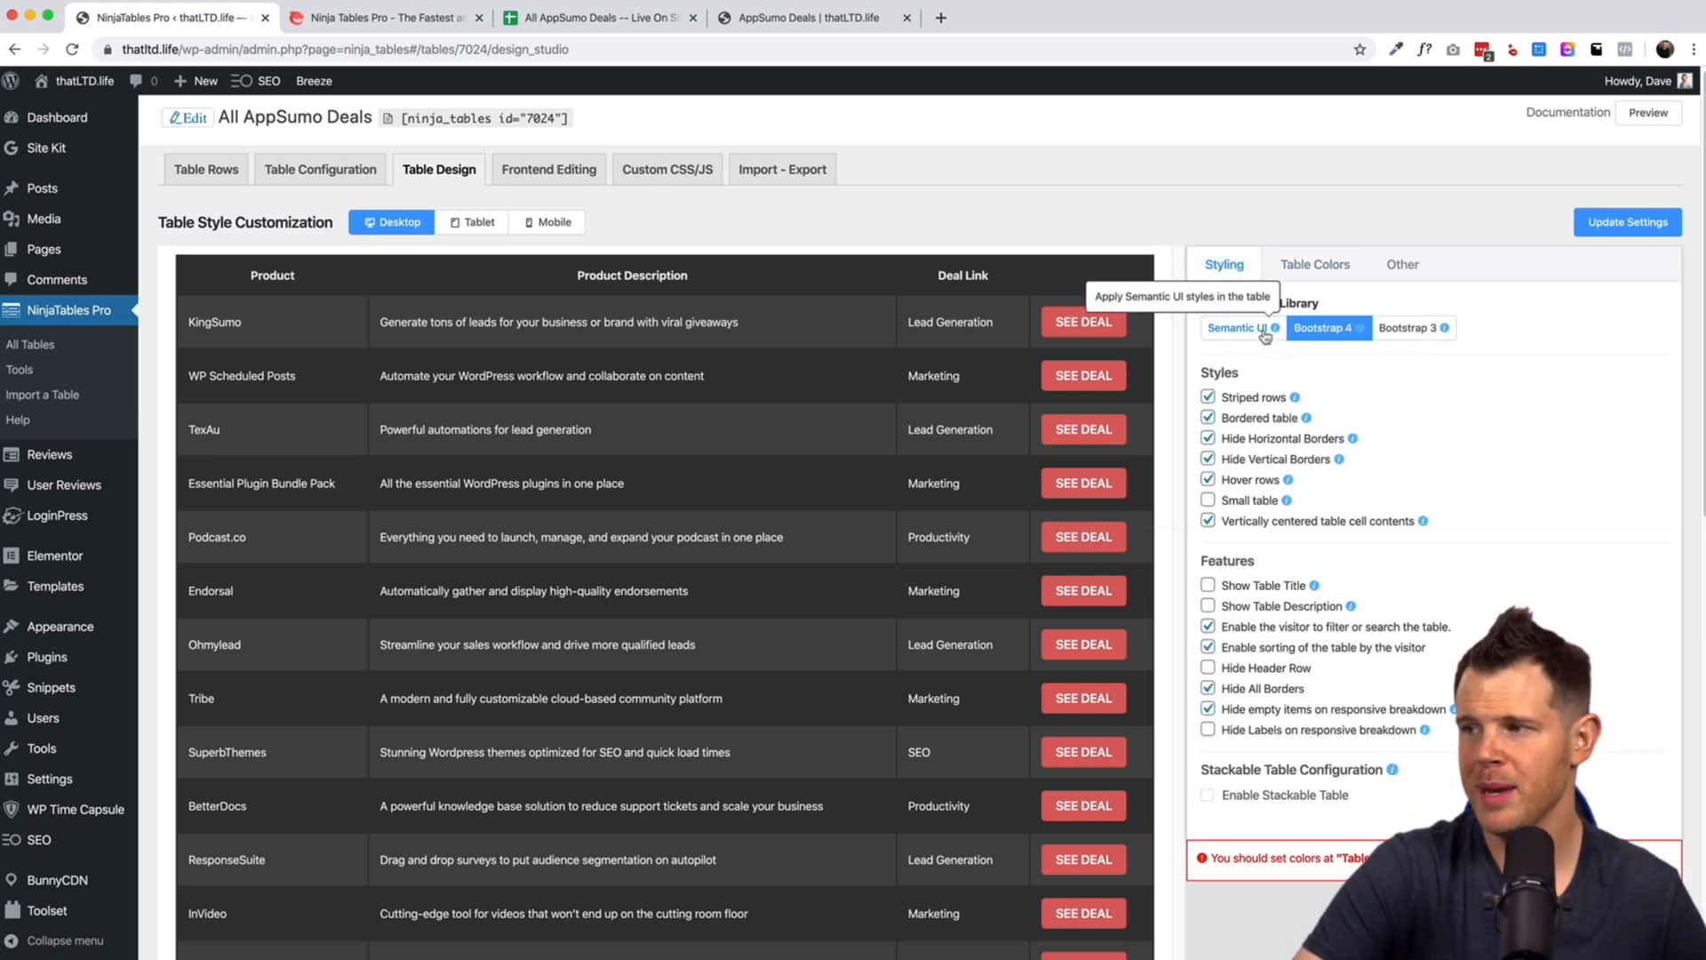
{"action": "left_click", "coordinate": [1313, 263]}
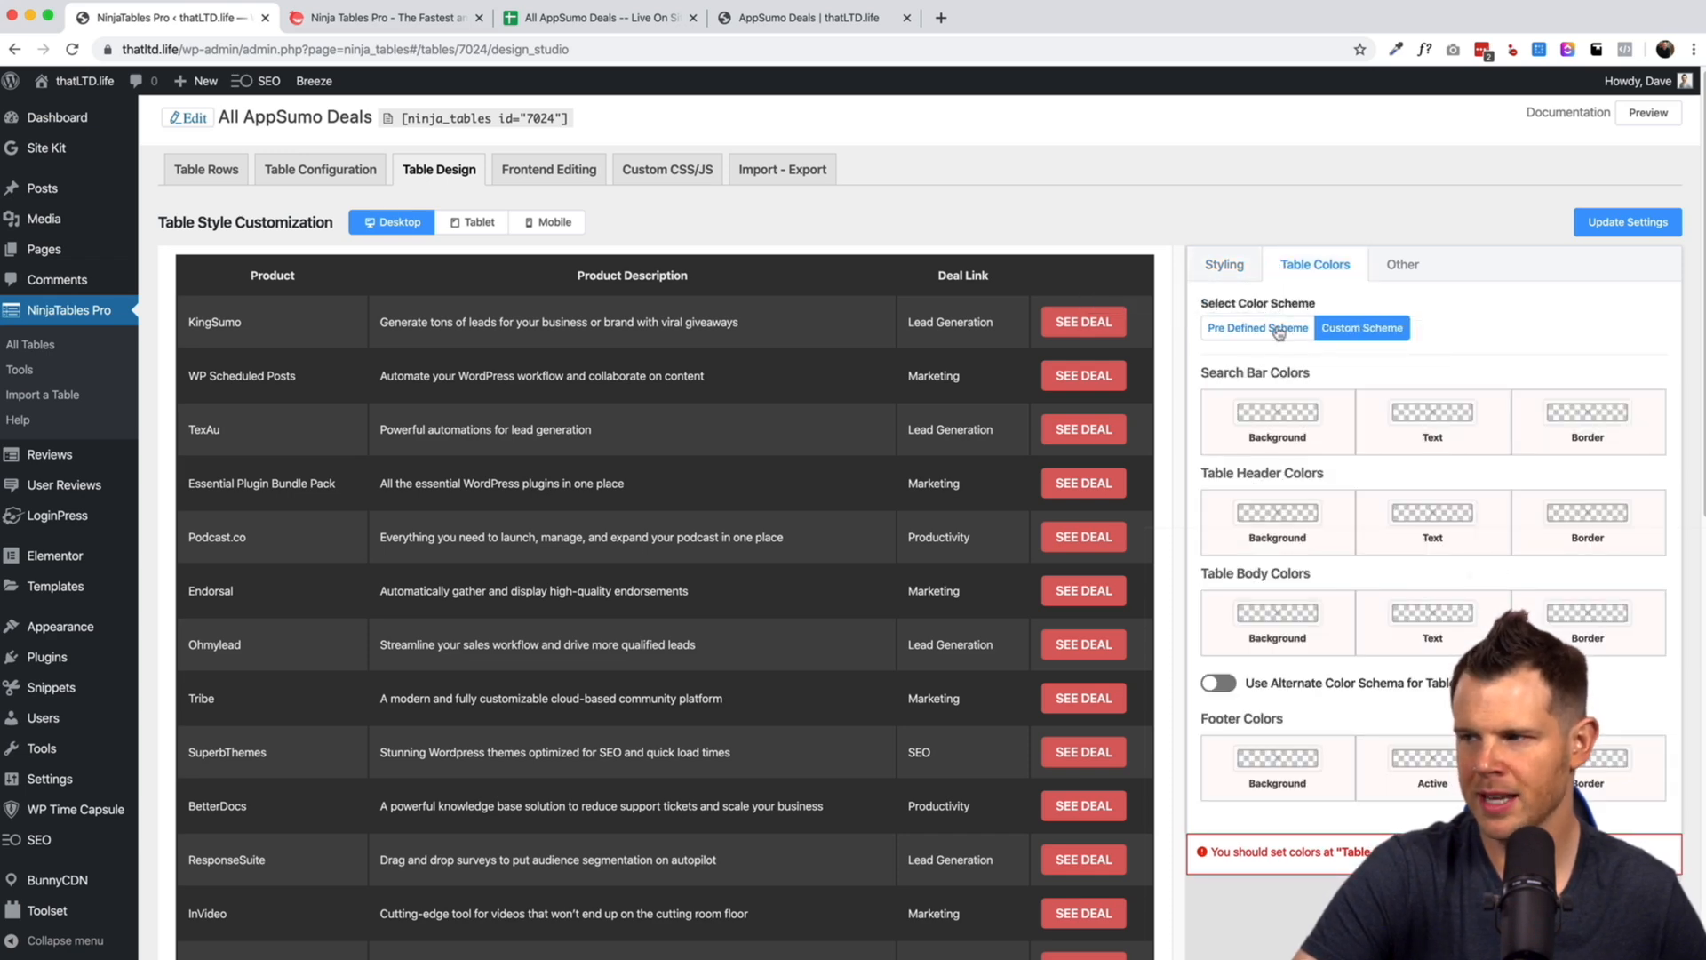
{"action": "left_click", "coordinate": [1256, 327]}
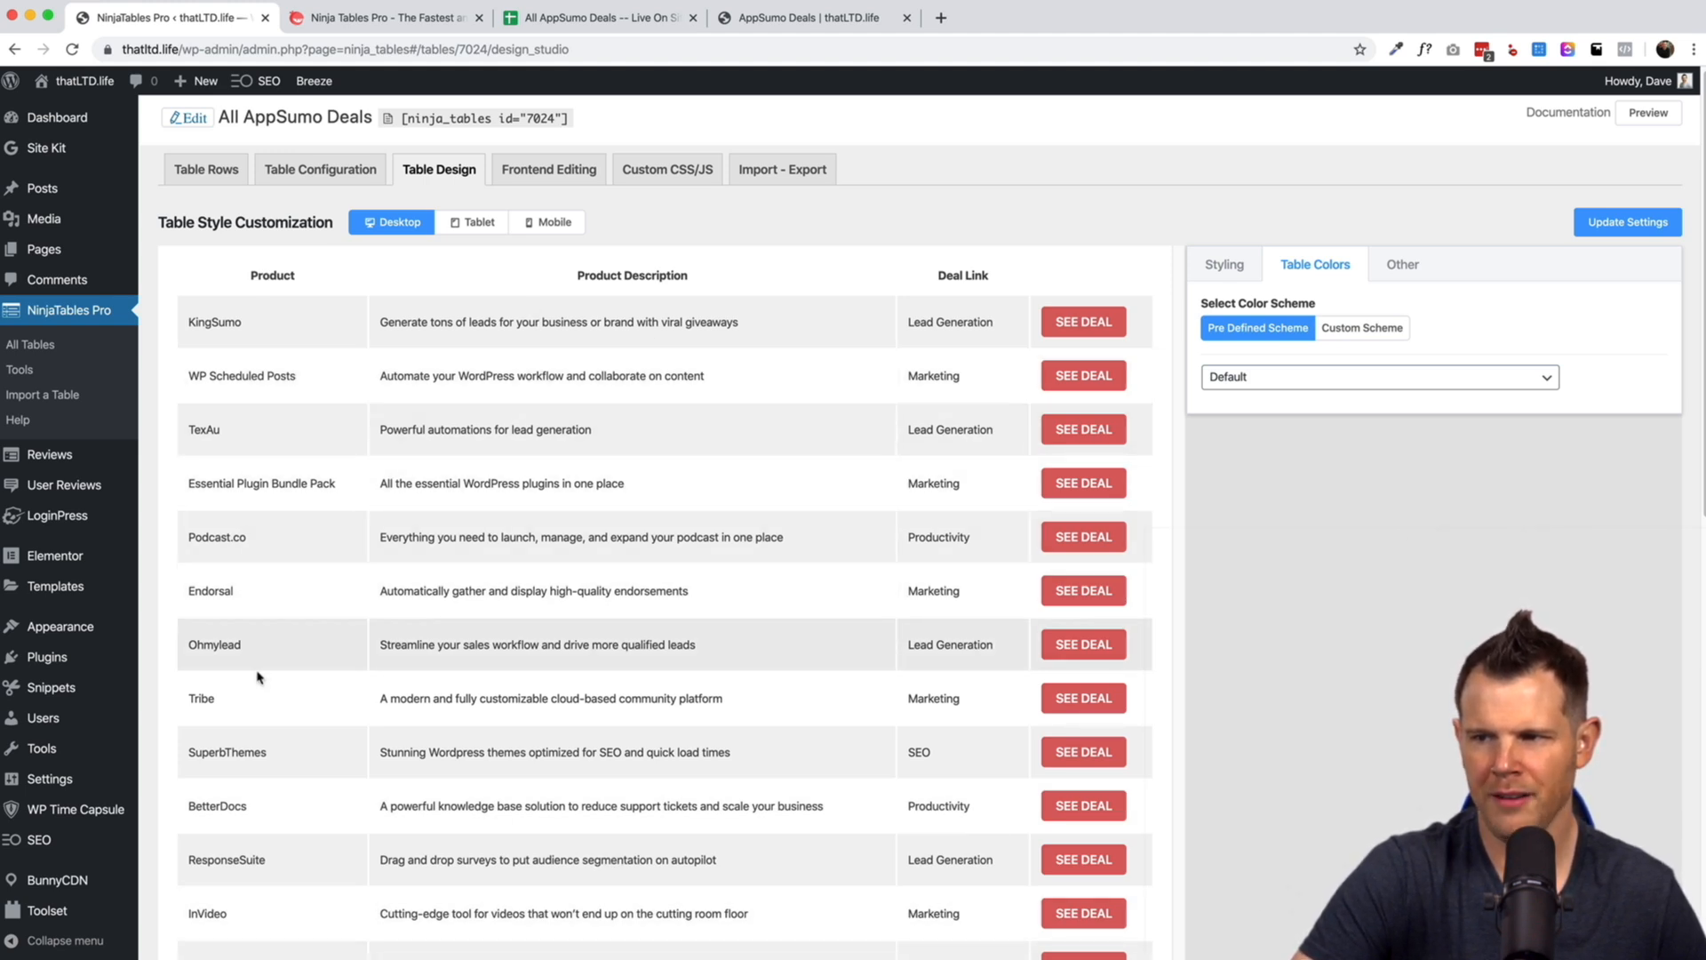
{"action": "mouse_move", "coordinate": [270, 643]}
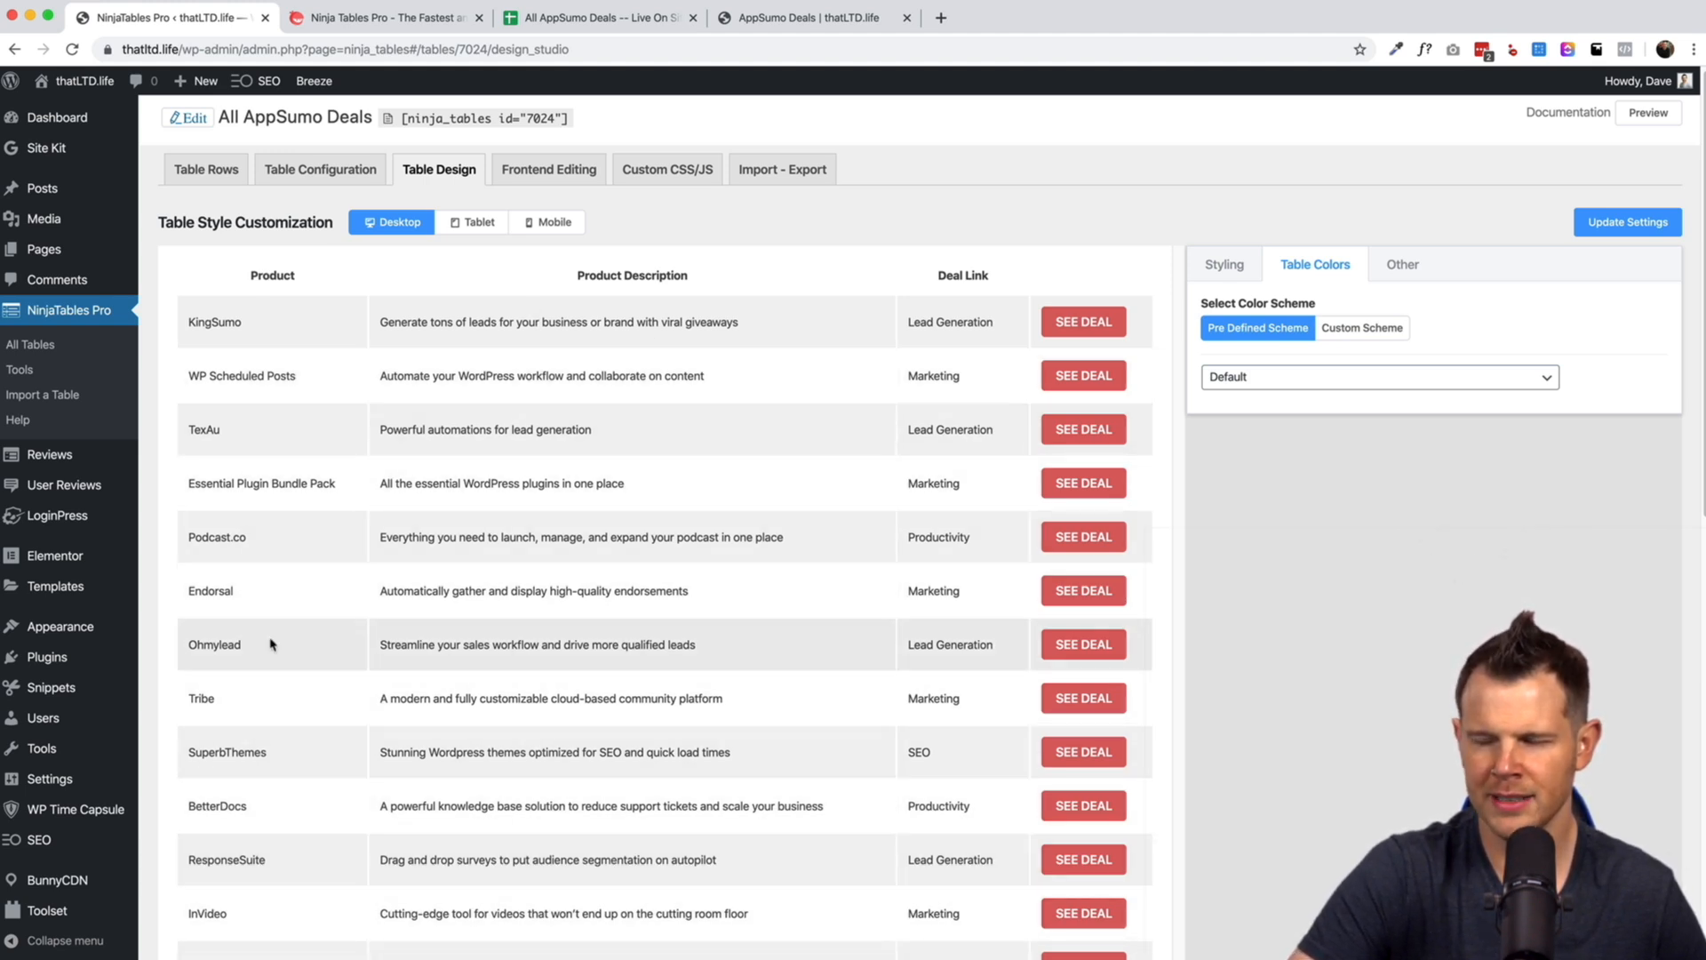
Show horizontal borders and keep striped rows on after toggling them off to compare.
{"action": "left_click", "coordinate": [1223, 265]}
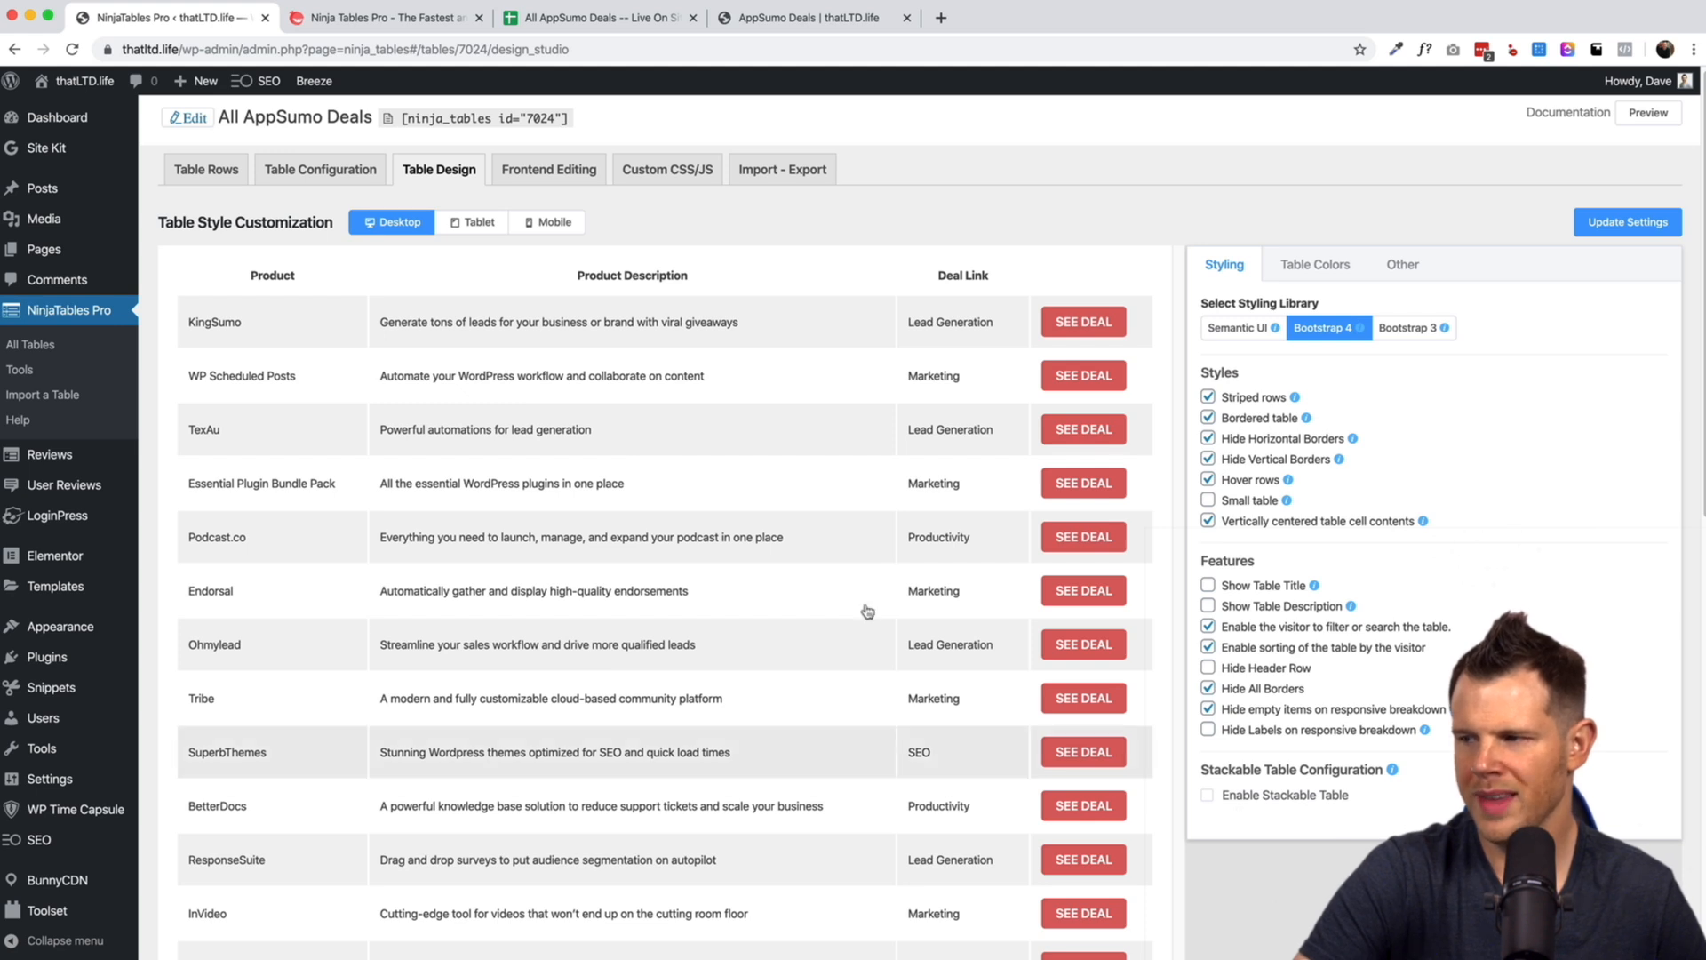
{"action": "mouse_move", "coordinate": [430, 776]}
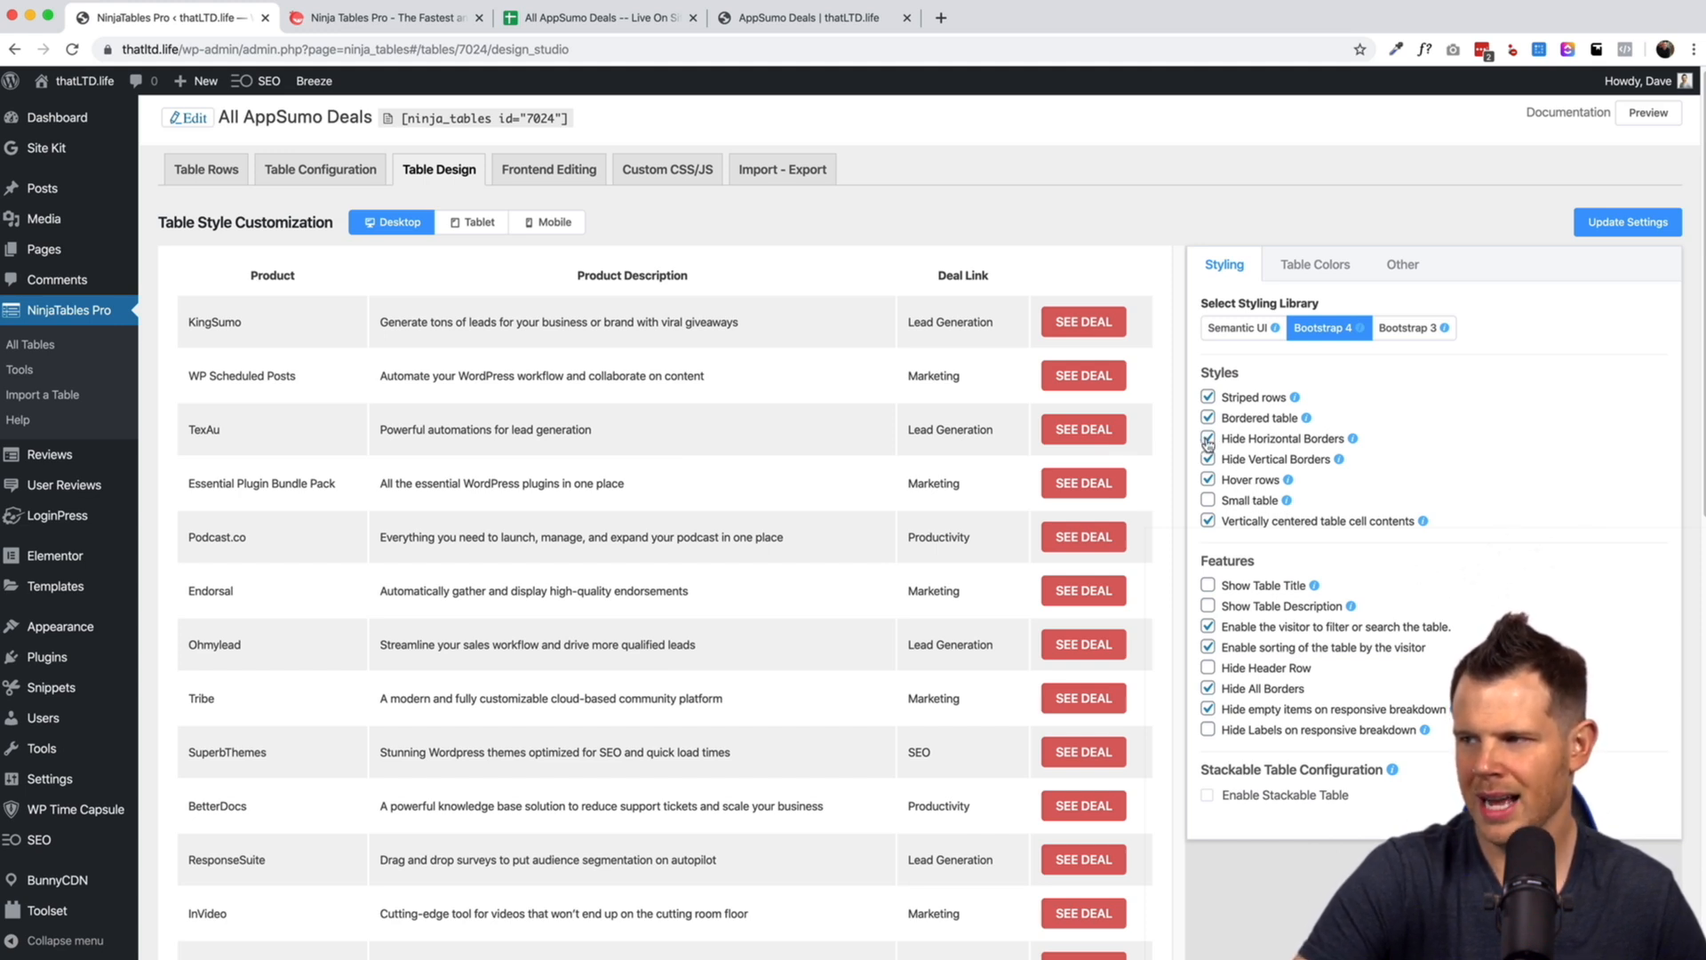
{"action": "left_click", "coordinate": [1207, 439]}
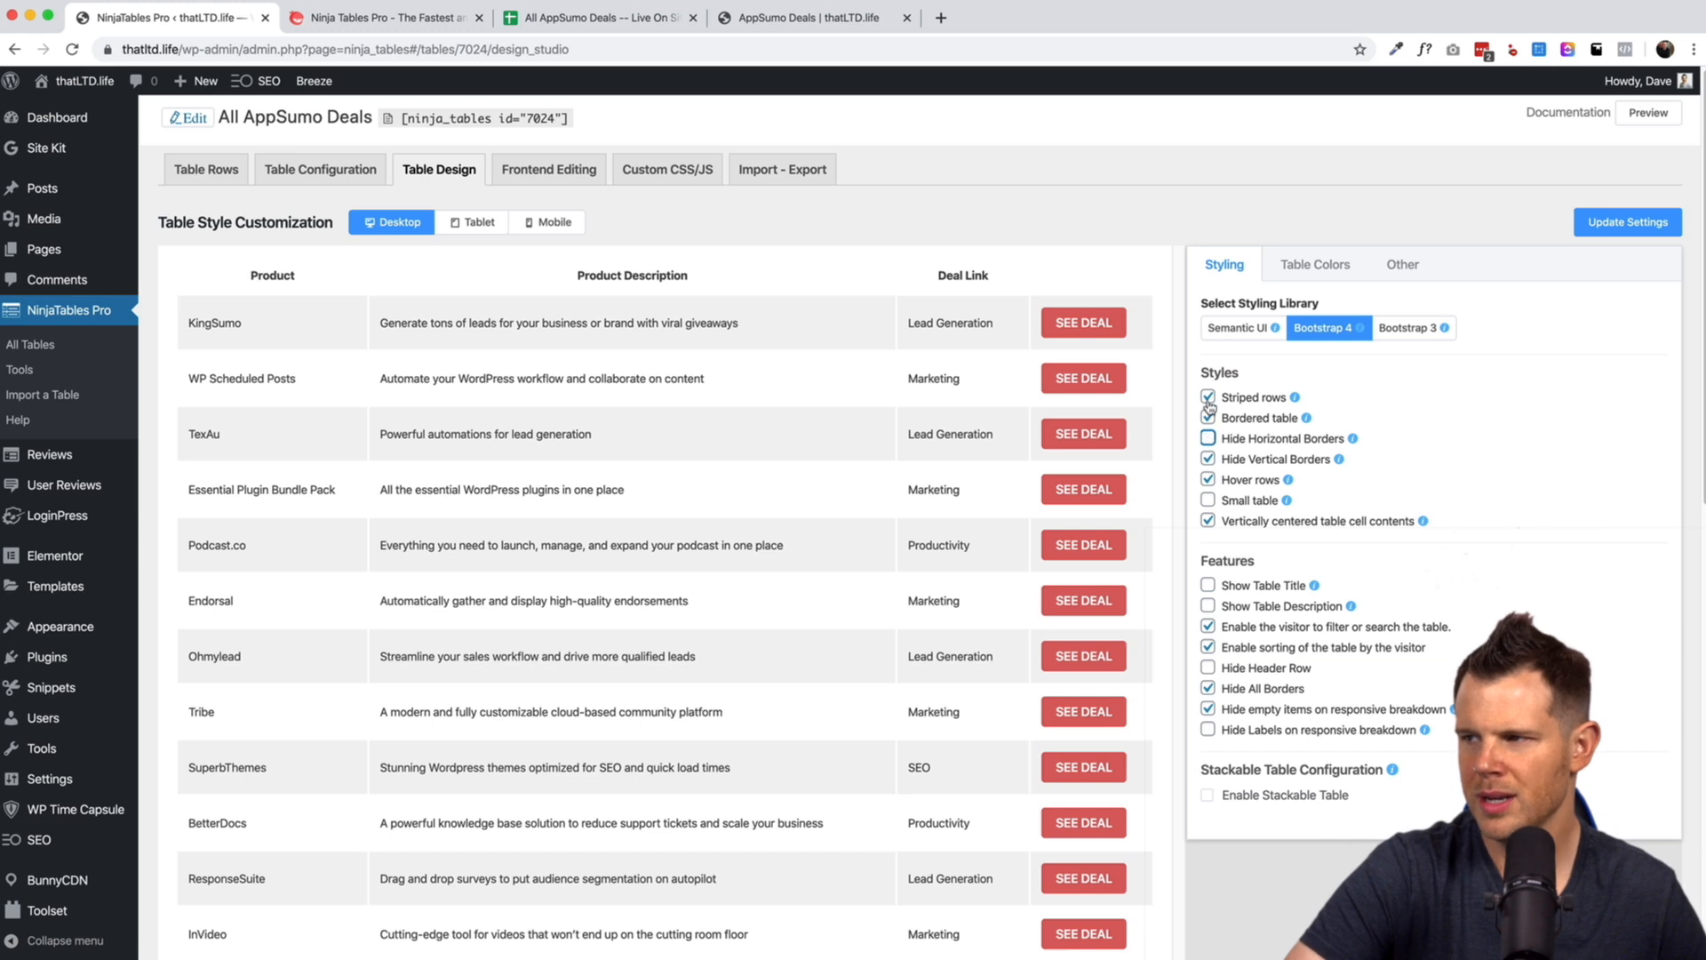
{"action": "left_click", "coordinate": [1209, 396]}
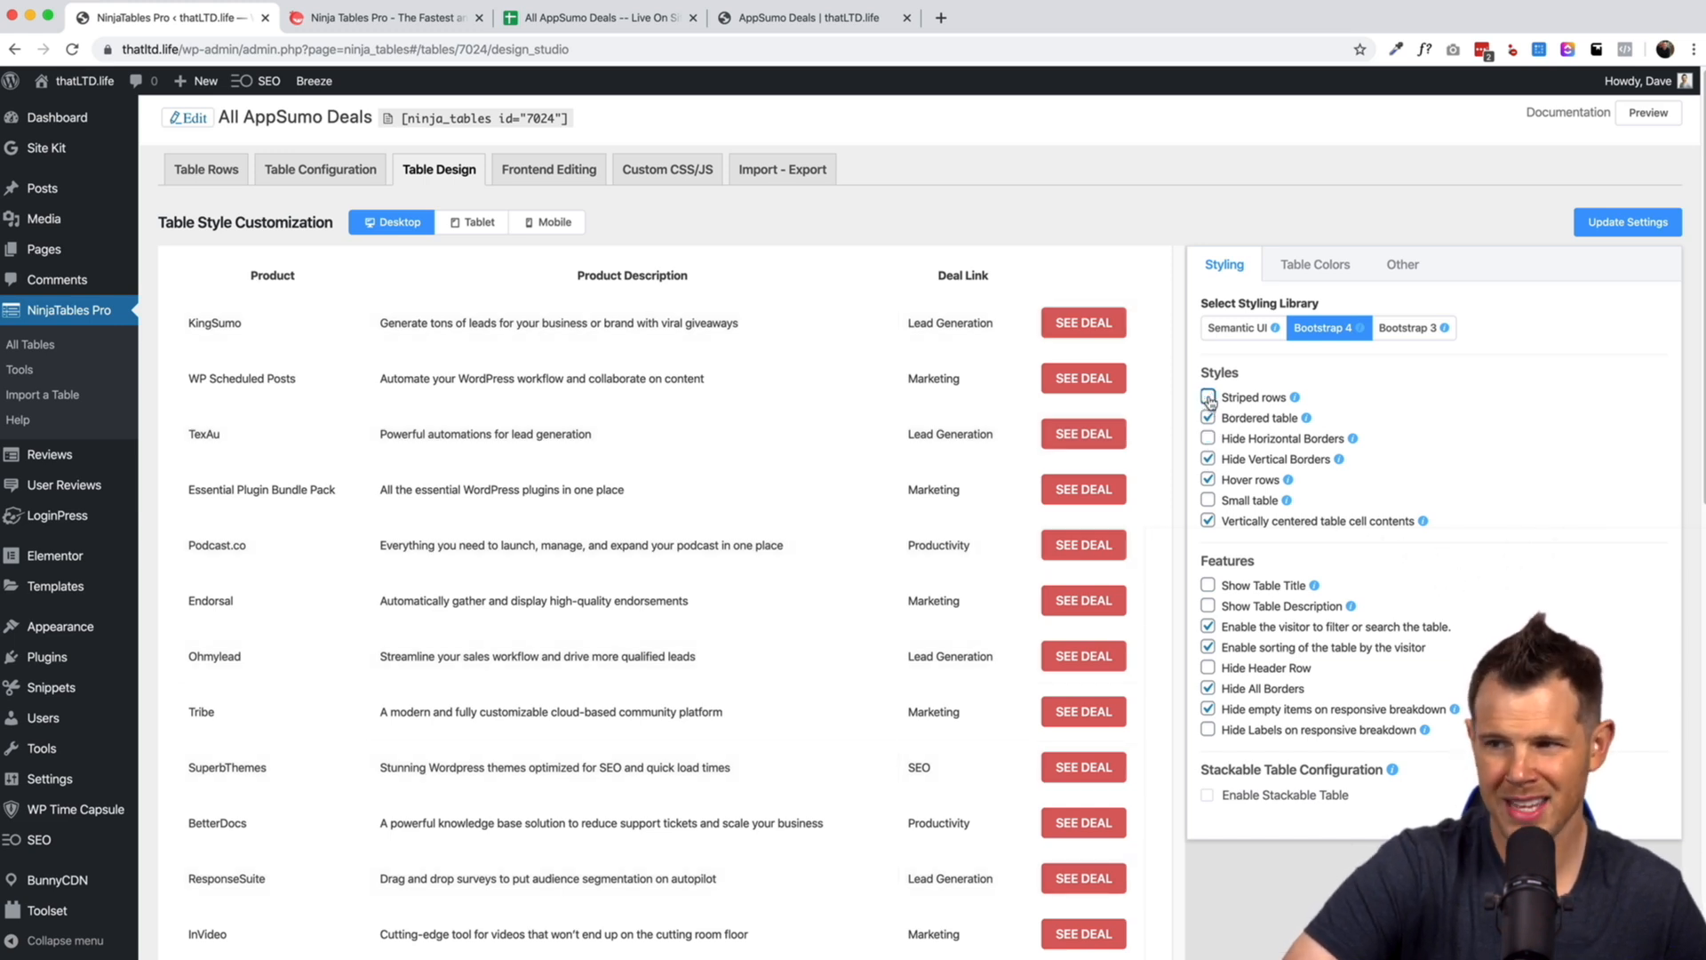
{"action": "left_click", "coordinate": [1208, 396]}
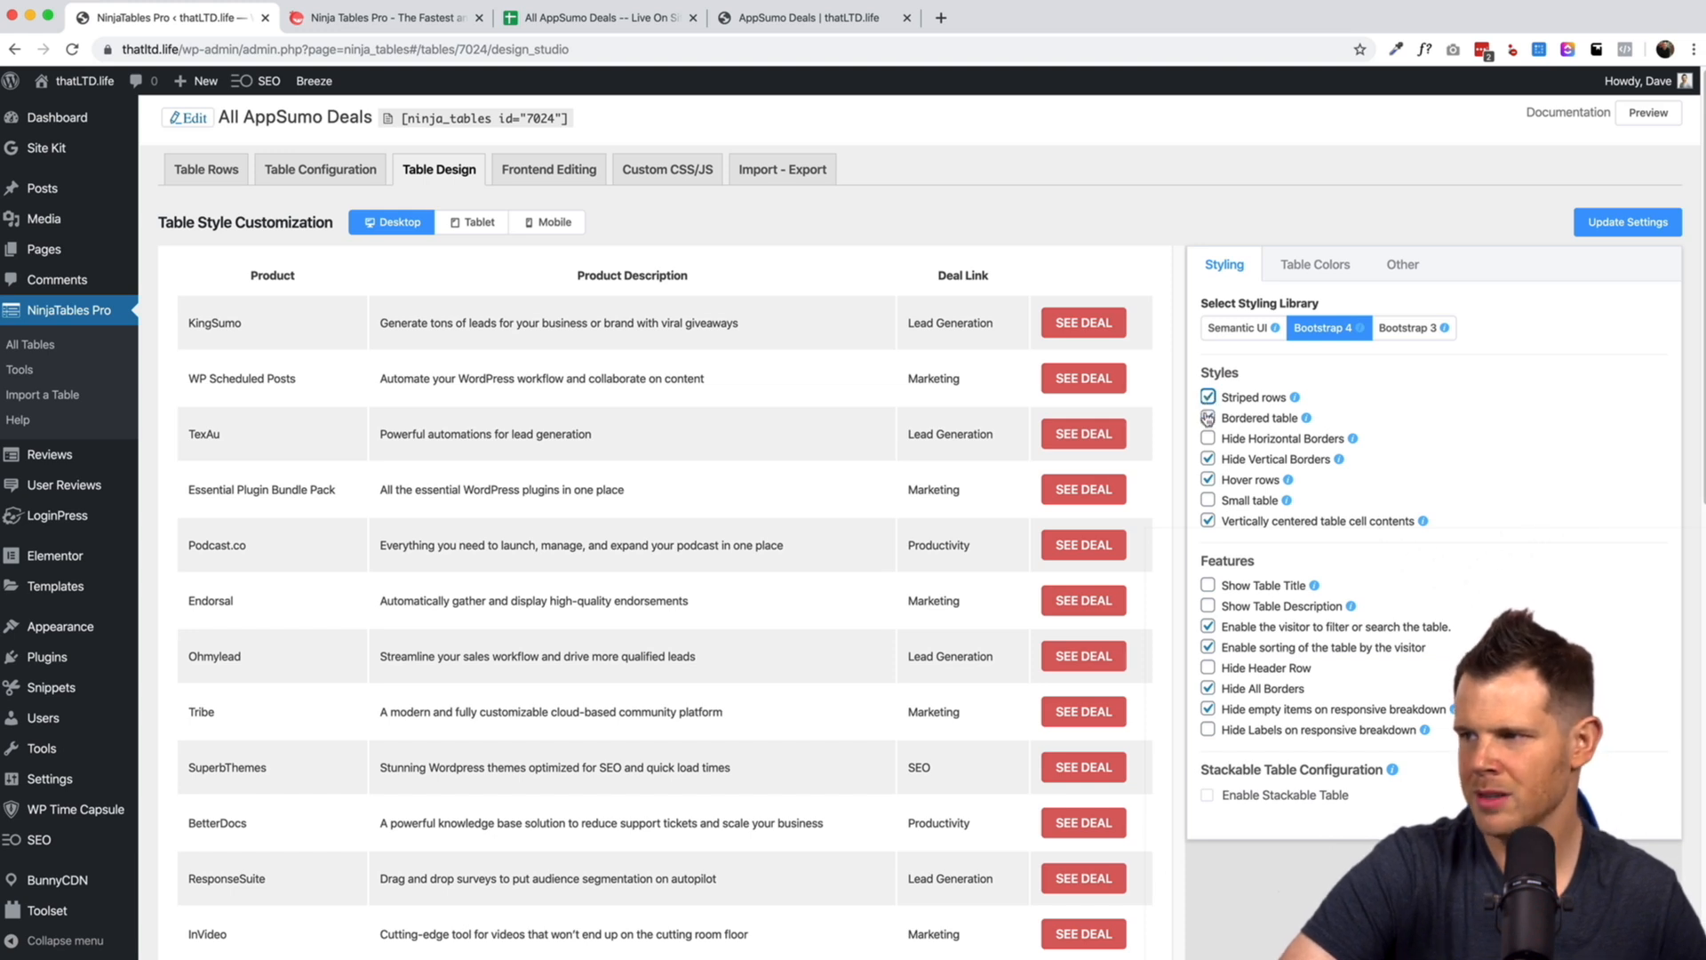
Turn off the Bordered table option so the deals table has no outer border.
{"action": "left_click", "coordinate": [1206, 418]}
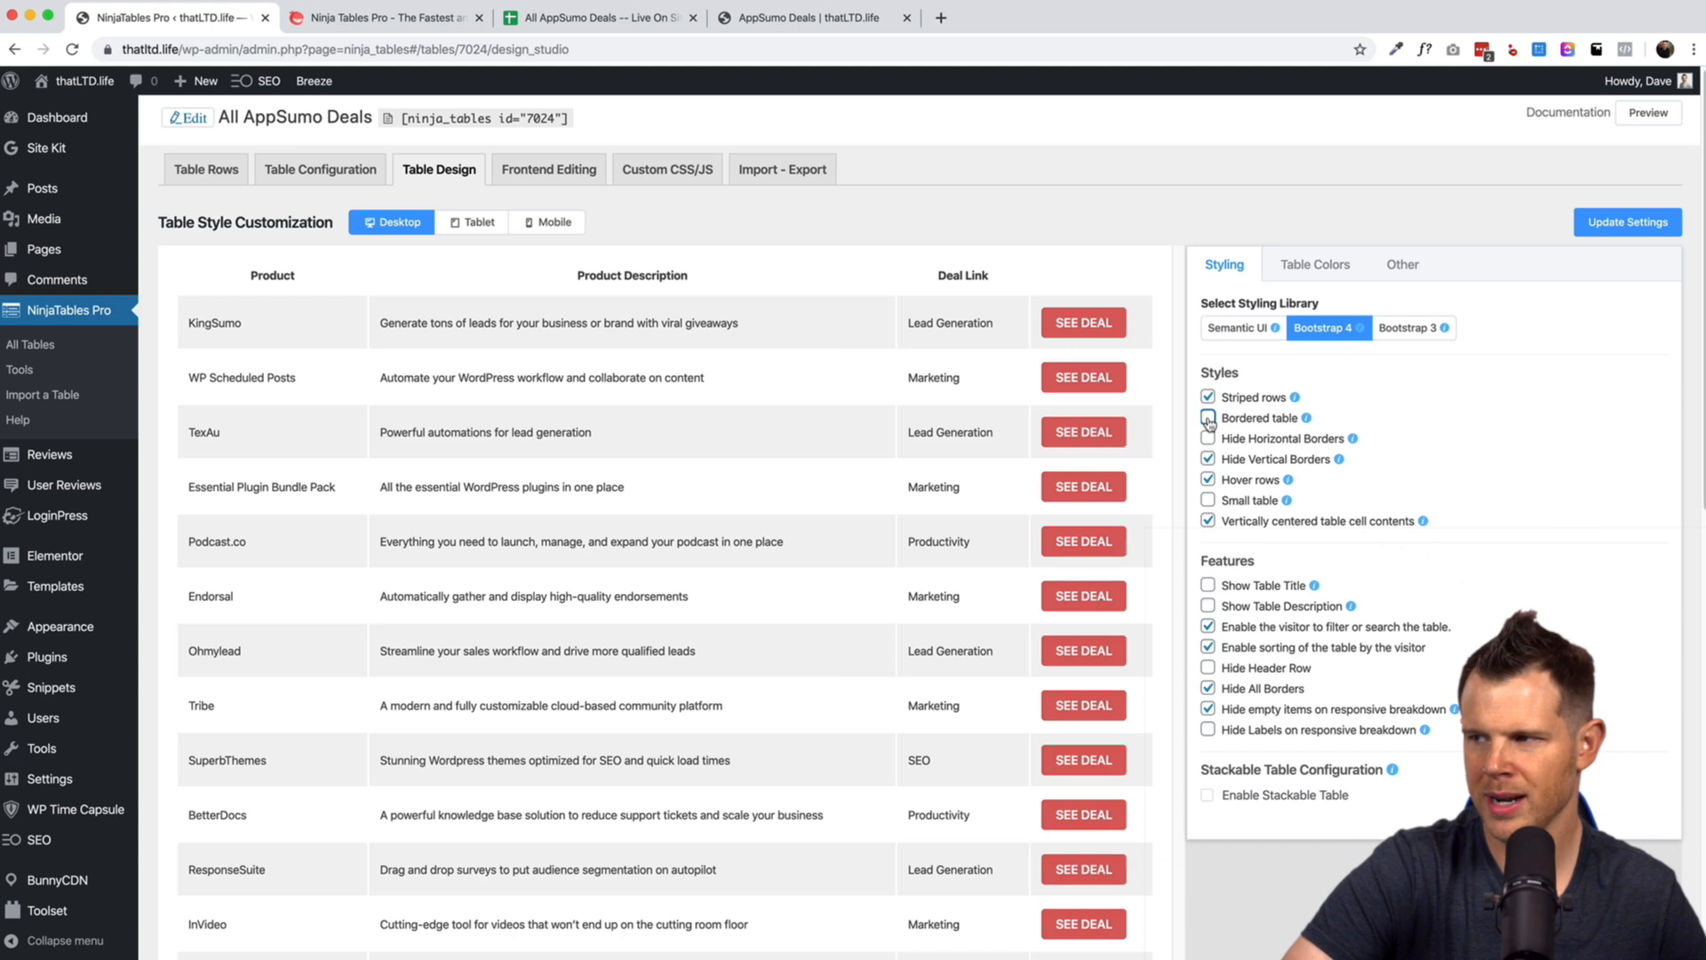
{"action": "left_click", "coordinate": [1206, 418]}
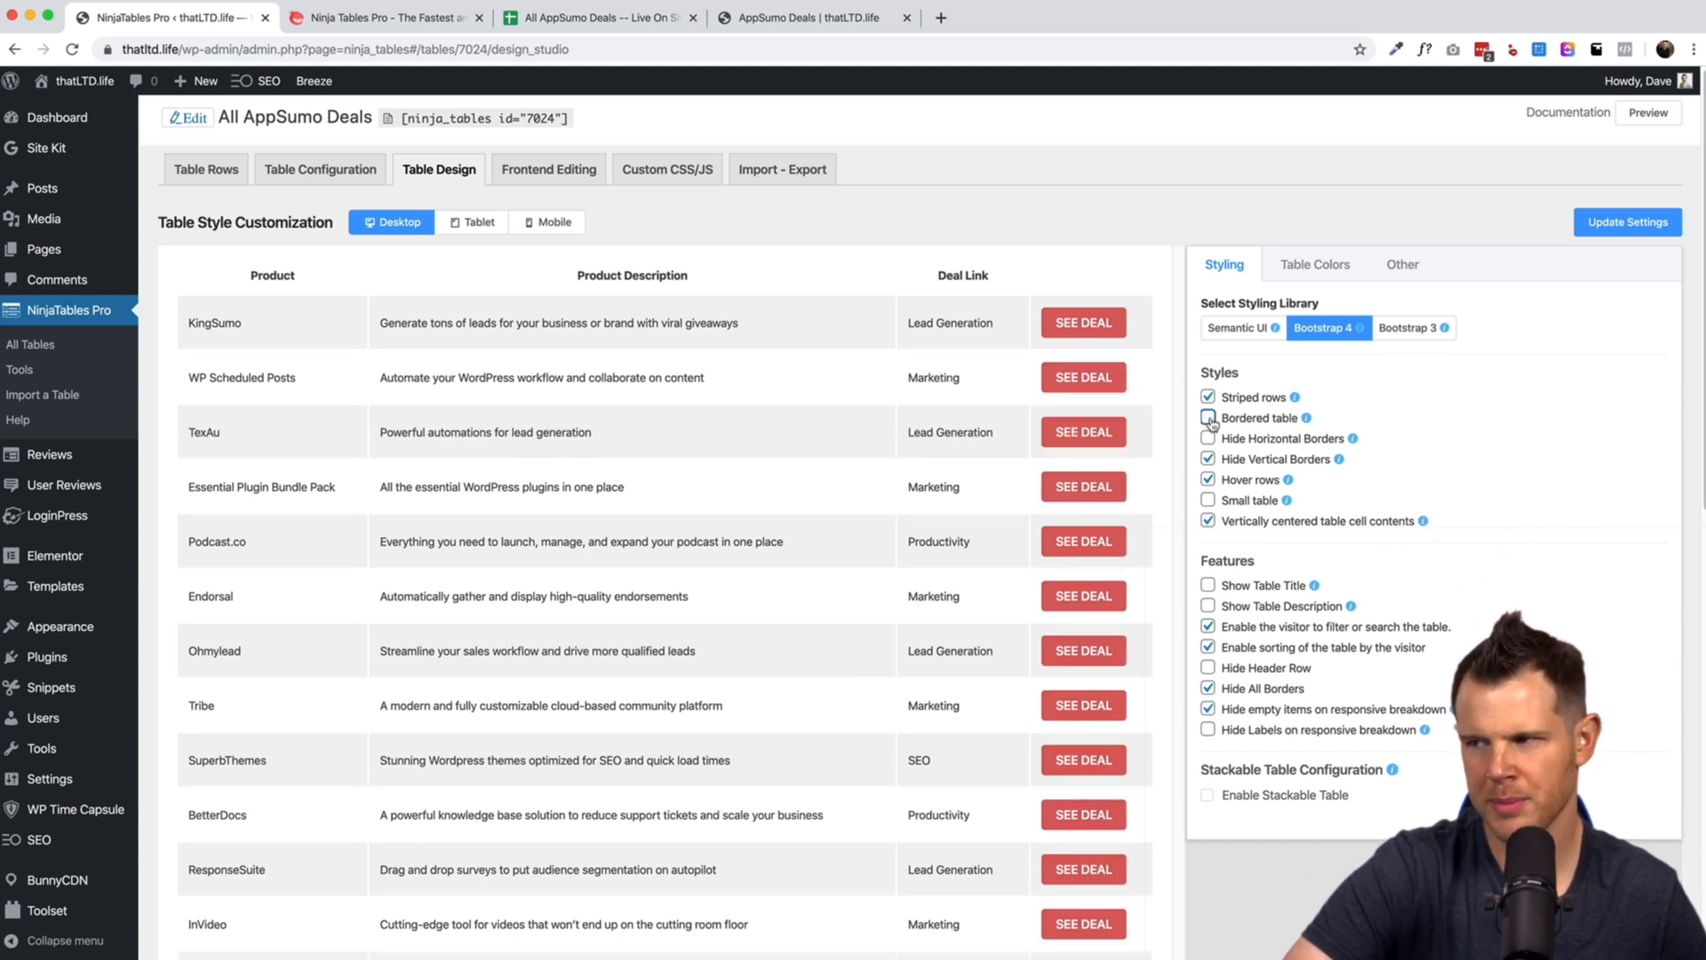
{"action": "left_click", "coordinate": [1207, 417]}
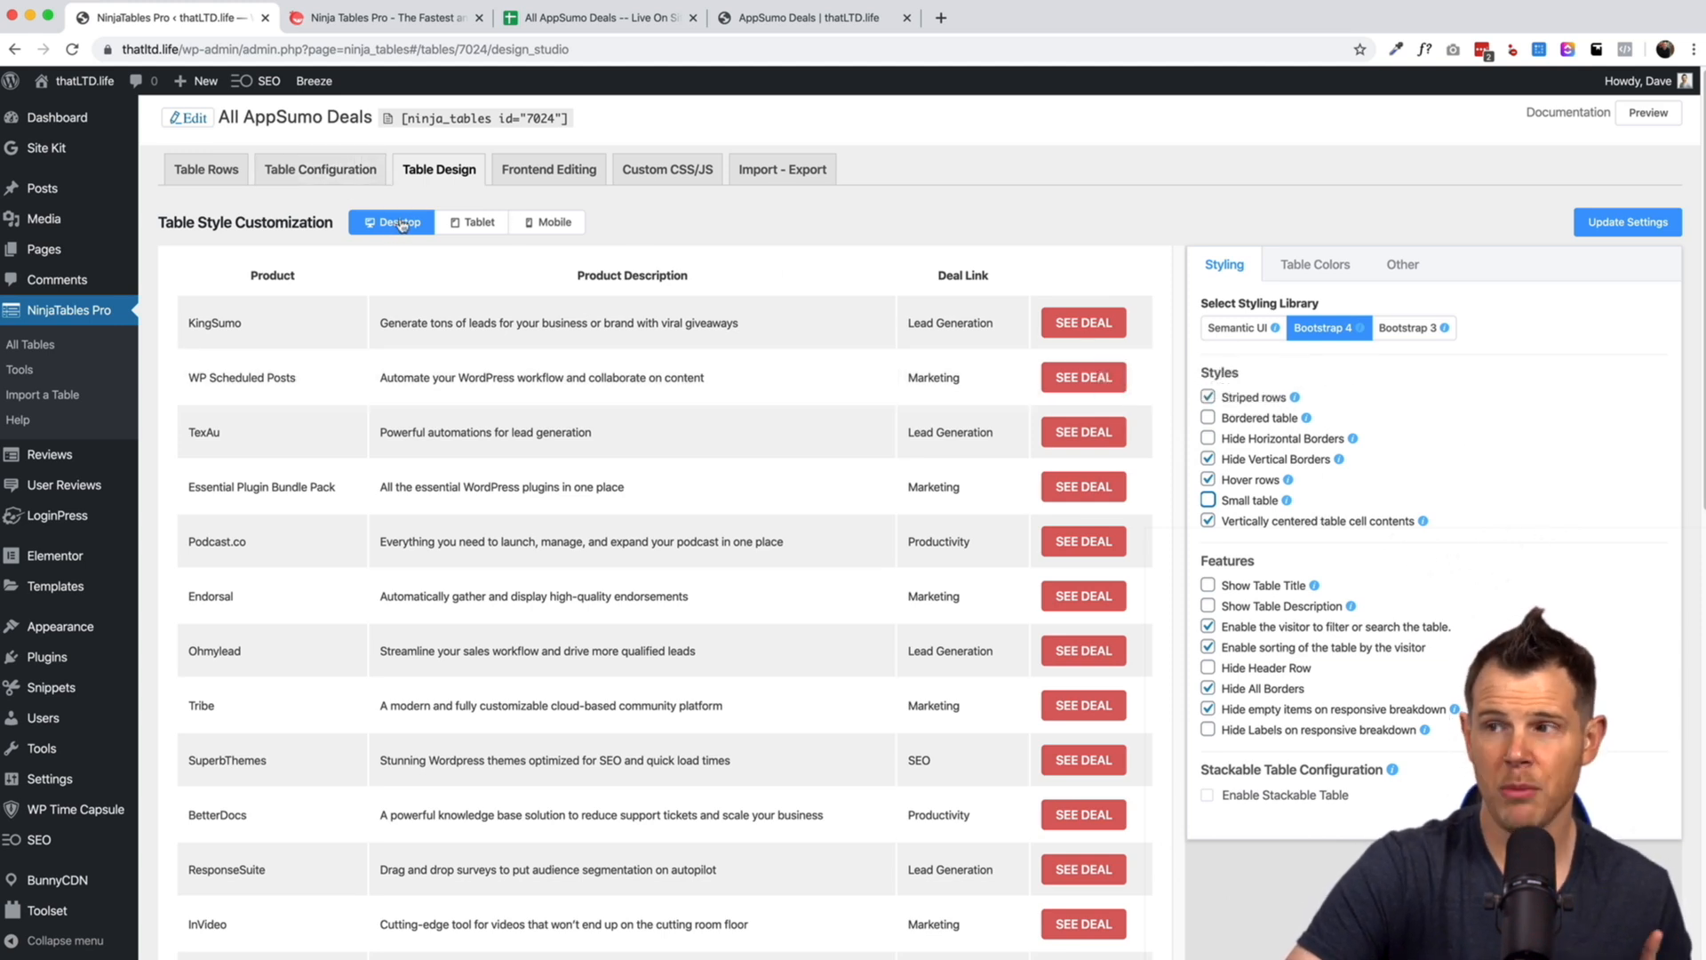
Preview the table at tablet width, then show the All AppSumo Deals rows editor.
{"action": "left_click", "coordinate": [473, 223]}
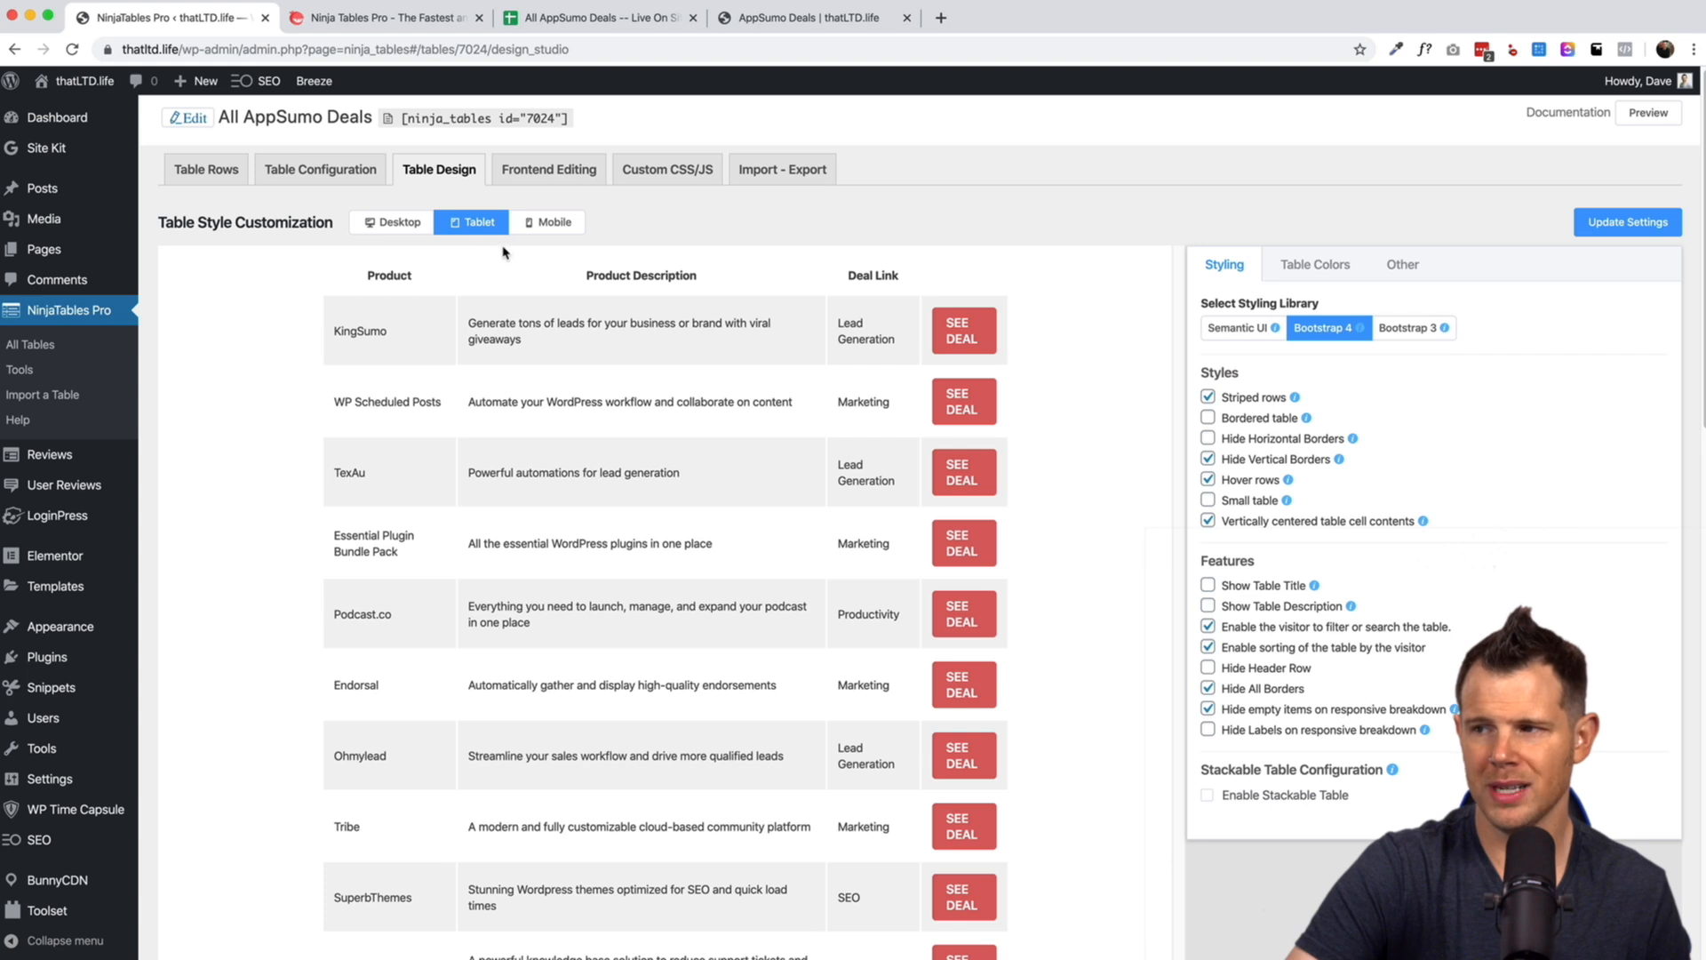
{"action": "left_click", "coordinate": [548, 223]}
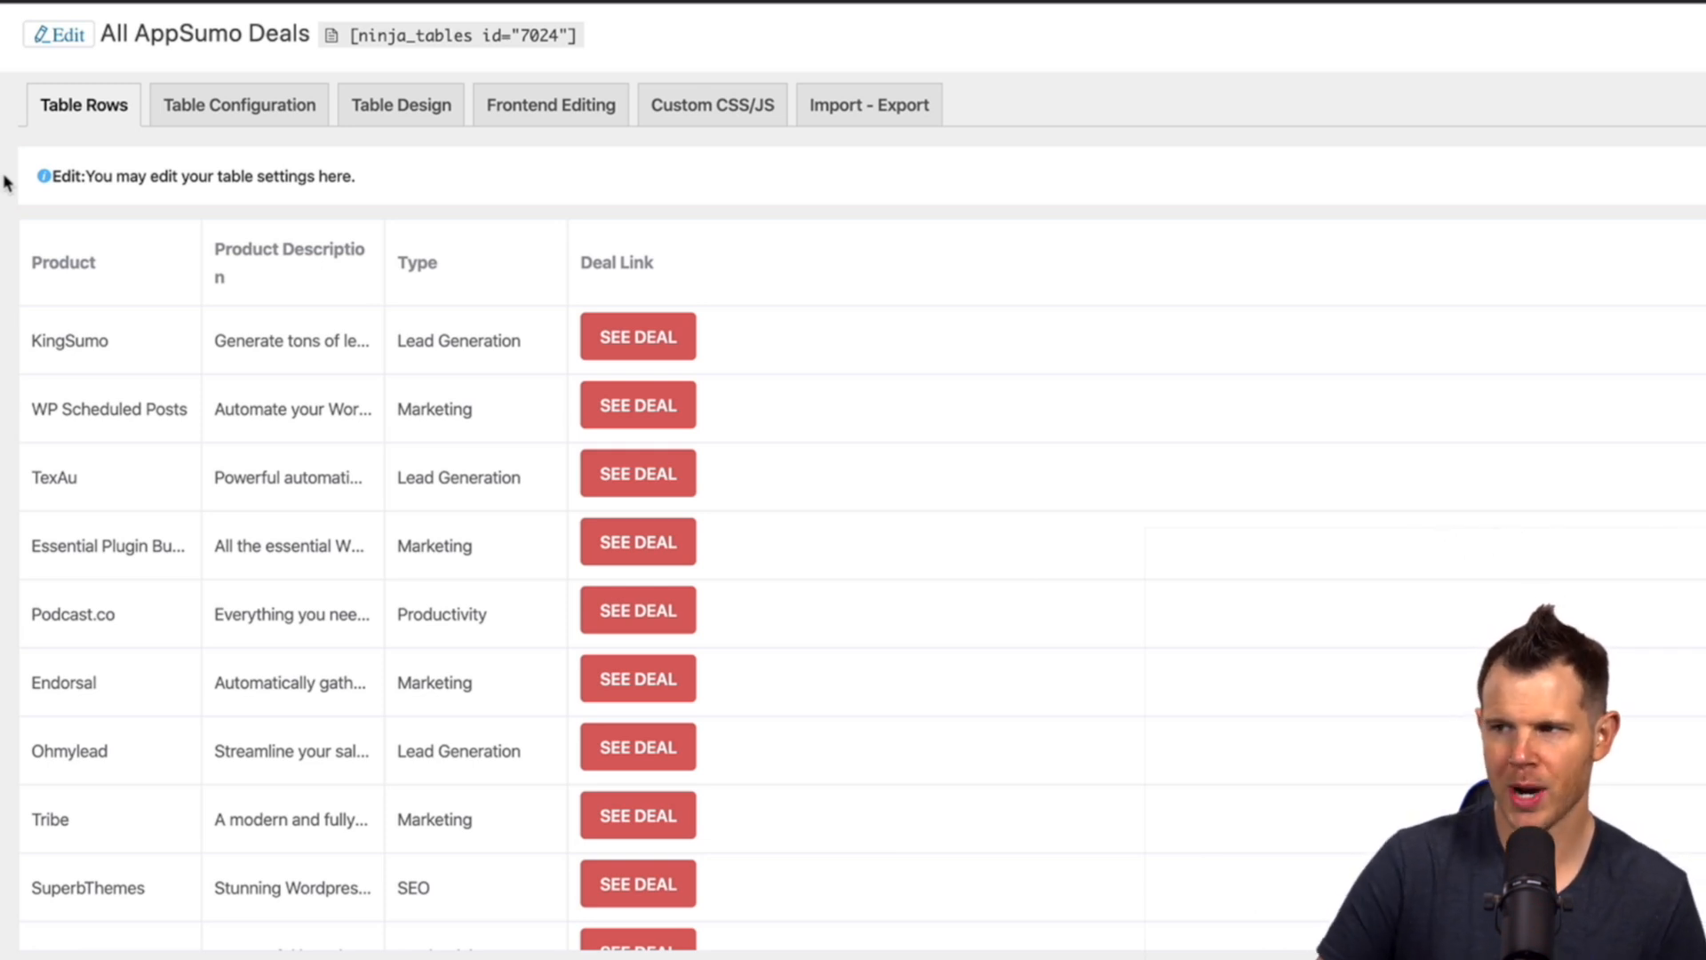
Check Frontend Editing is unavailable, then return to the rows editor with the Google Sheets fetch link.
{"action": "left_click", "coordinate": [551, 105]}
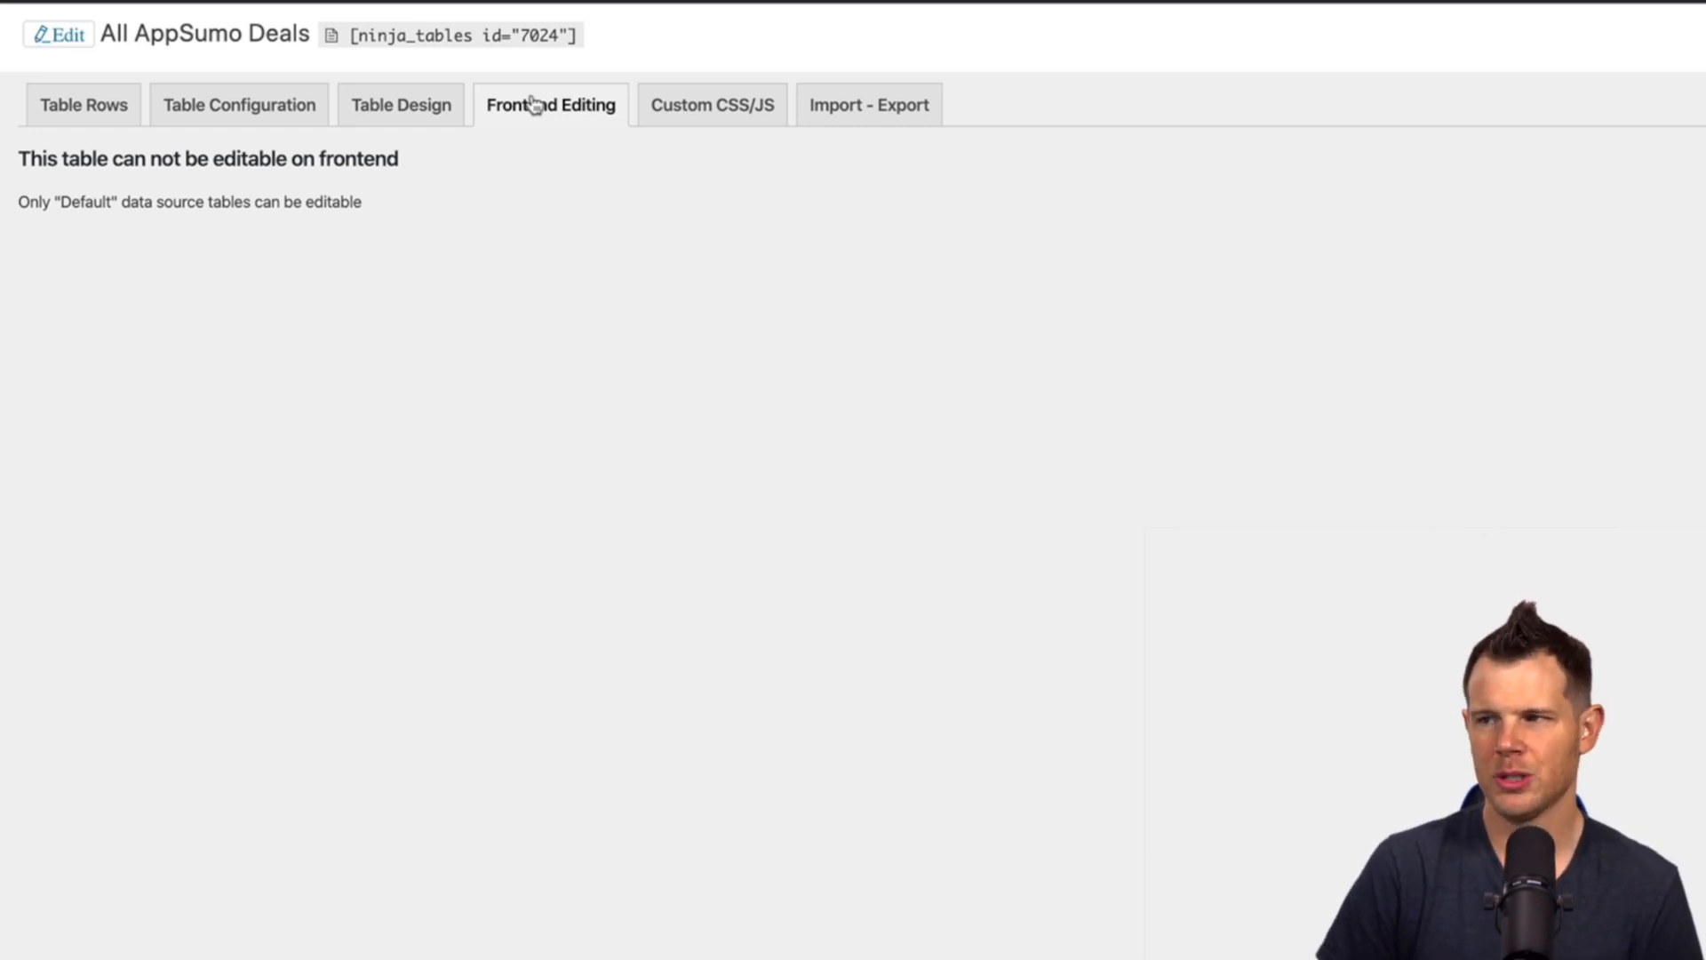
{"action": "left_click", "coordinate": [318, 169]}
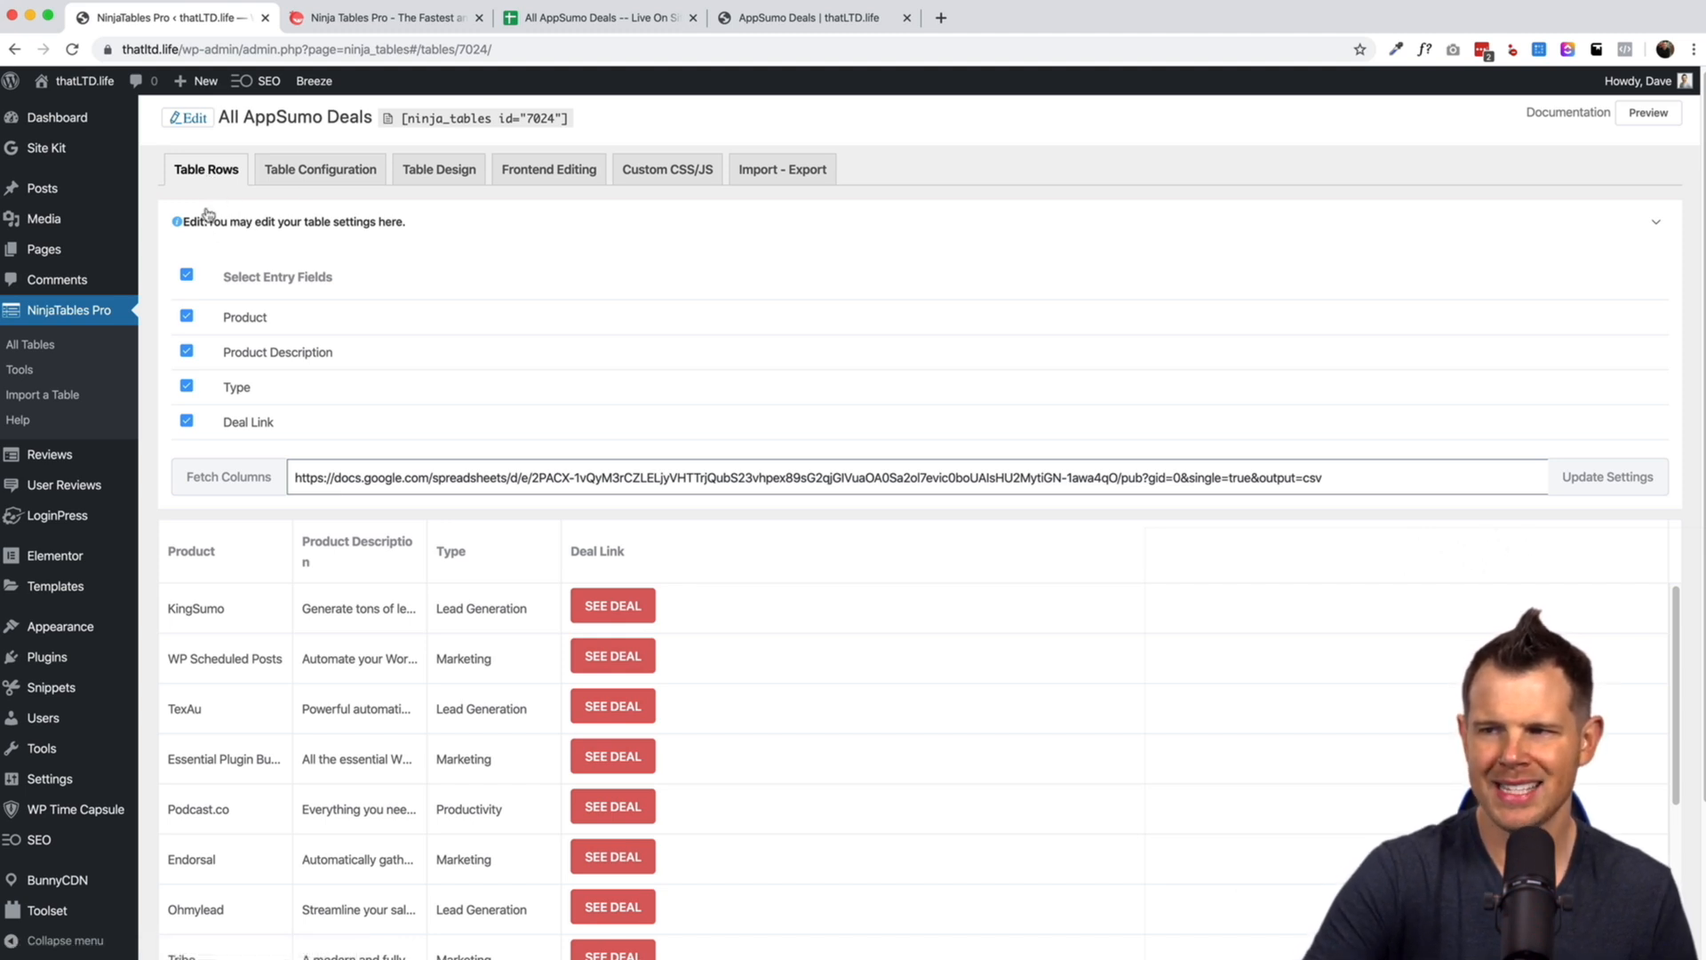
{"action": "mouse_move", "coordinate": [1154, 524]}
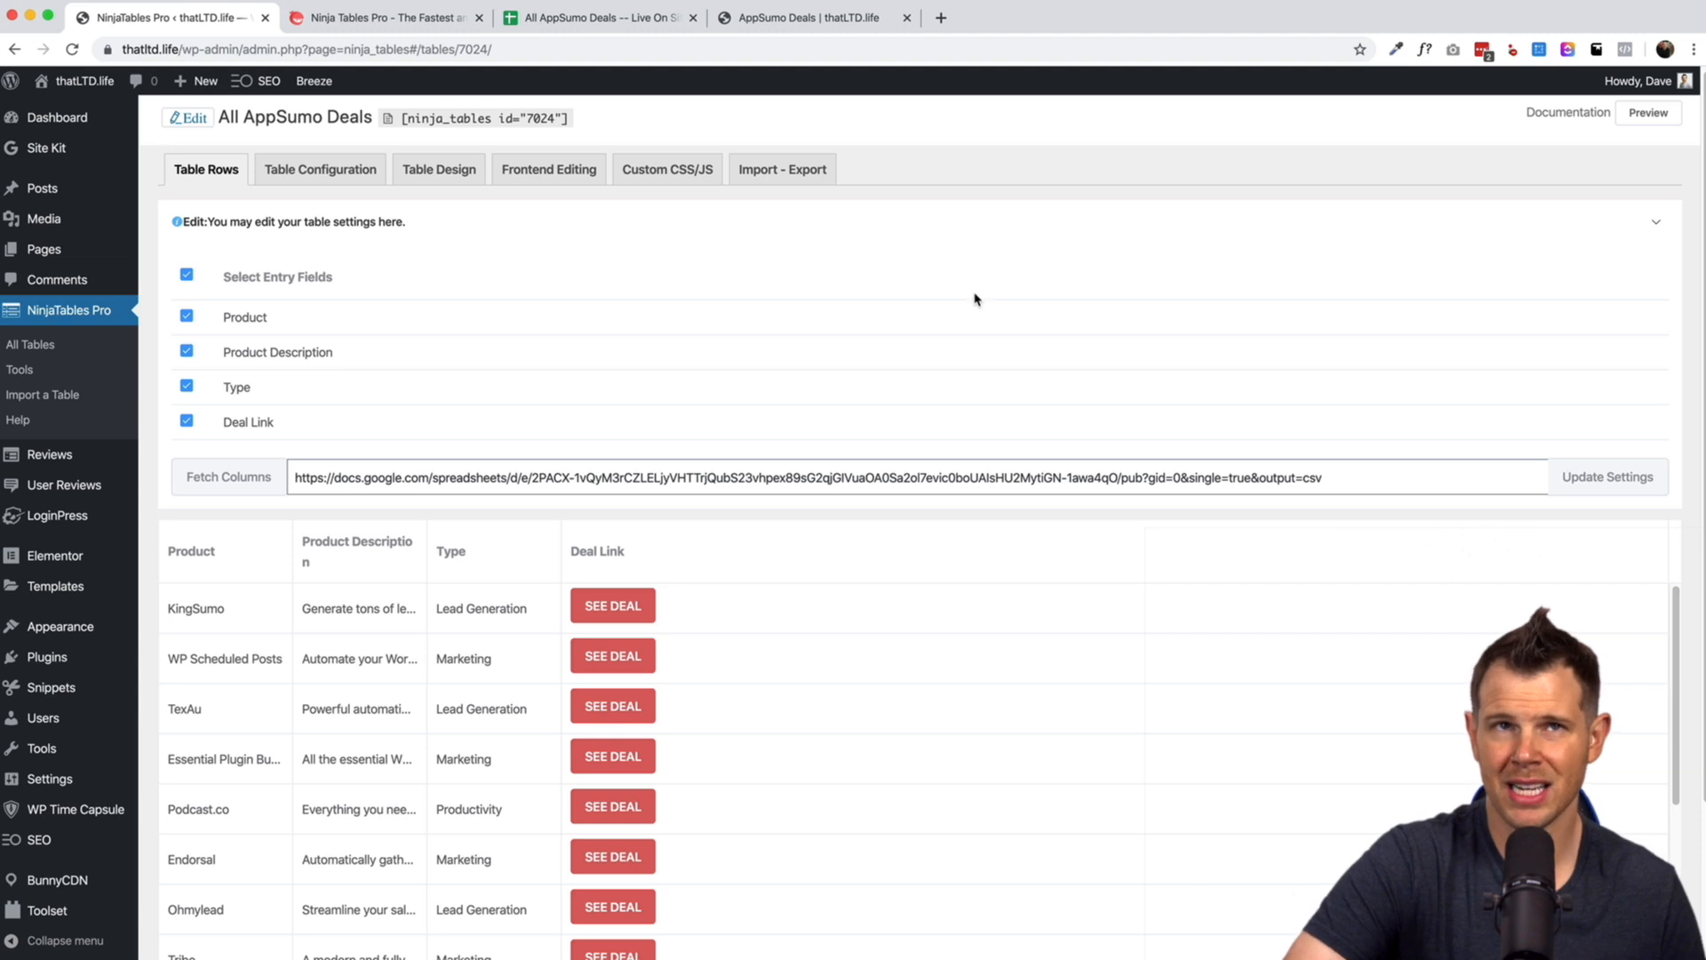
{"action": "left_click", "coordinate": [597, 18]}
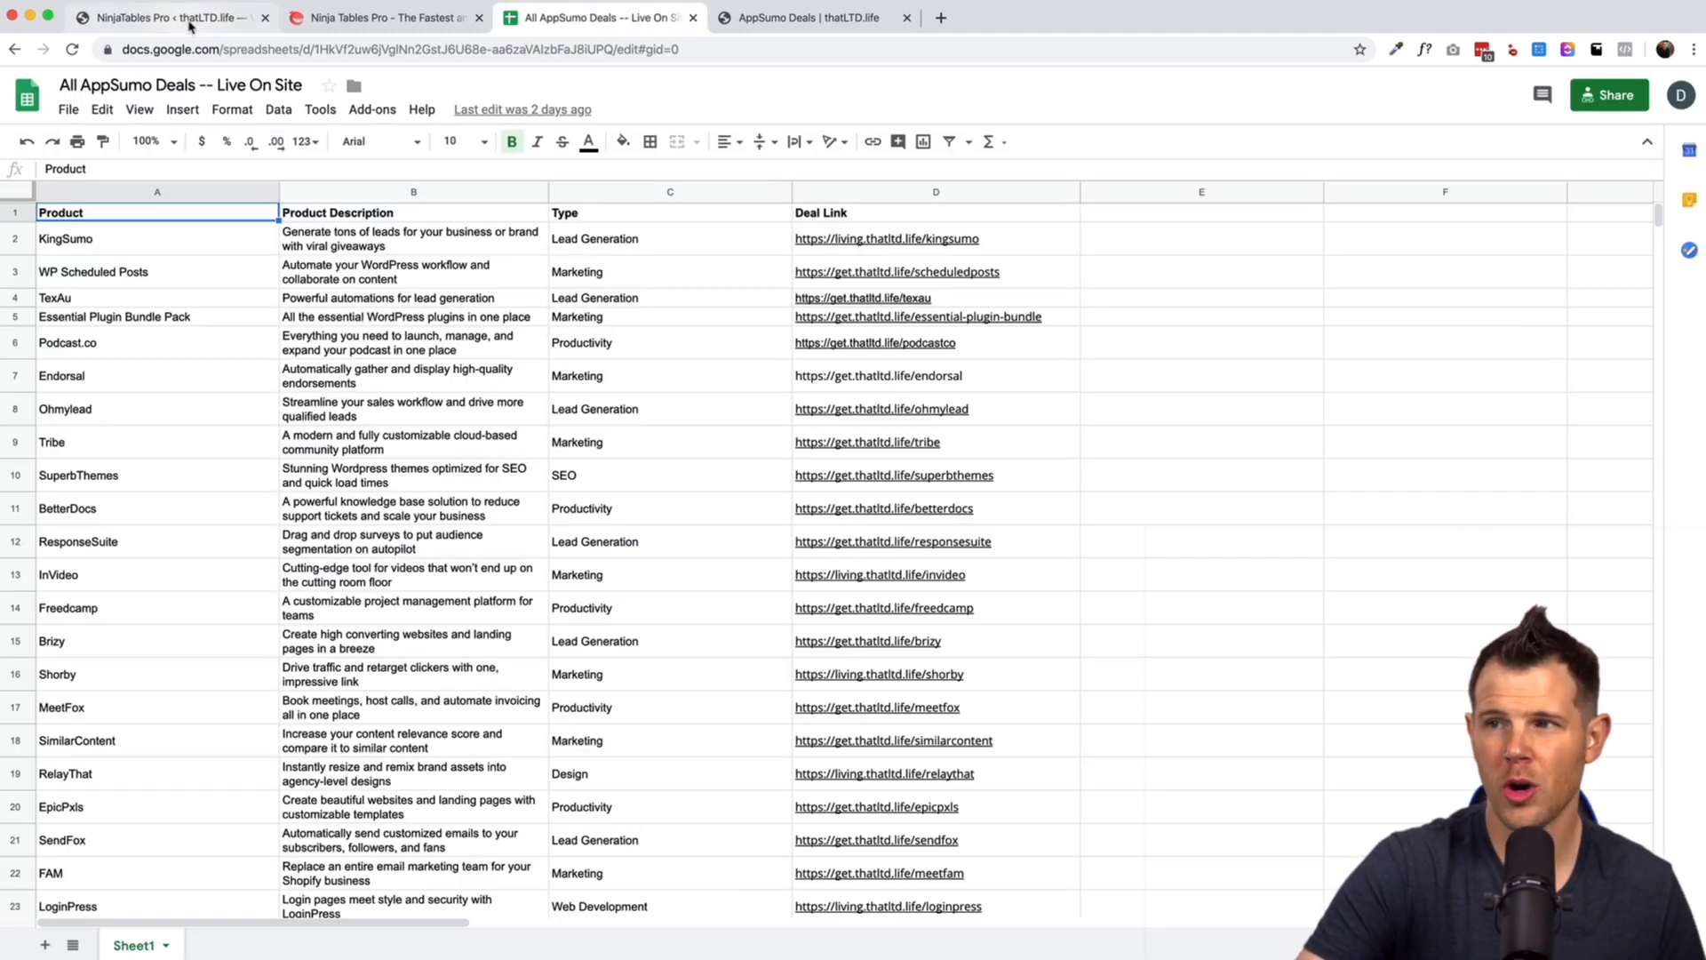
{"action": "left_click", "coordinate": [163, 18]}
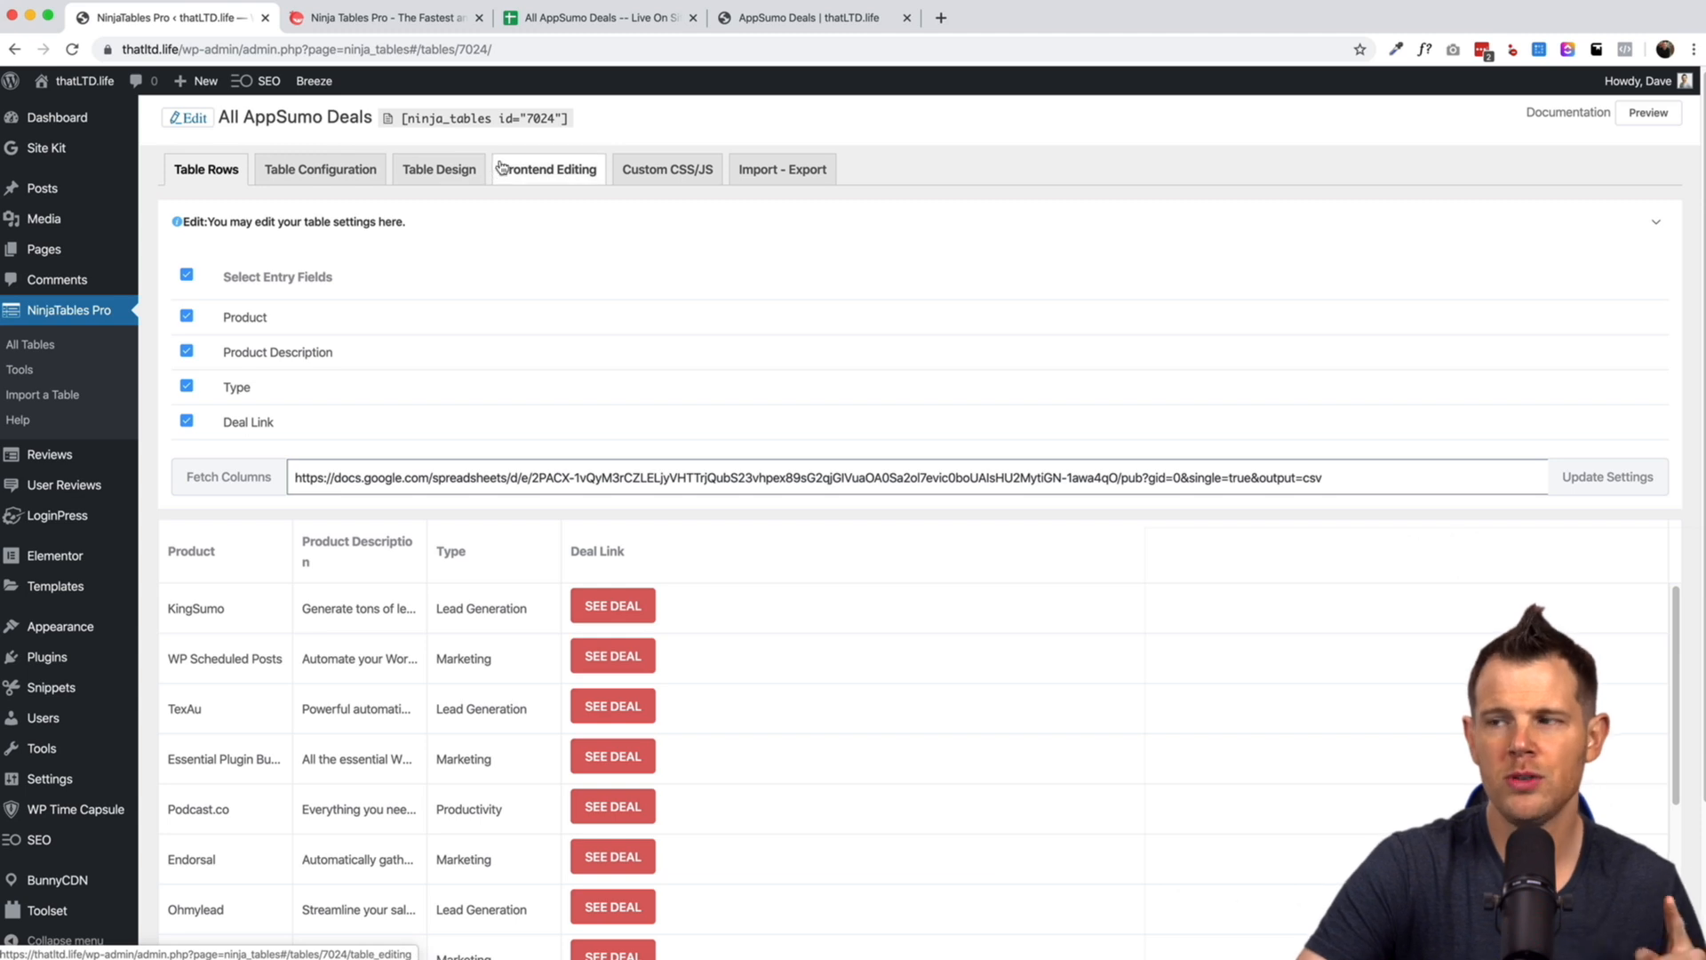
Show the Export Data options with CSV or JSON download formats in Import - Export.
{"action": "left_click", "coordinate": [782, 169]}
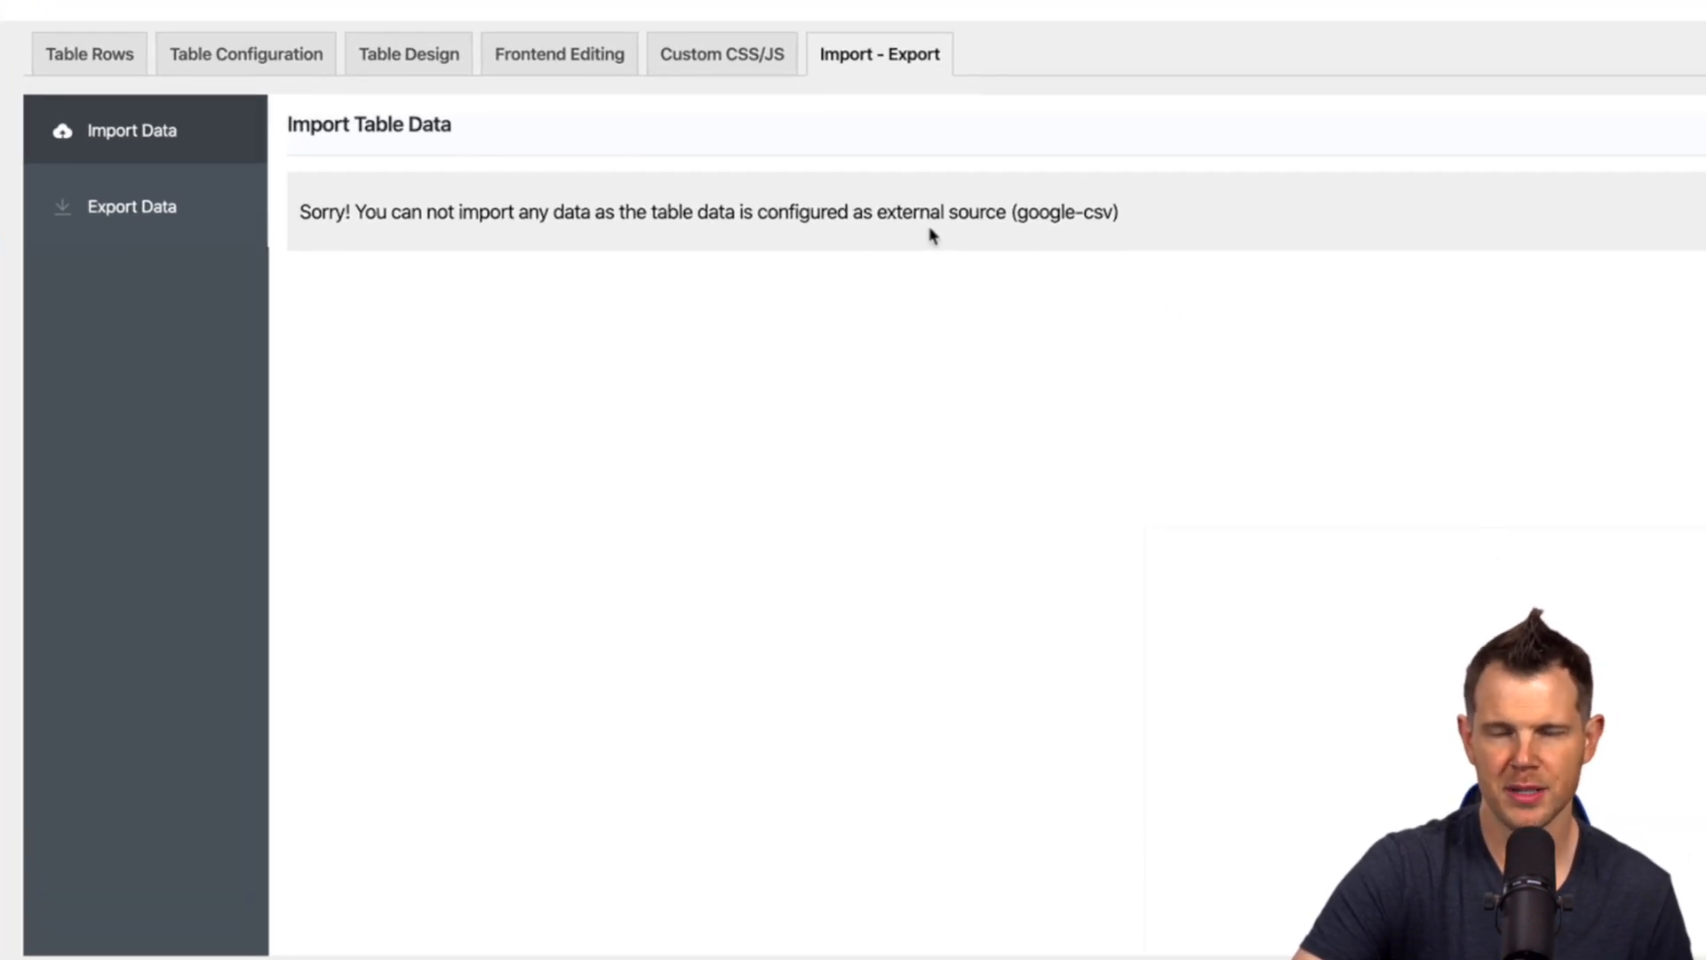
{"action": "mouse_move", "coordinate": [952, 276]}
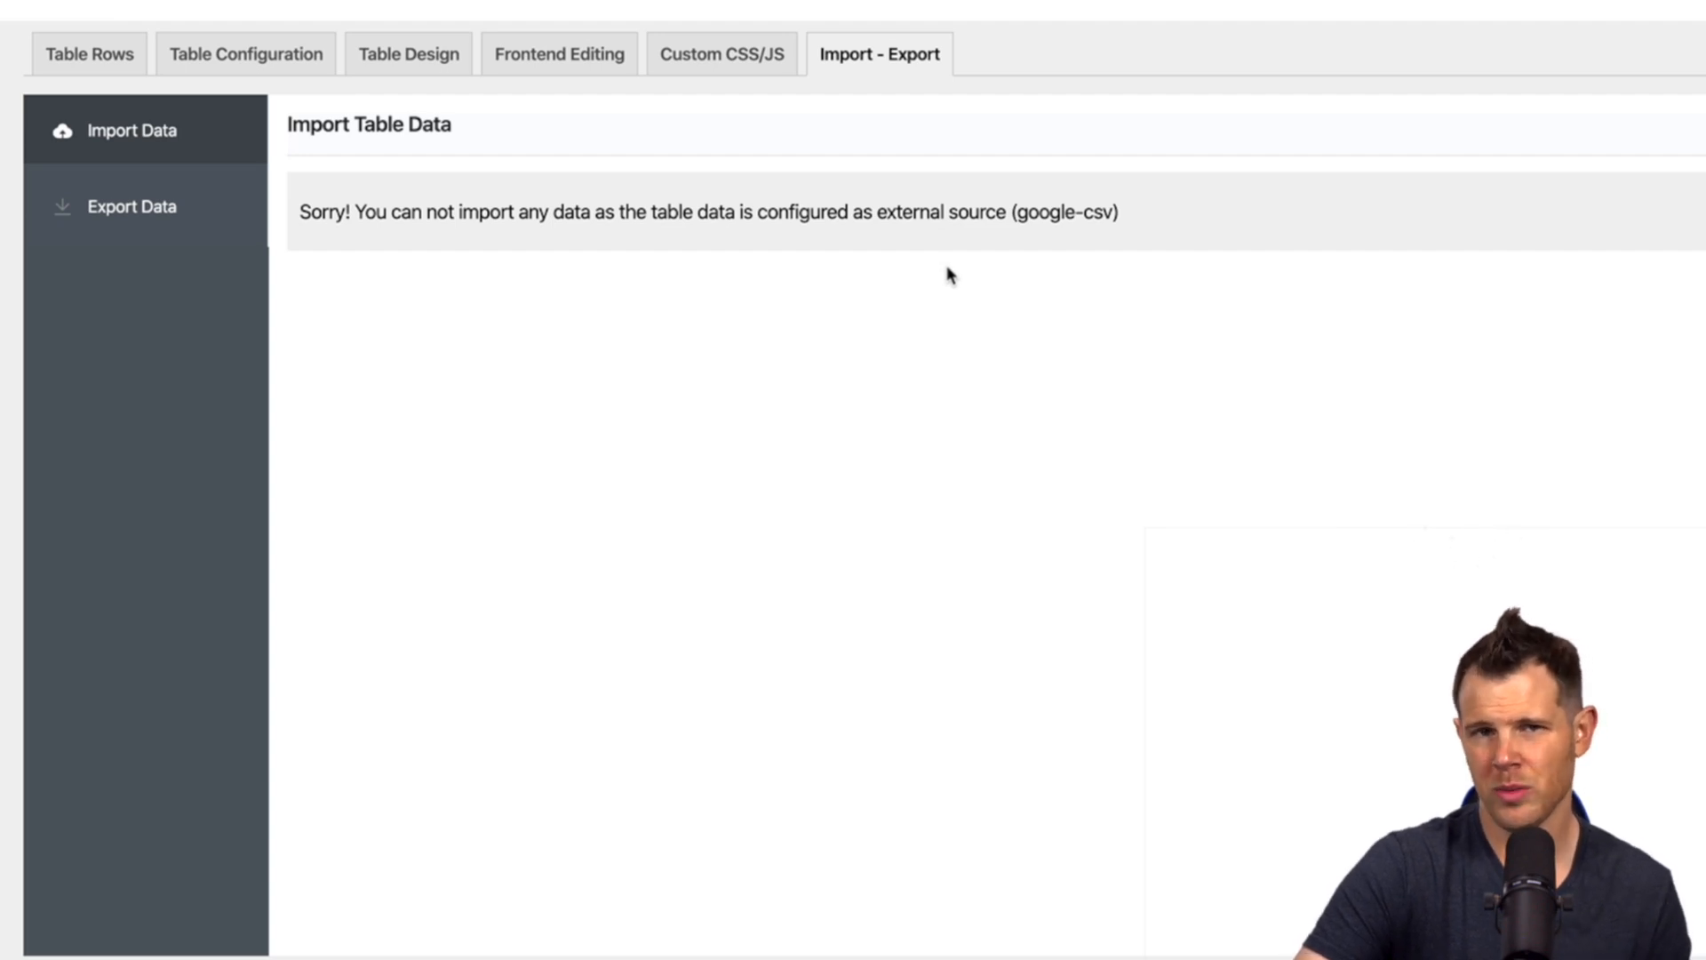
{"action": "left_click", "coordinate": [130, 206]}
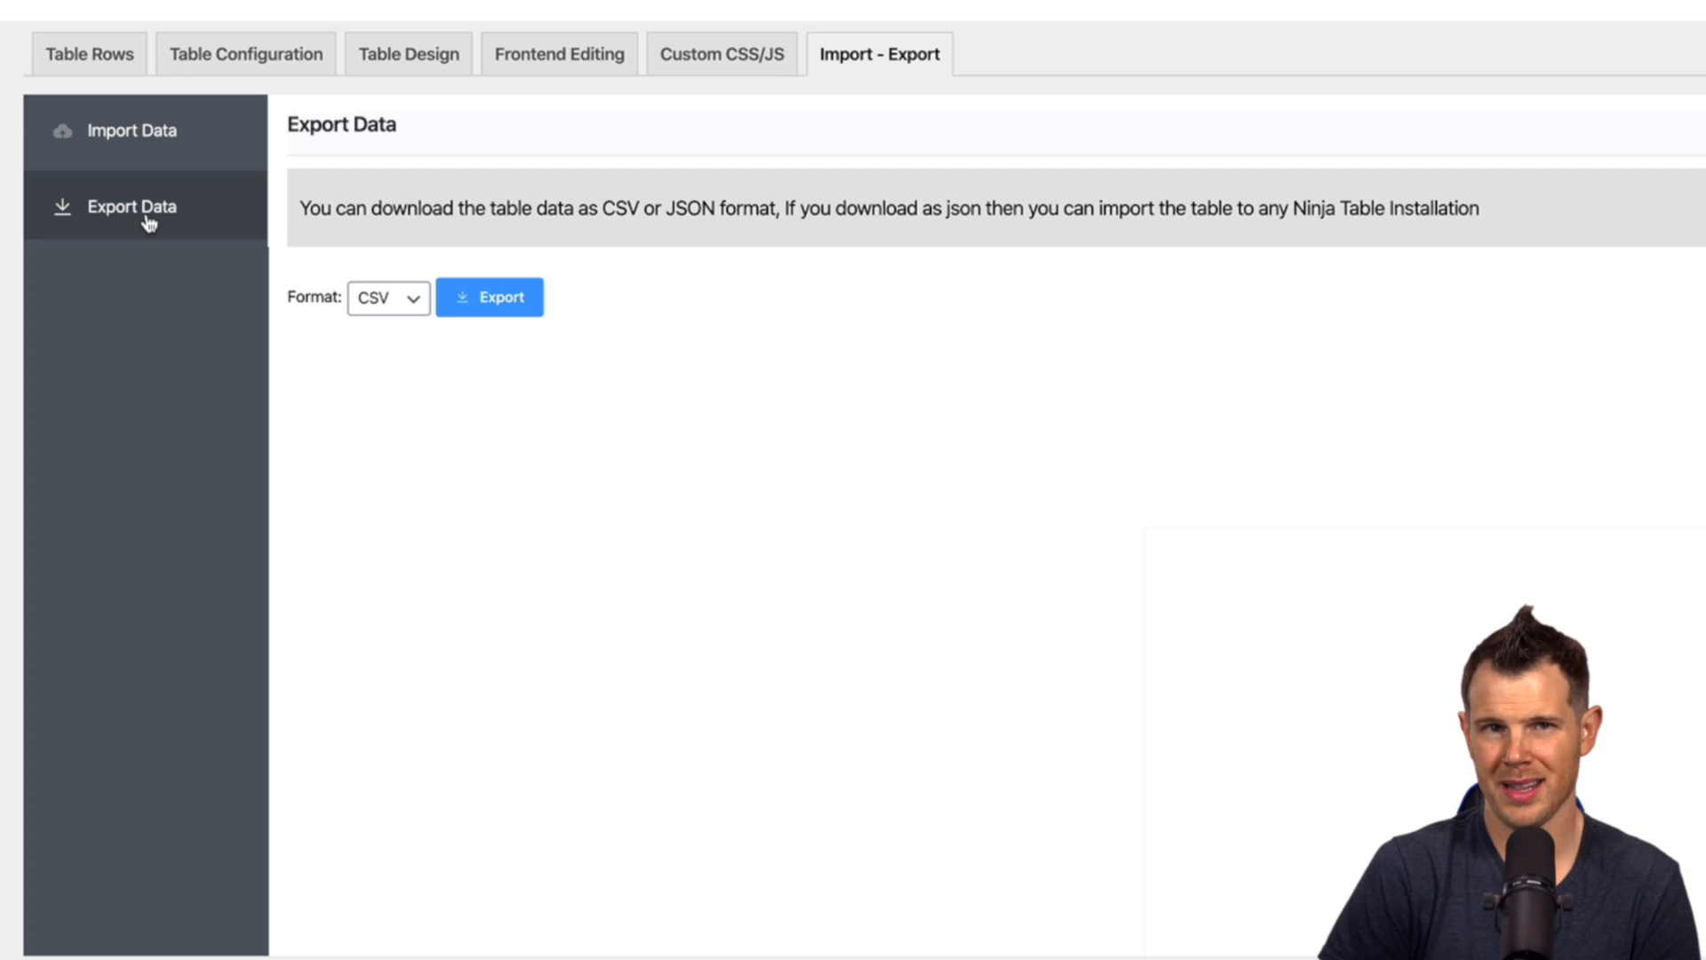
{"action": "left_click", "coordinate": [388, 297]}
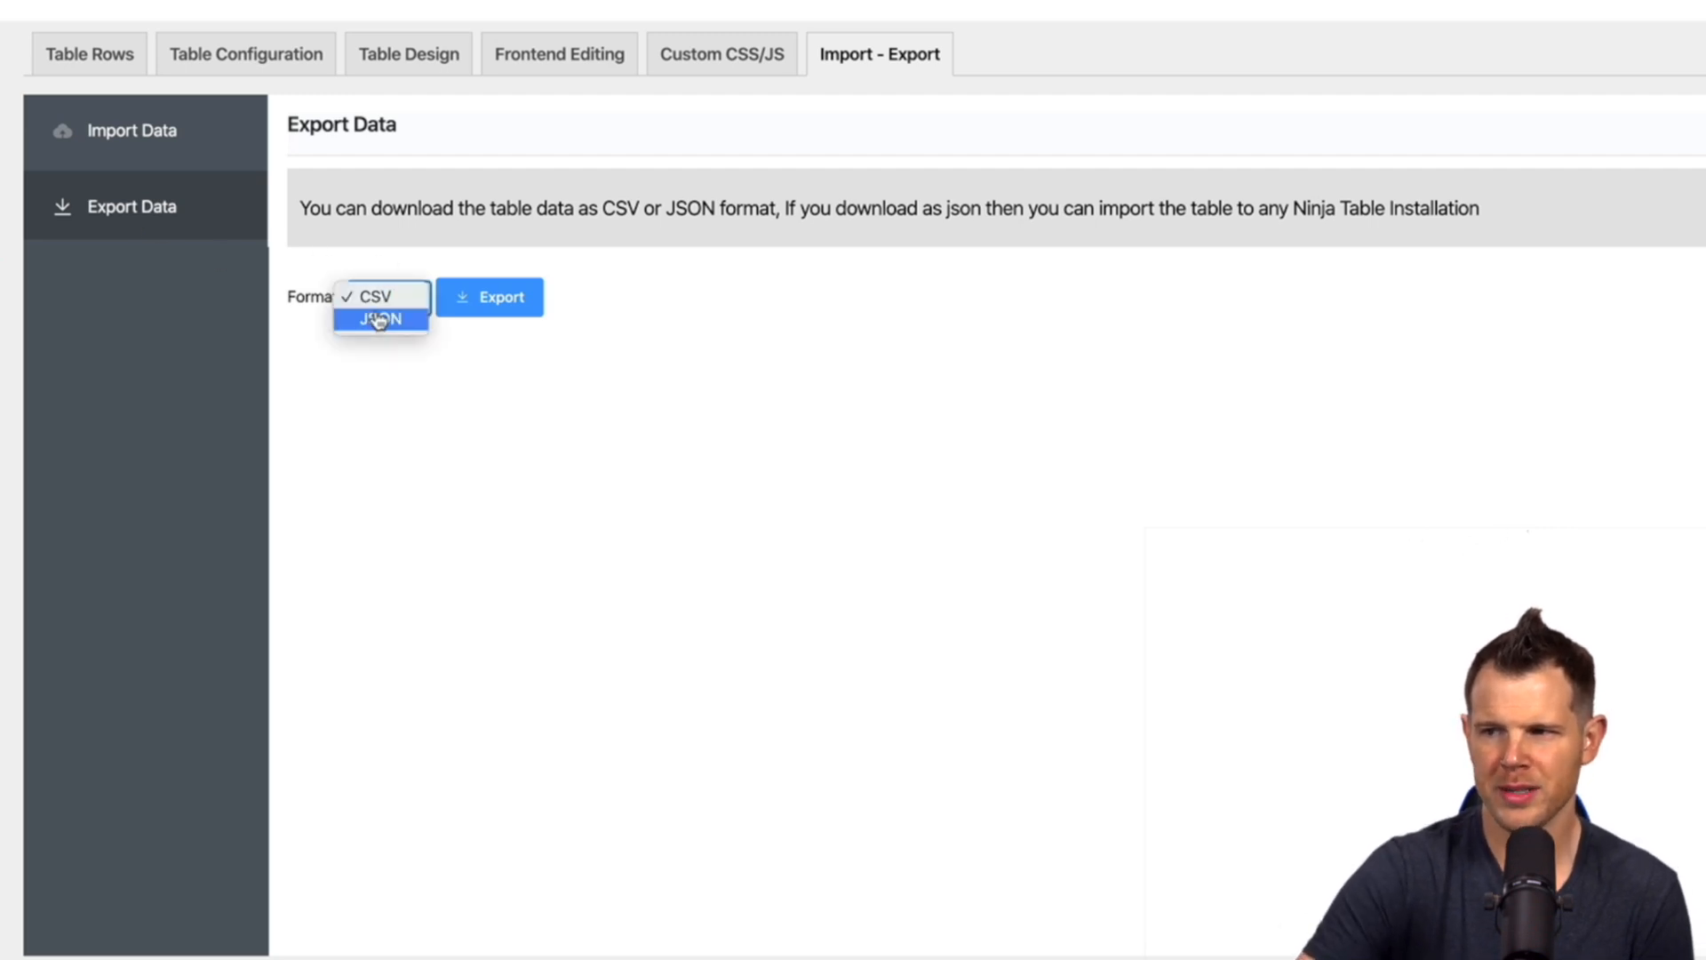